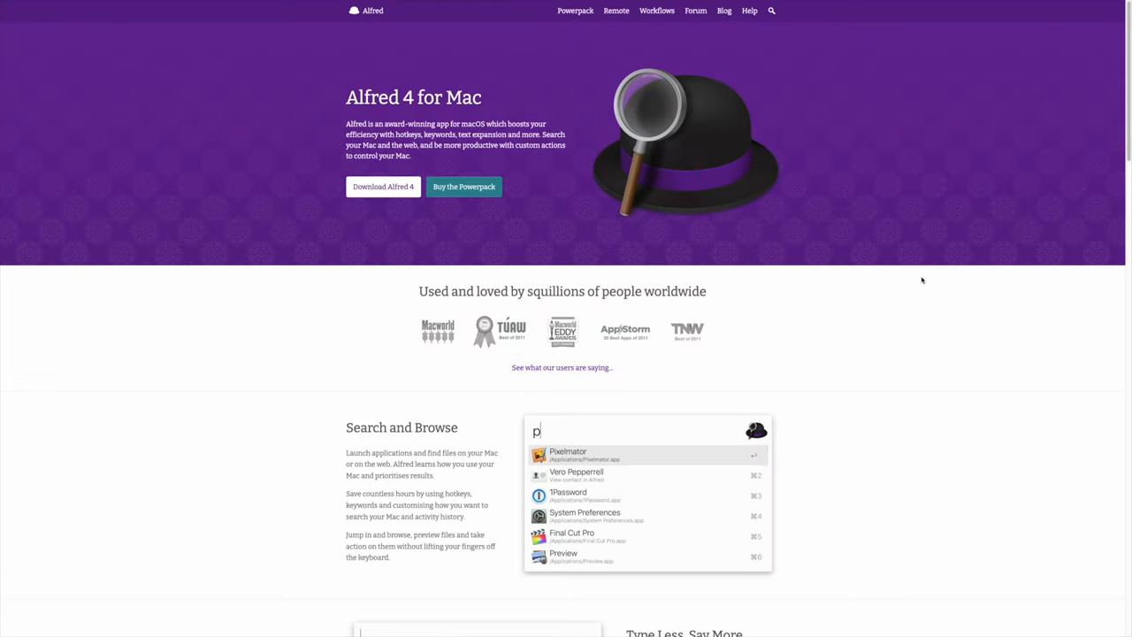
Step: Scroll down through the Alfred, Rectangle and TickTick website pages
scroll(down, 3)
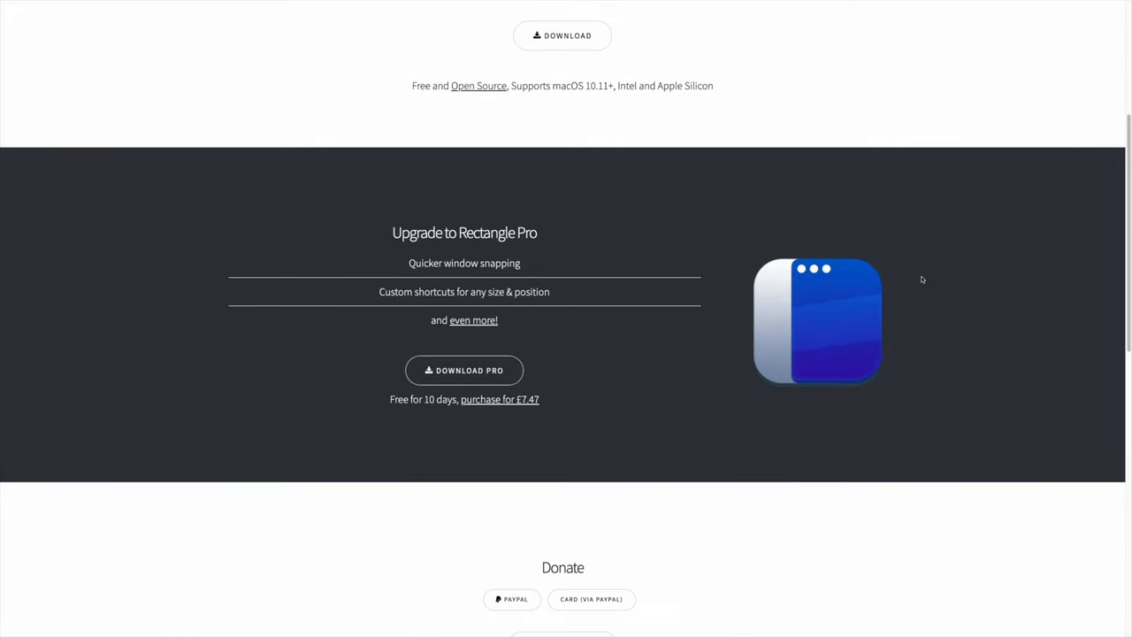
scroll(down, 3)
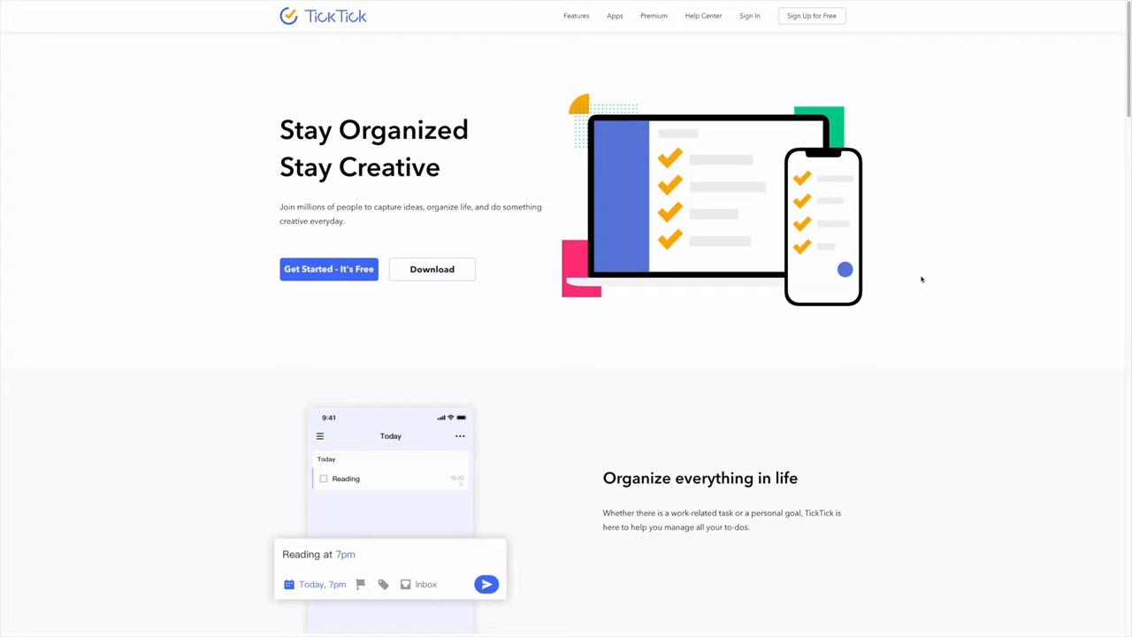
scroll(down, 3)
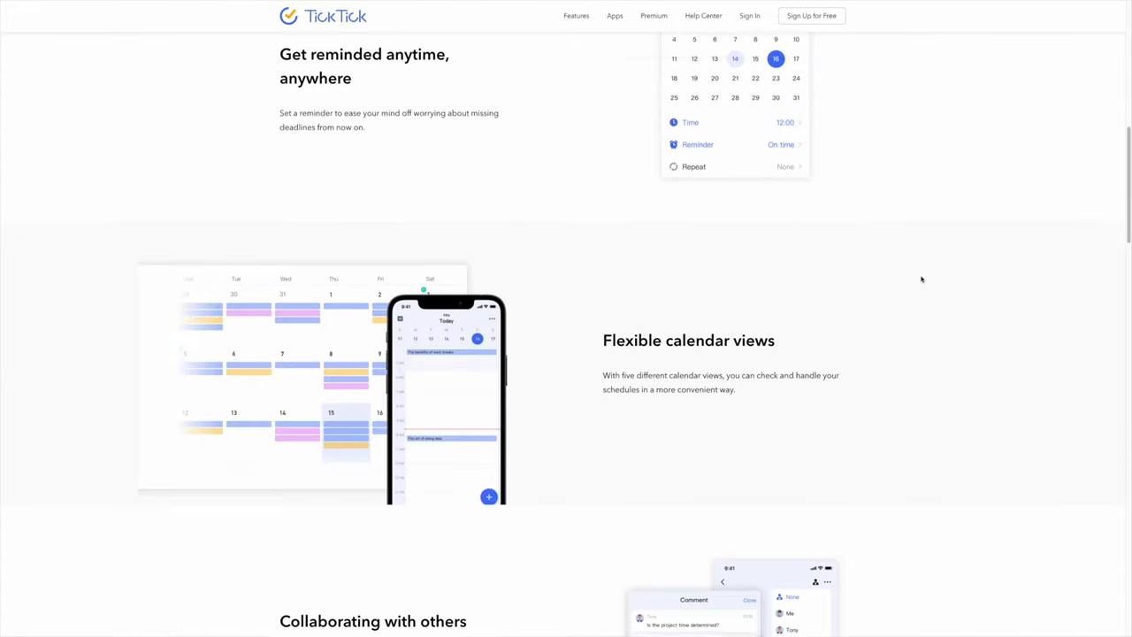
scroll(down, 3)
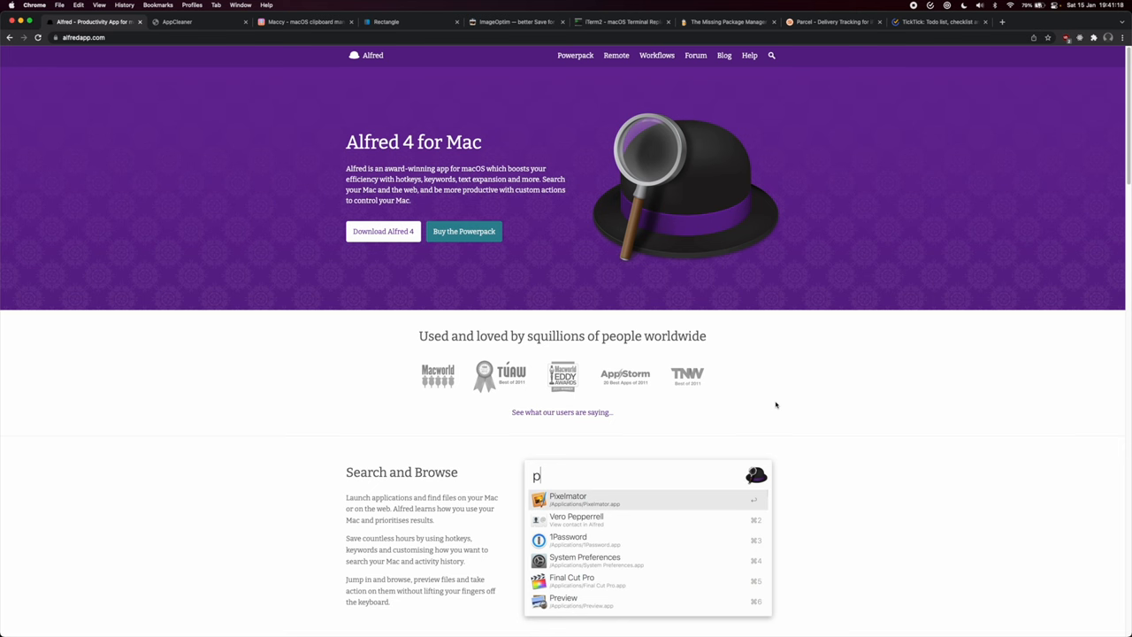
mouse_move(443, 168)
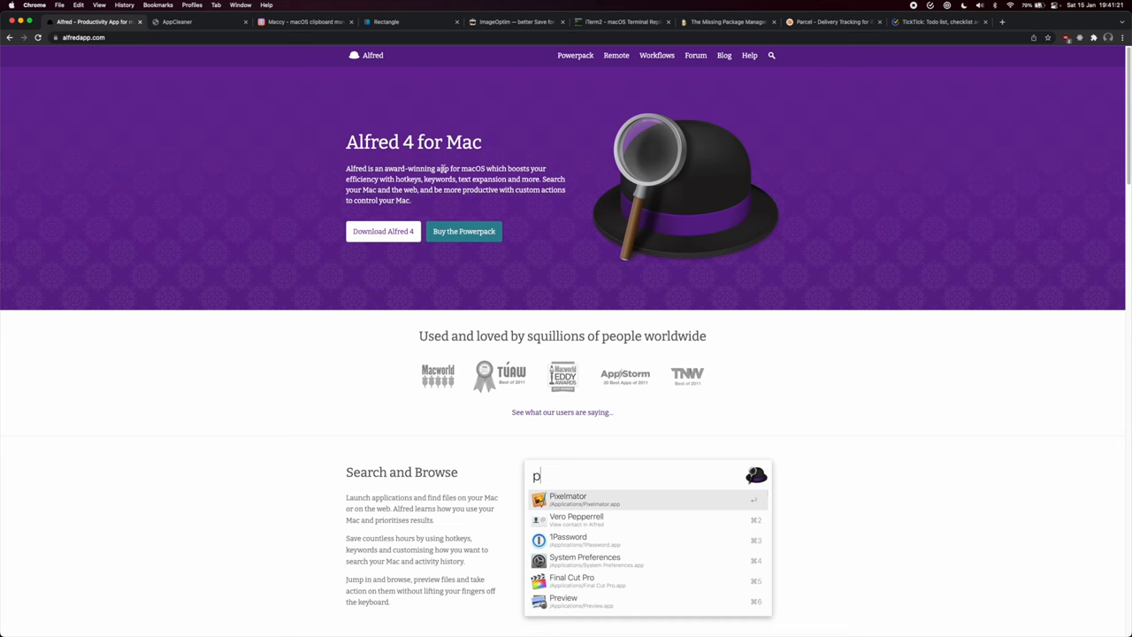
scroll(down, 3)
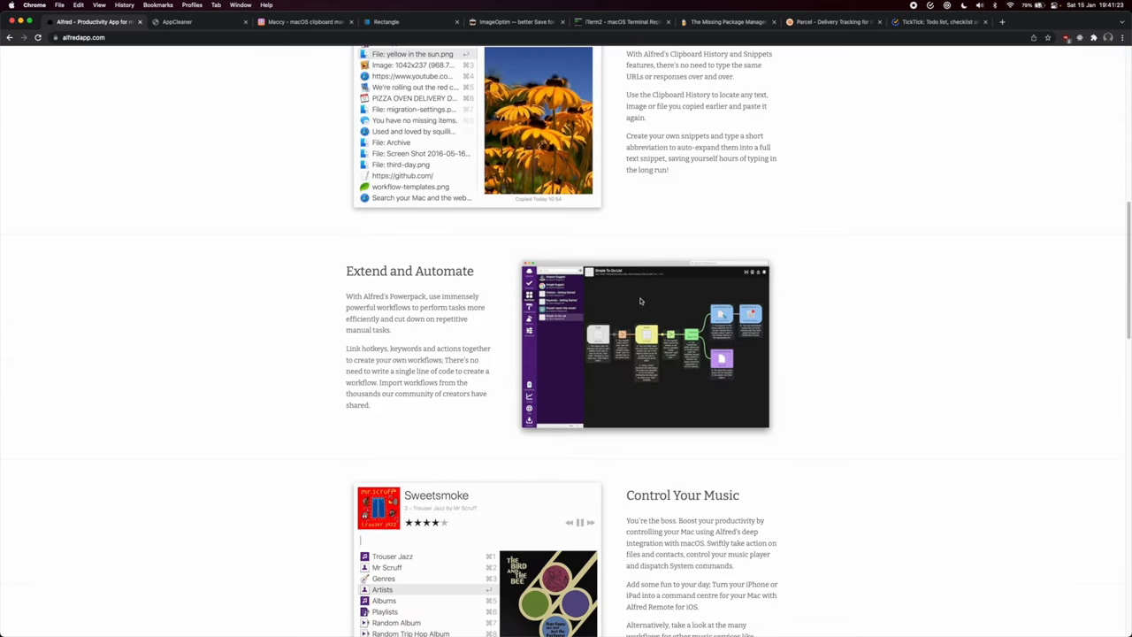
scroll(down, 3)
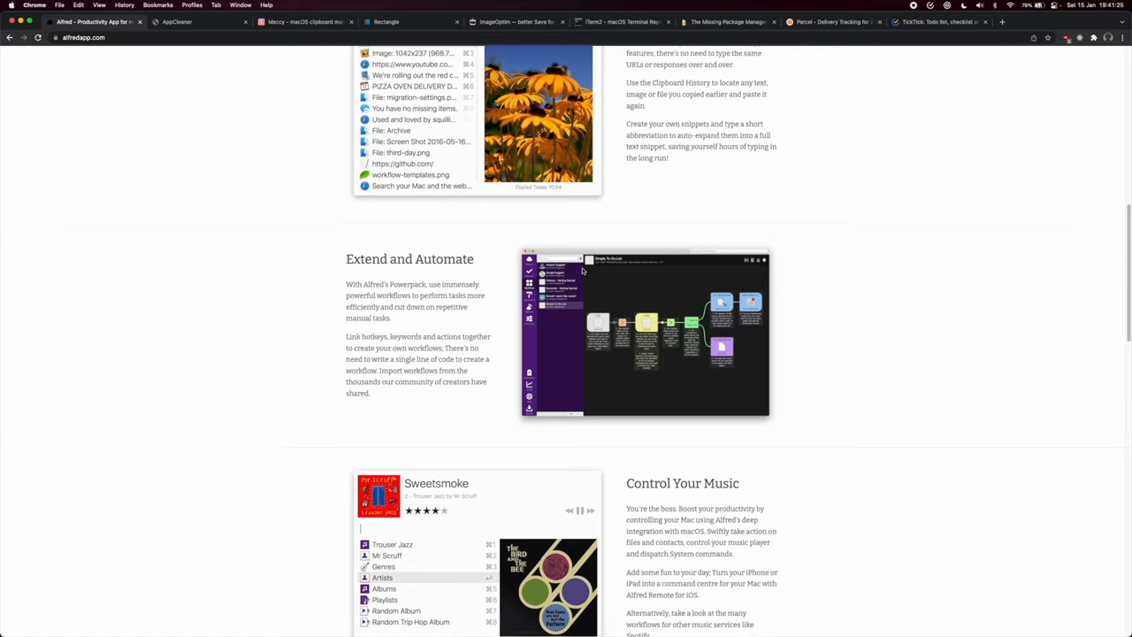
scroll(down, 3)
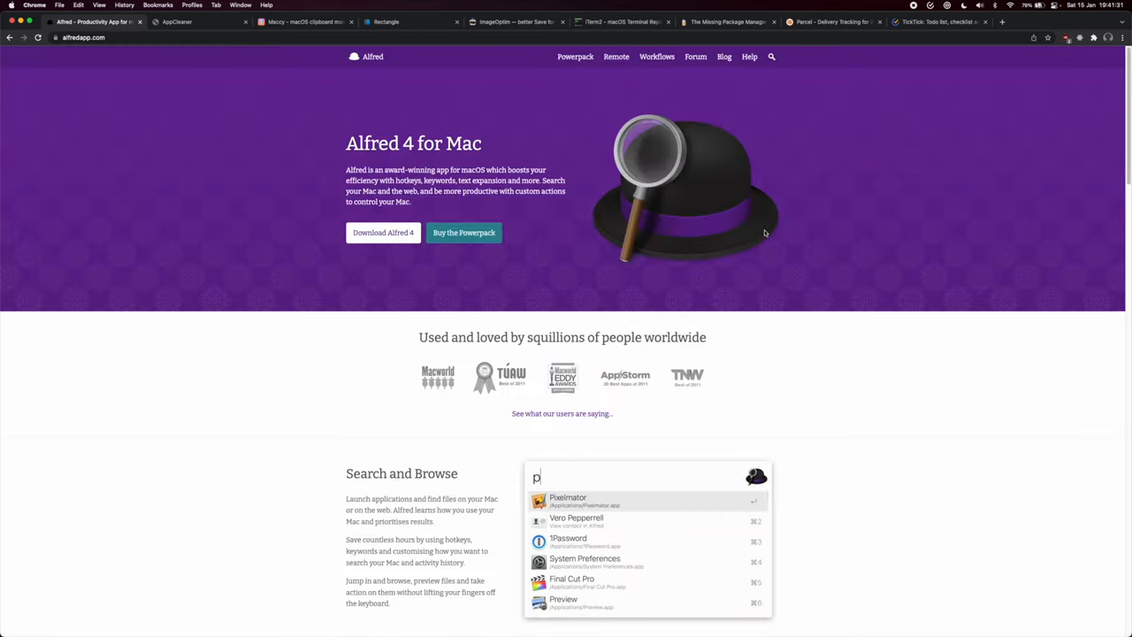
mouse_move(711, 123)
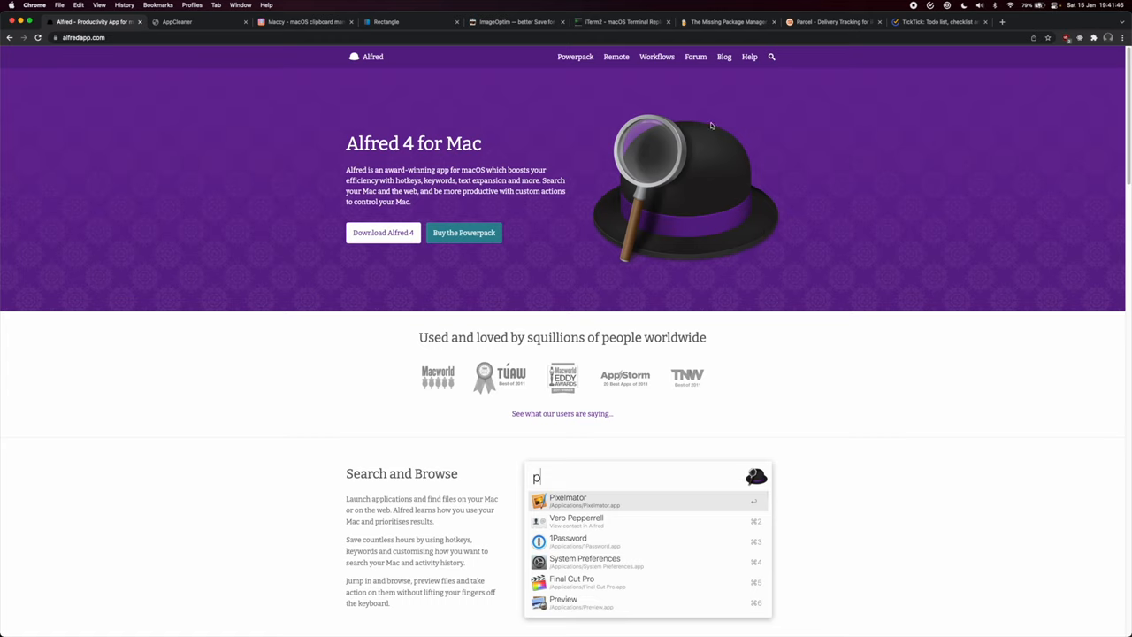
mouse_move(384, 179)
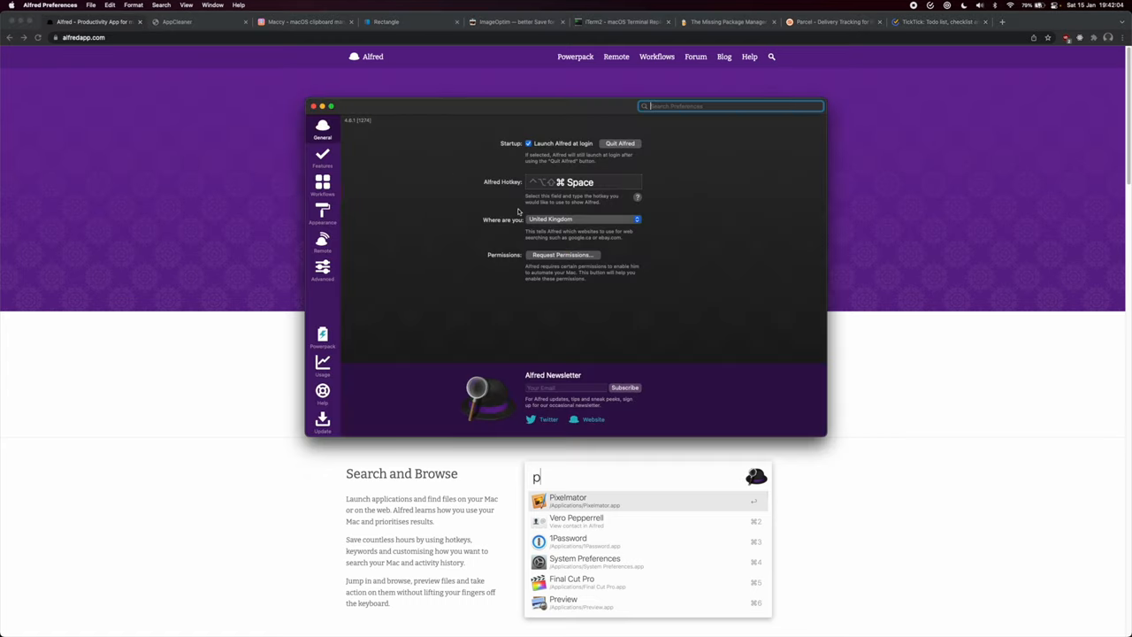
mouse_move(616, 189)
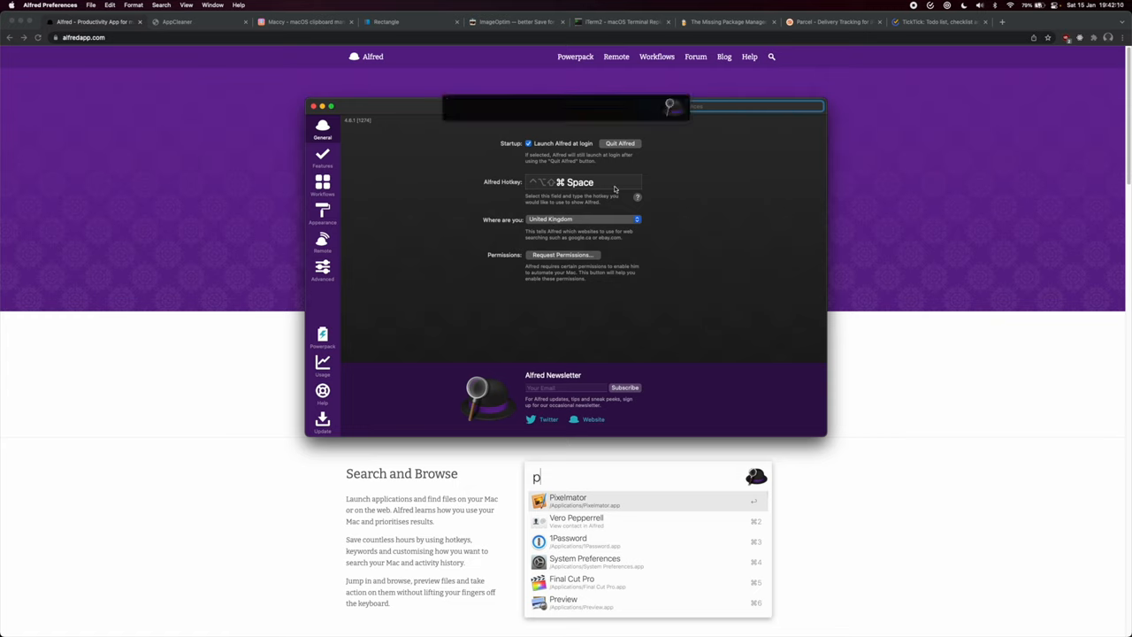
mouse_move(463, 241)
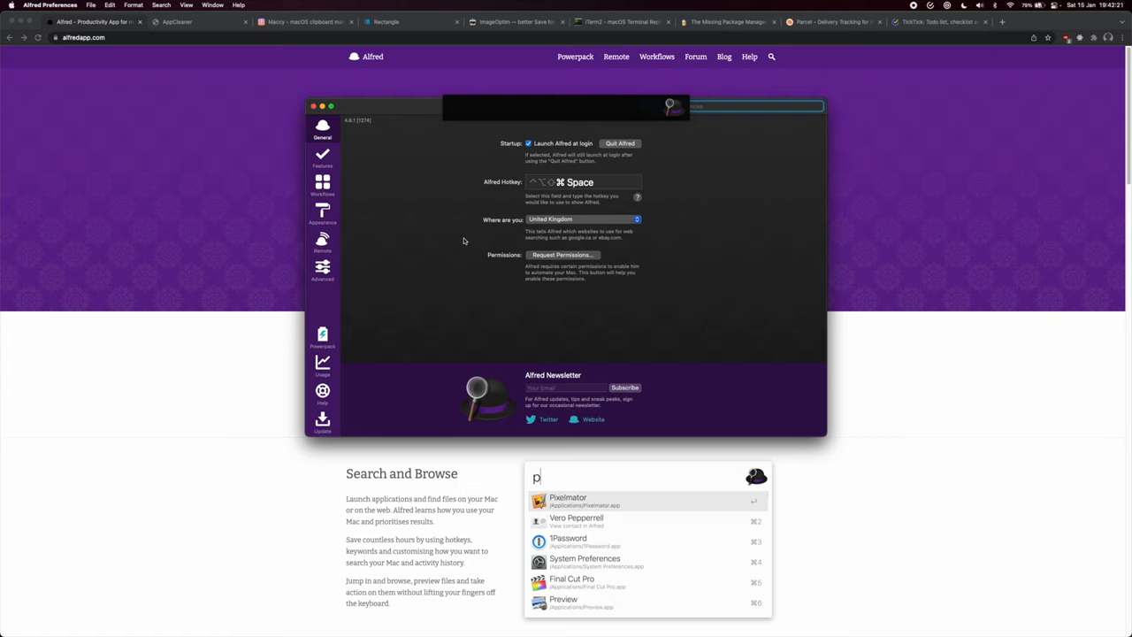
Step: Search the web for 'apples' through the Alfred launcher
text(apples)
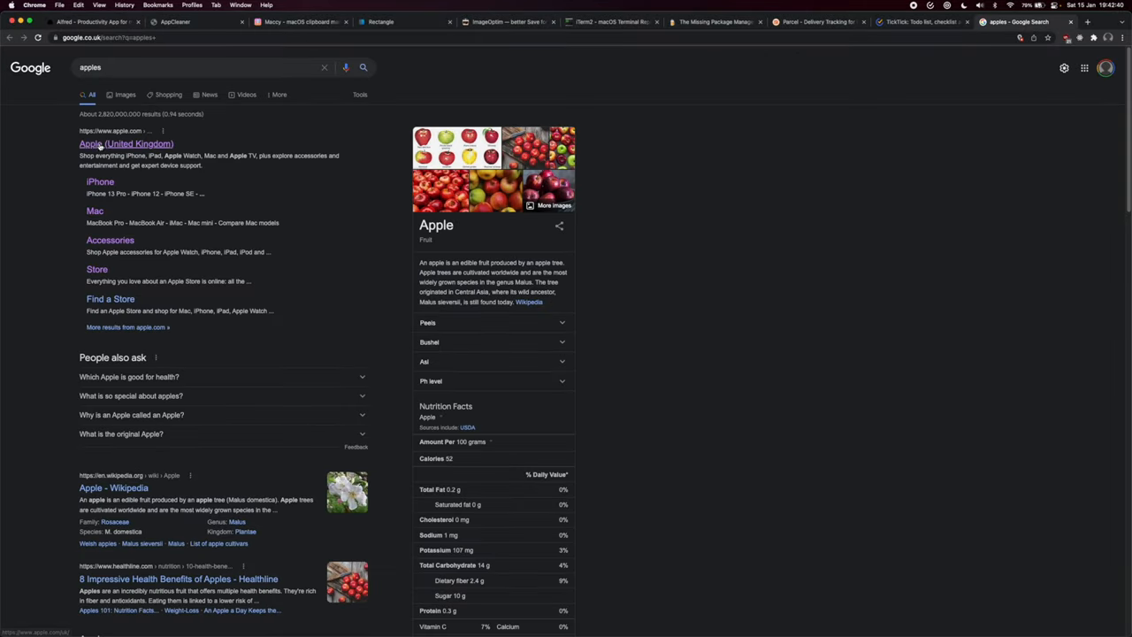
mouse_move(707, 301)
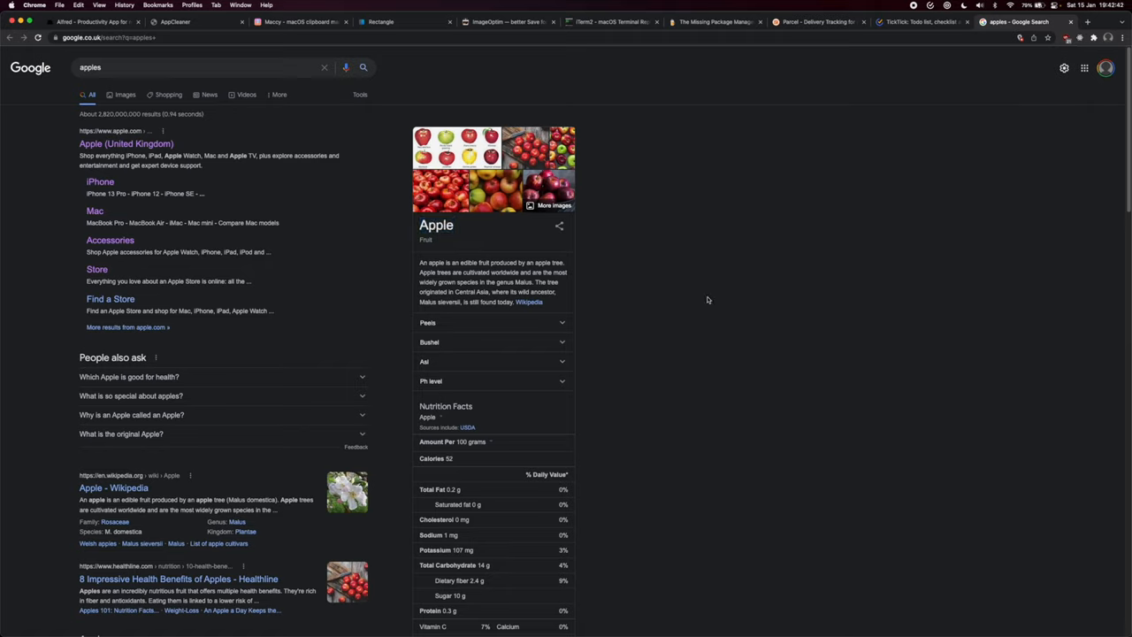
Step: Return to the Alfred website and try a 'file search in the Alfred launcher
click(89, 21)
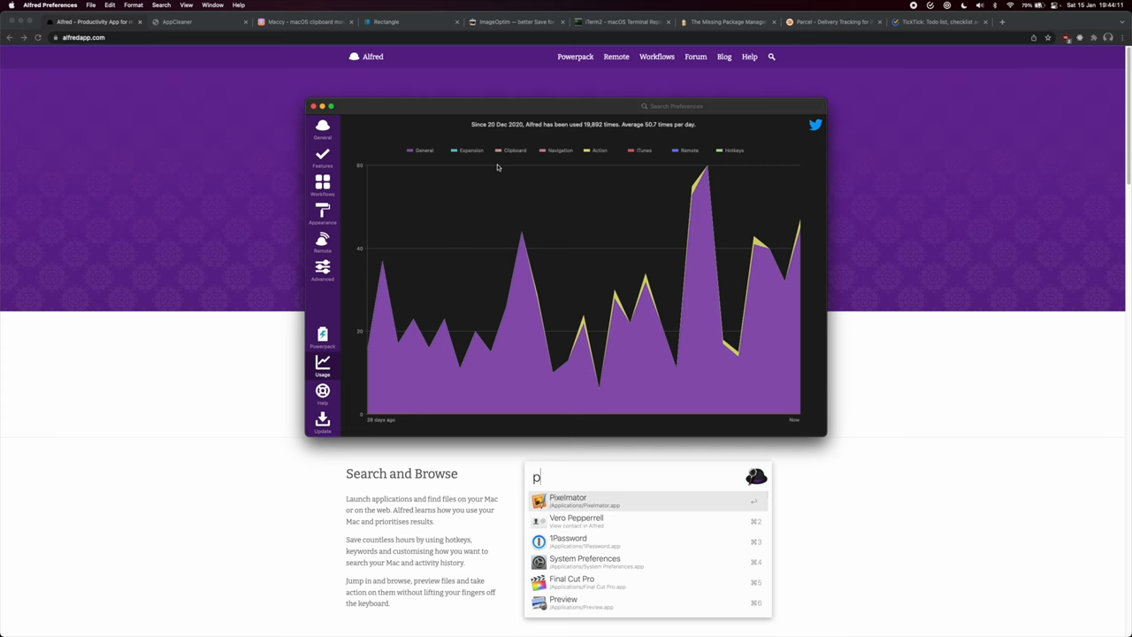
mouse_move(645, 123)
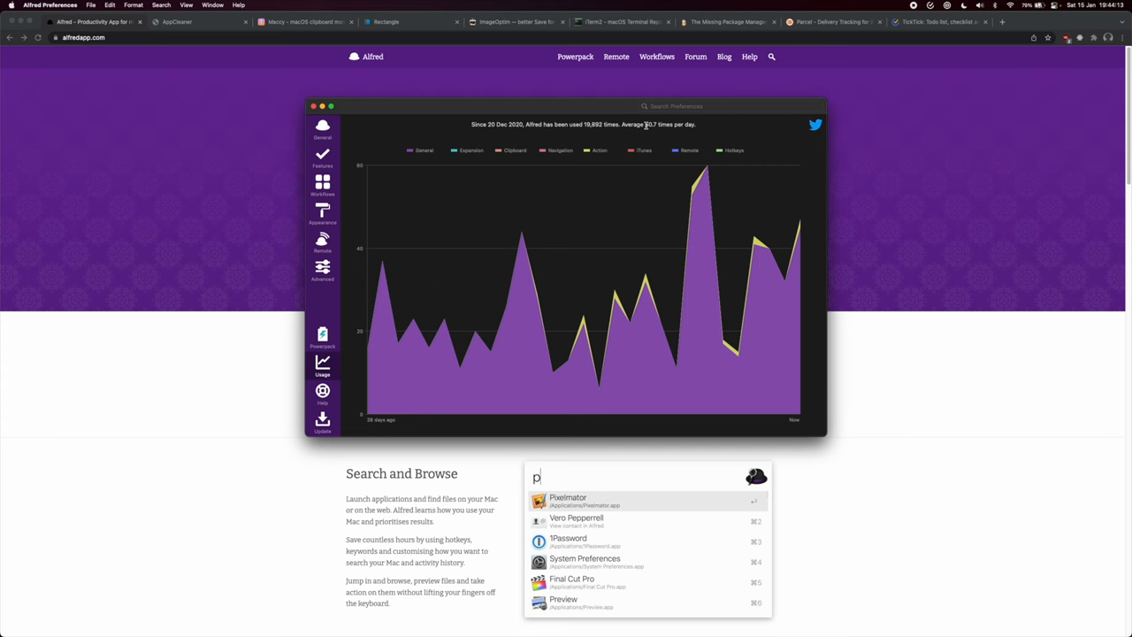
mouse_move(699, 184)
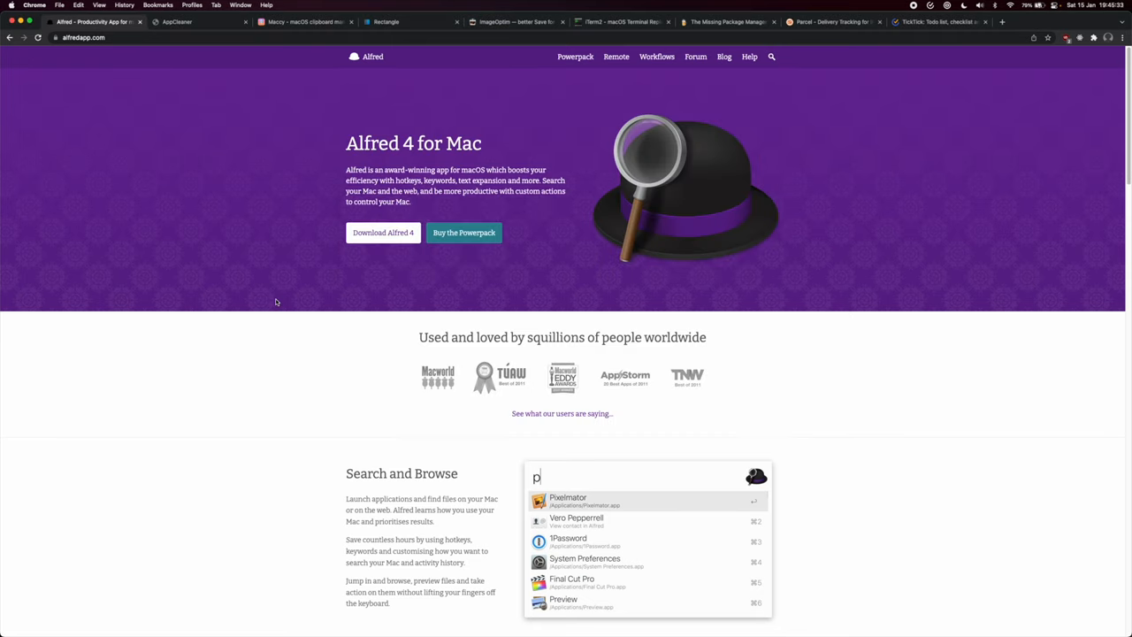
mouse_move(276, 294)
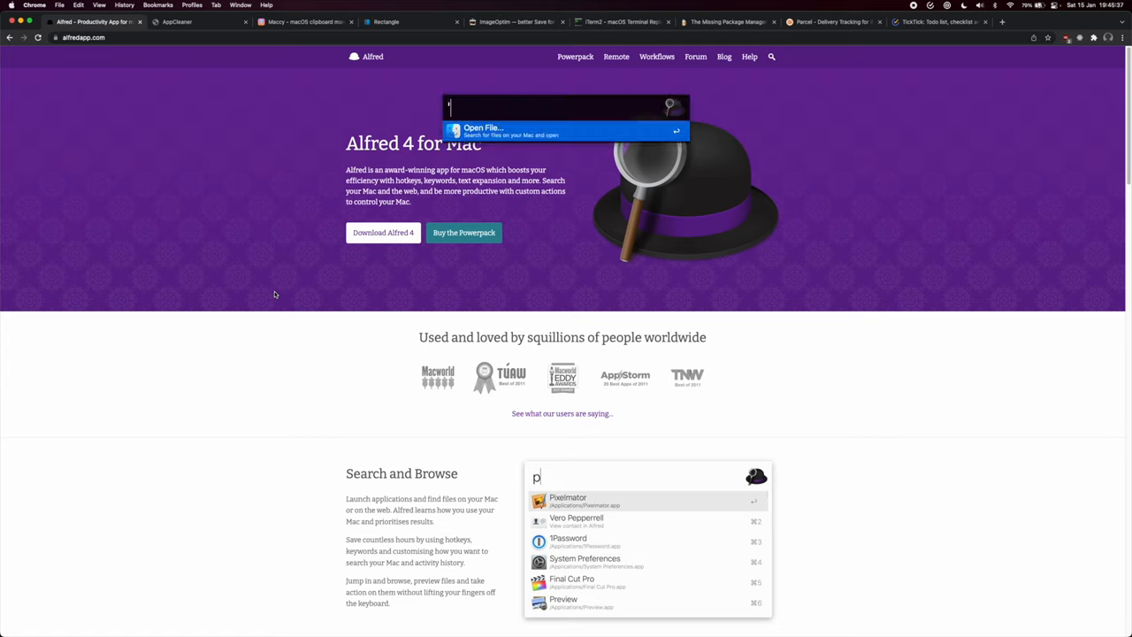
text('file)
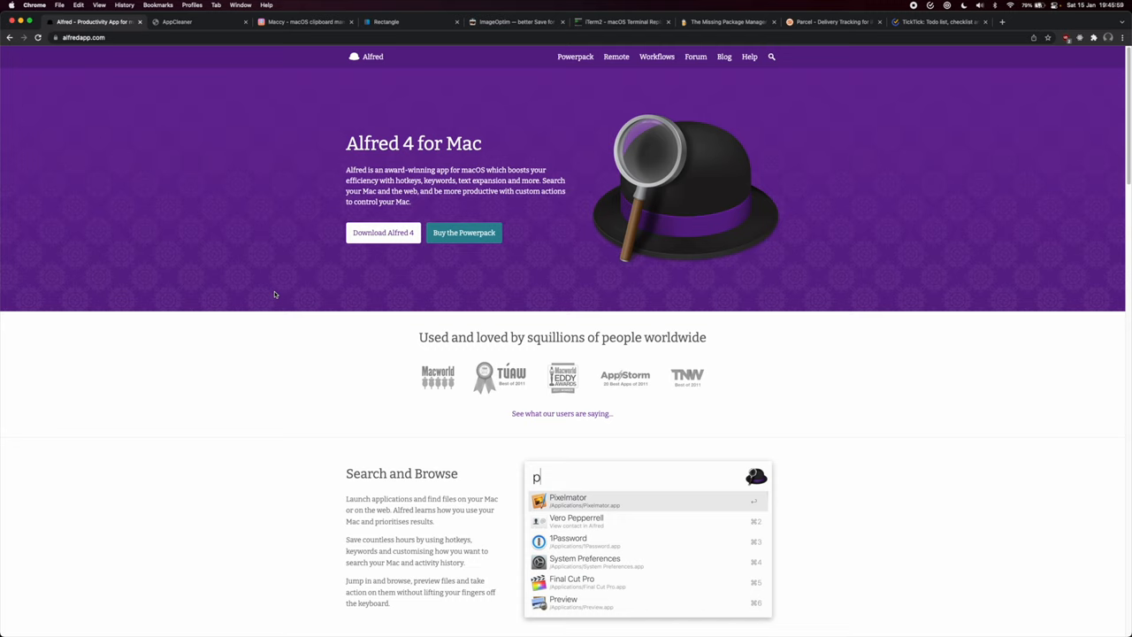
mouse_move(265, 166)
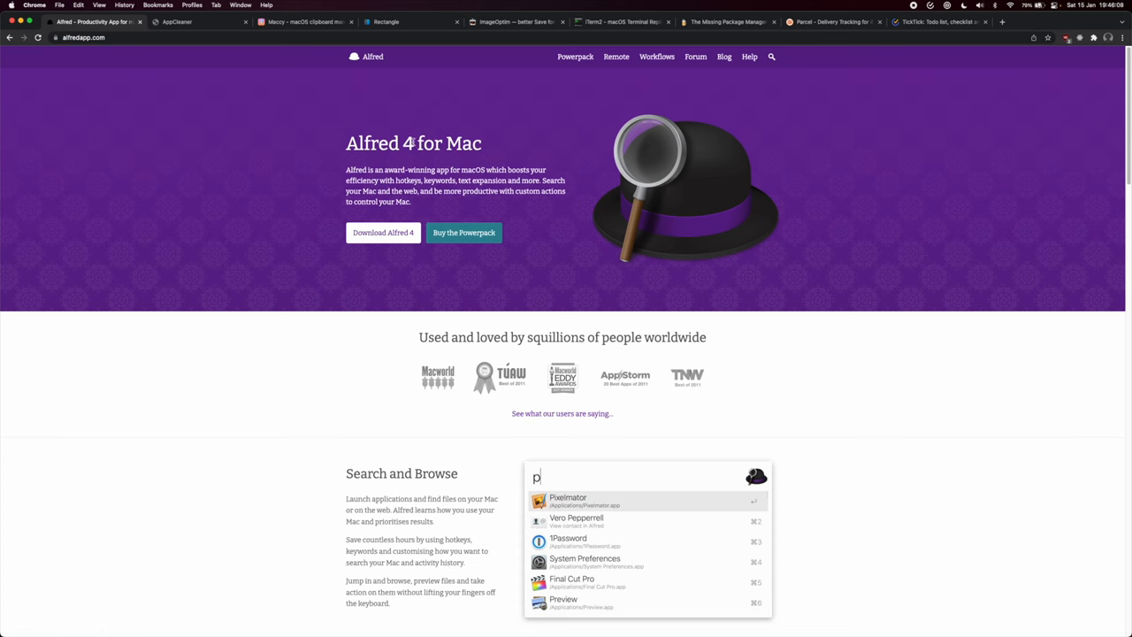
mouse_move(260, 128)
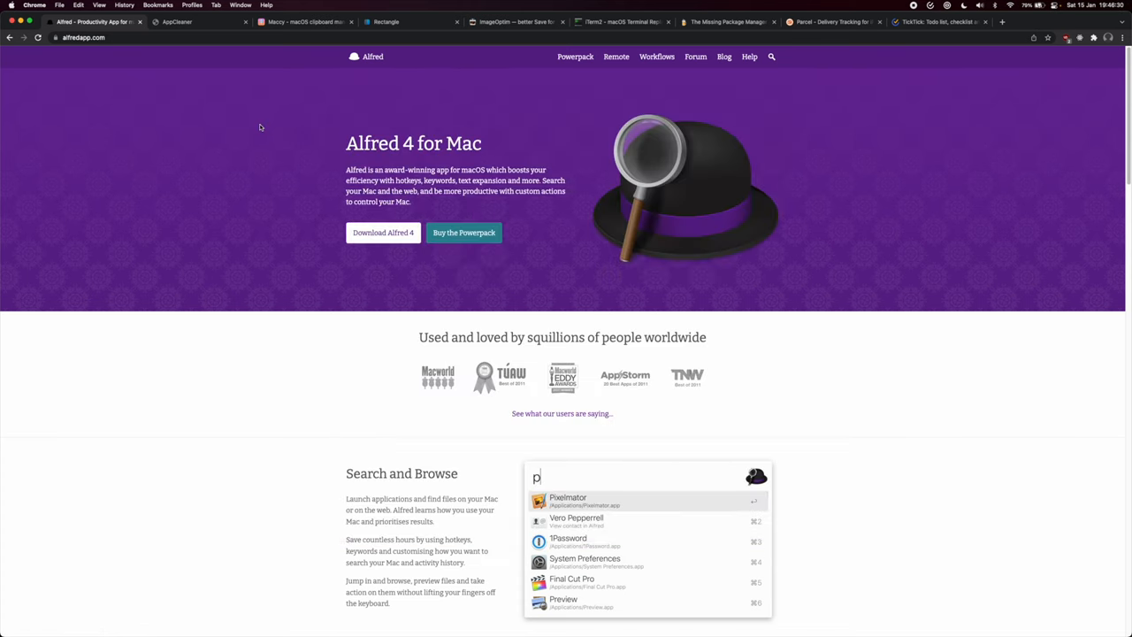
mouse_move(294, 174)
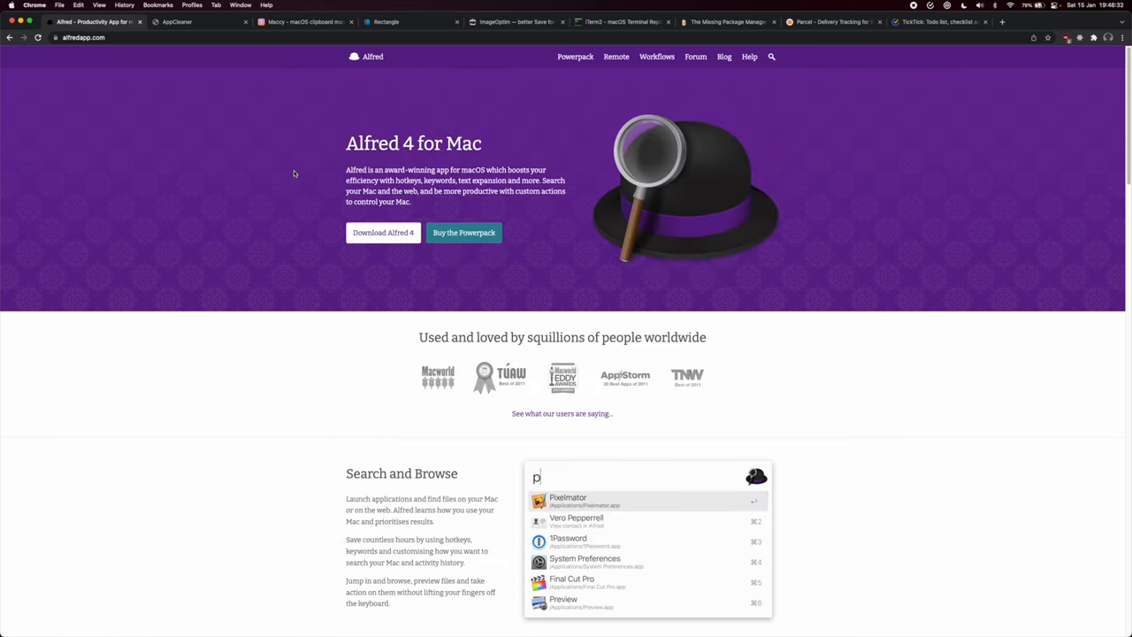
Step: Show the freemacsoft AppCleaner page in Chrome
click(202, 21)
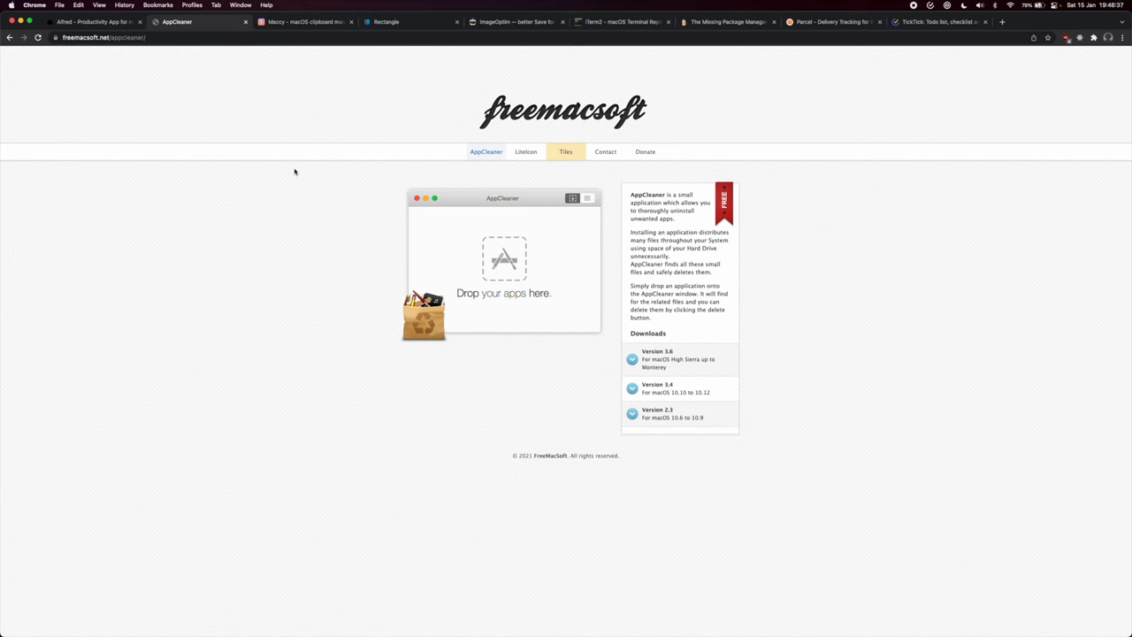
mouse_move(322, 163)
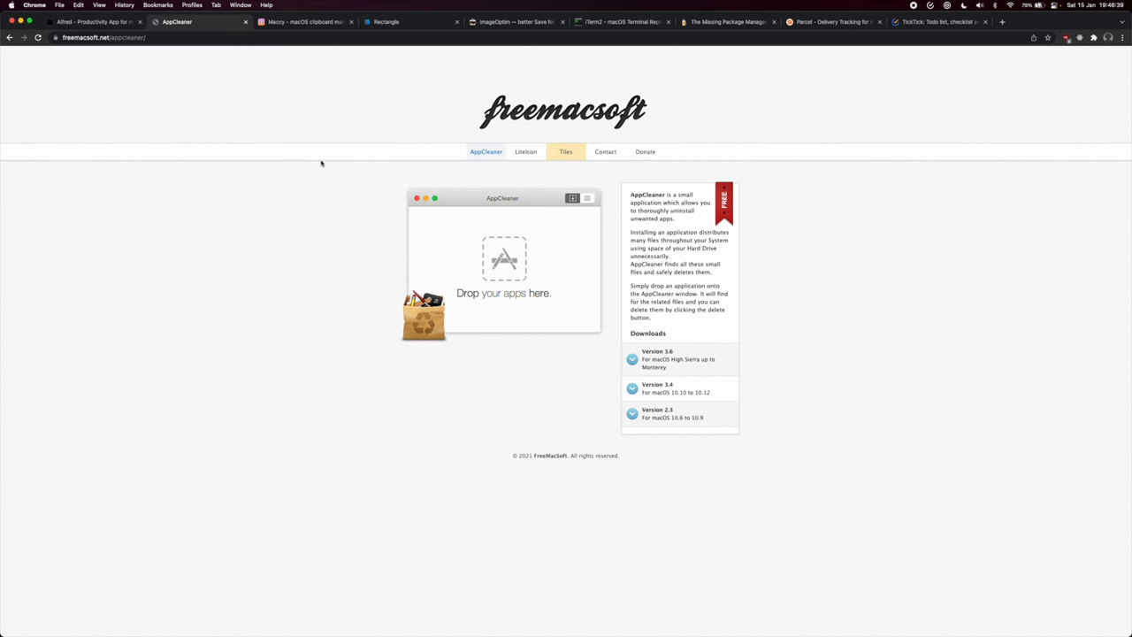
mouse_move(218, 230)
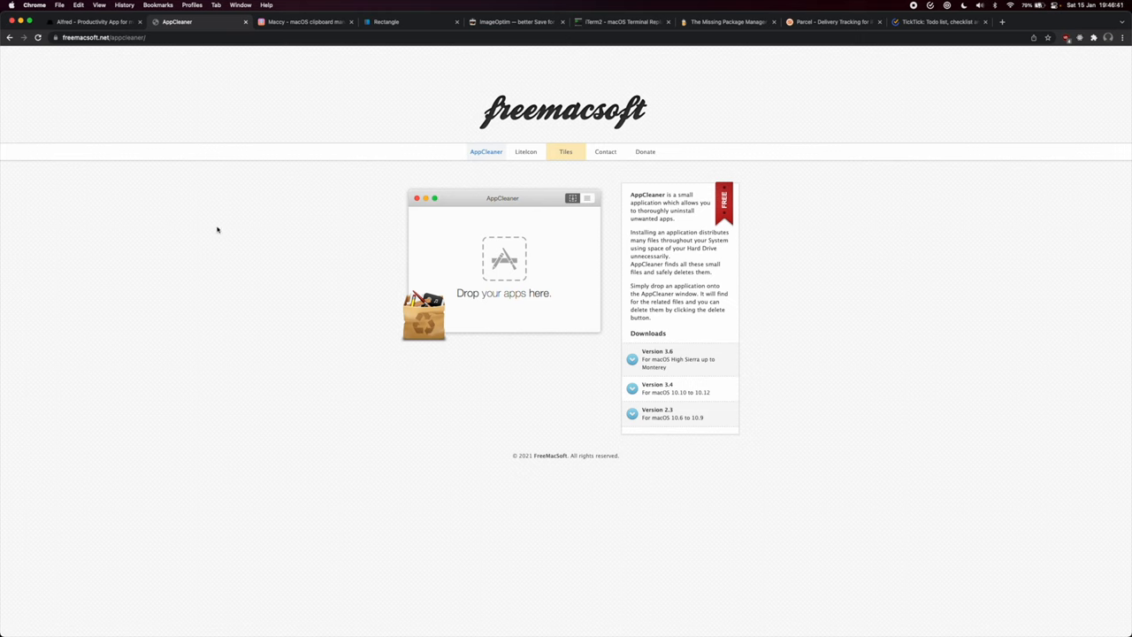
mouse_move(205, 223)
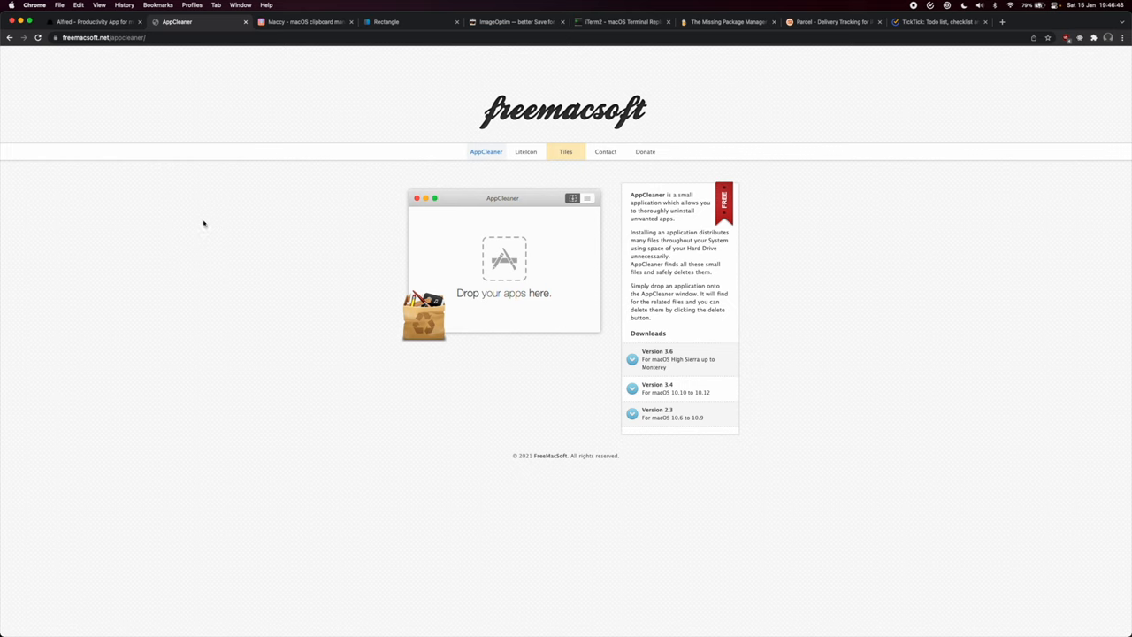
mouse_move(287, 142)
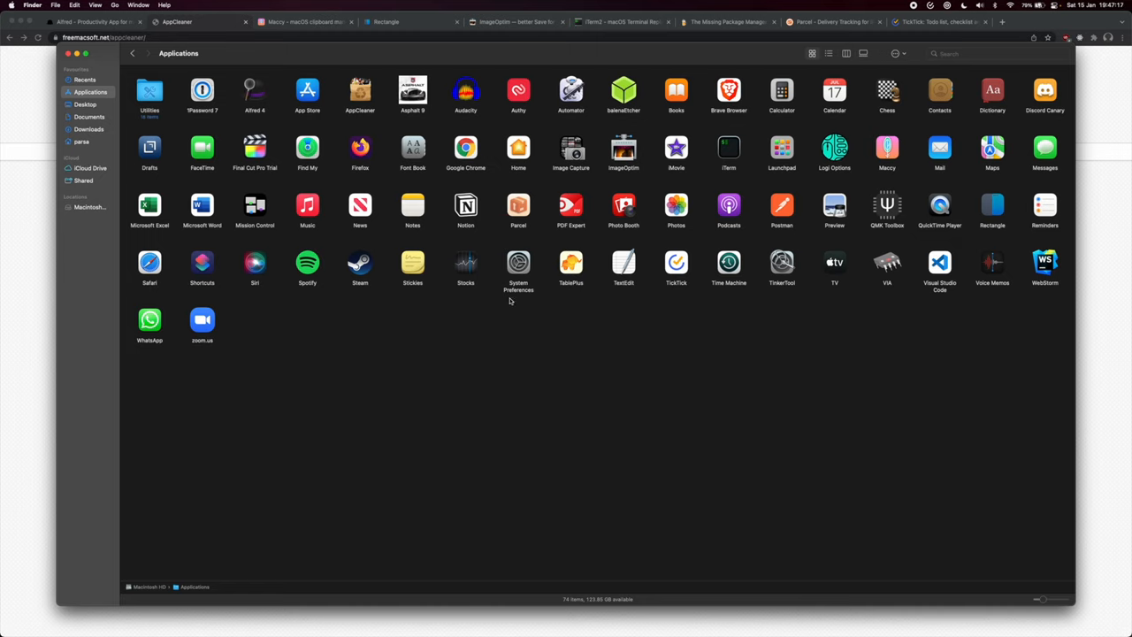
Step: Inspect the Google Chrome app and its contents in the Applications folder
right_click(465, 149)
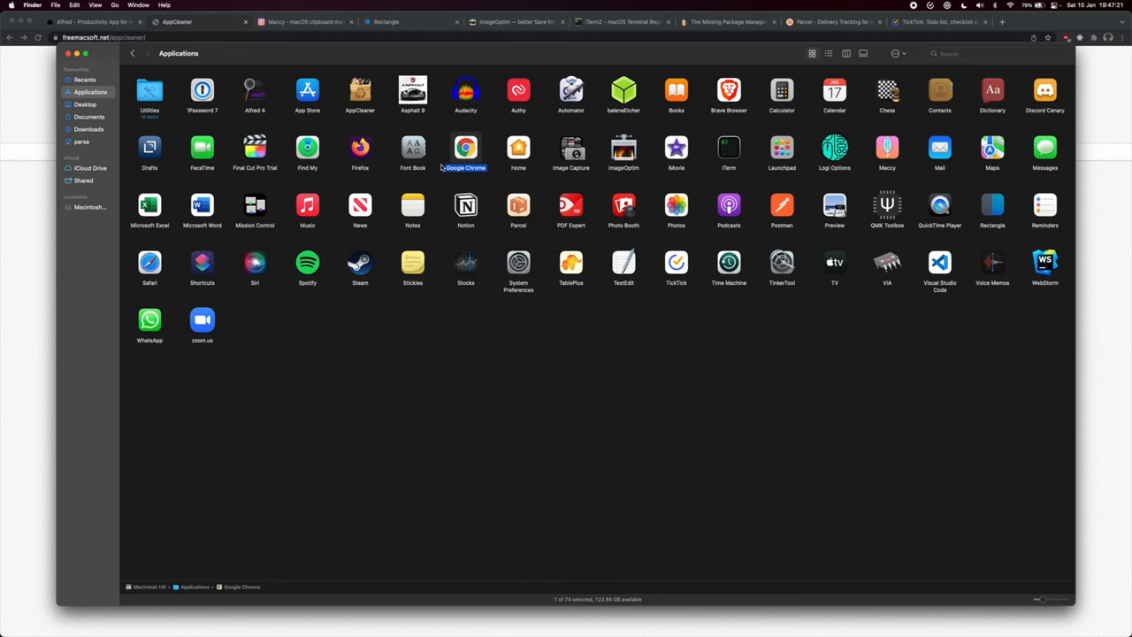
click(465, 152)
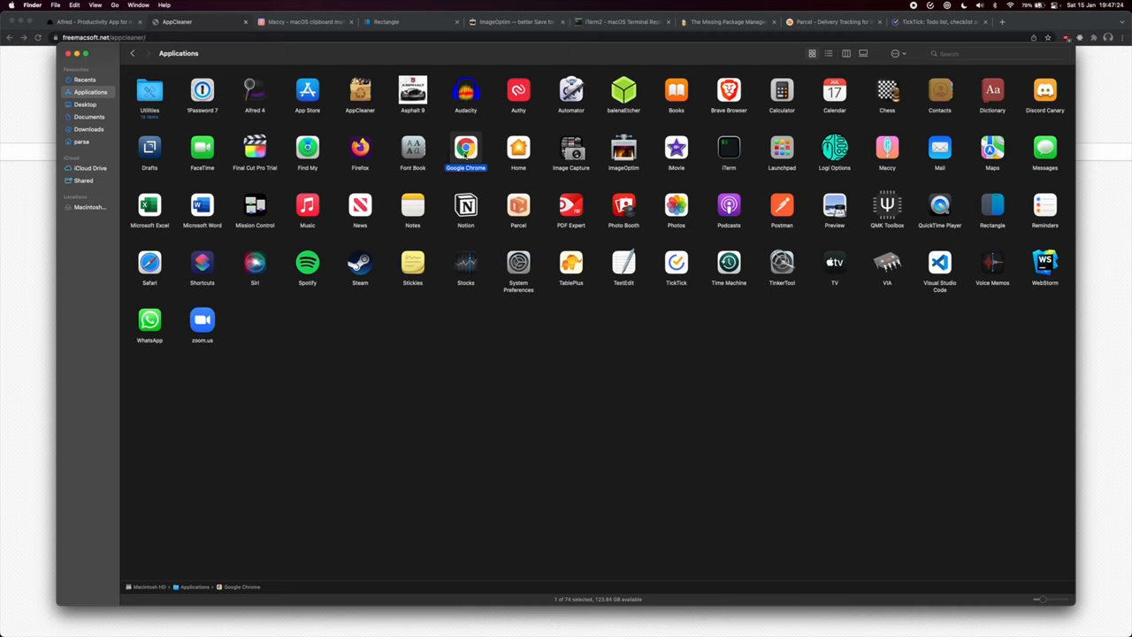
mouse_move(431, 142)
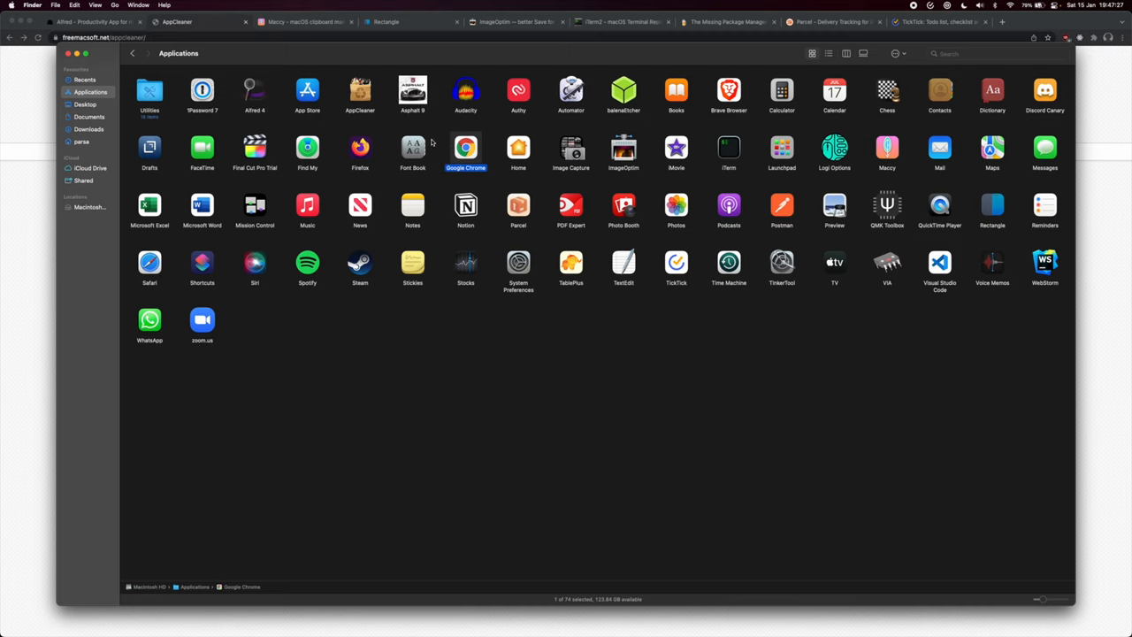
double_click(467, 149)
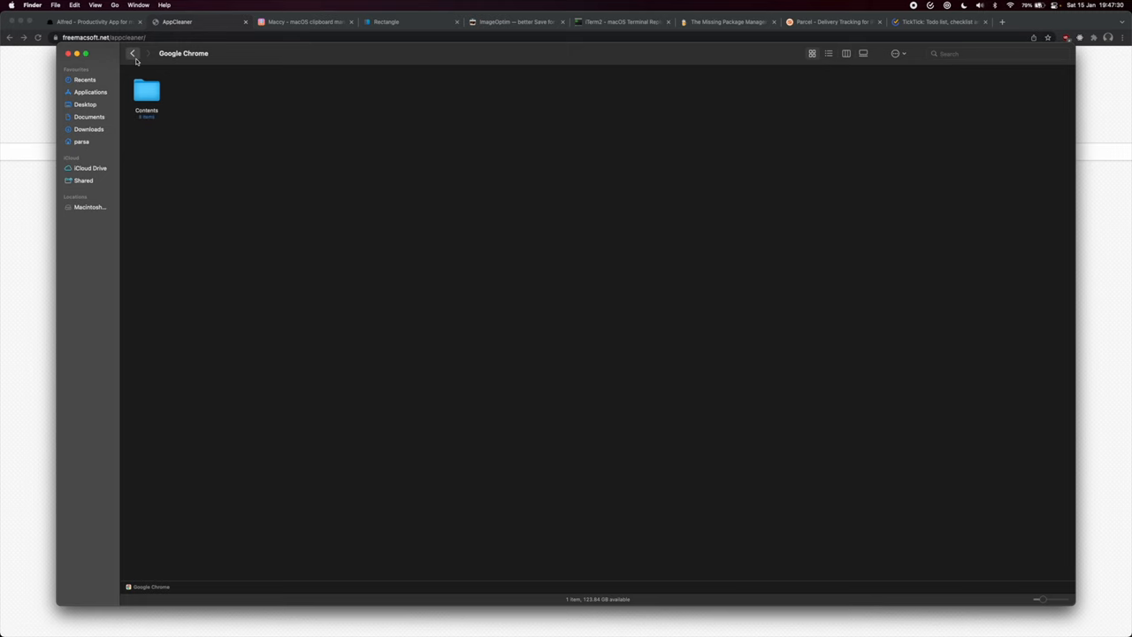
right_click(465, 150)
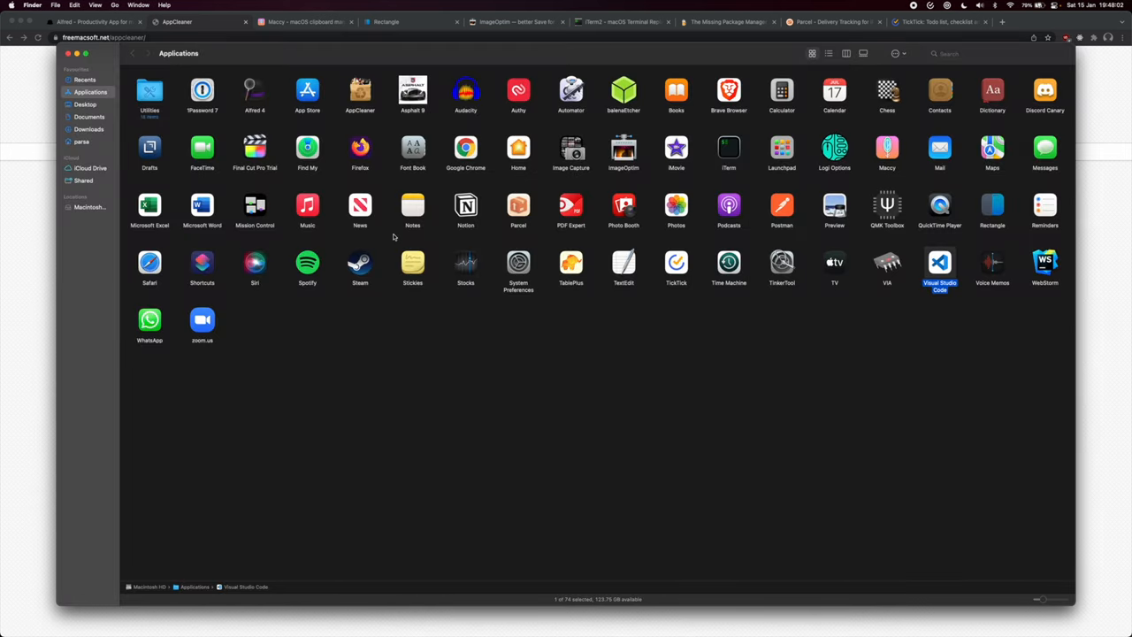
Step: Move Visual Studio Code to the Bin so AppCleaner lists its files
right_click(939, 262)
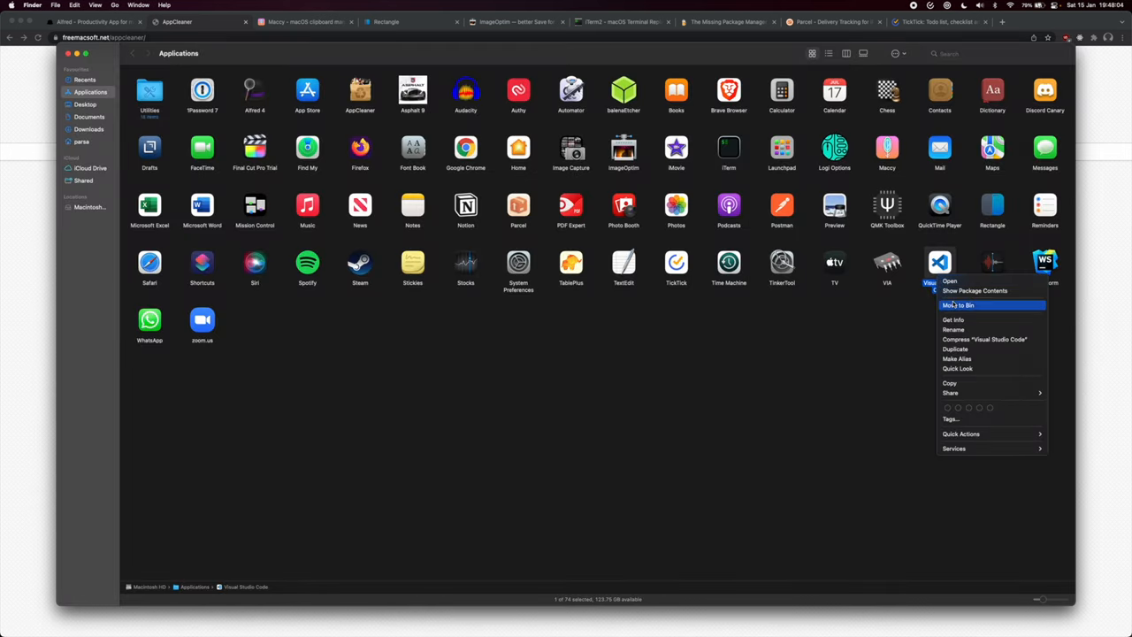
click(953, 318)
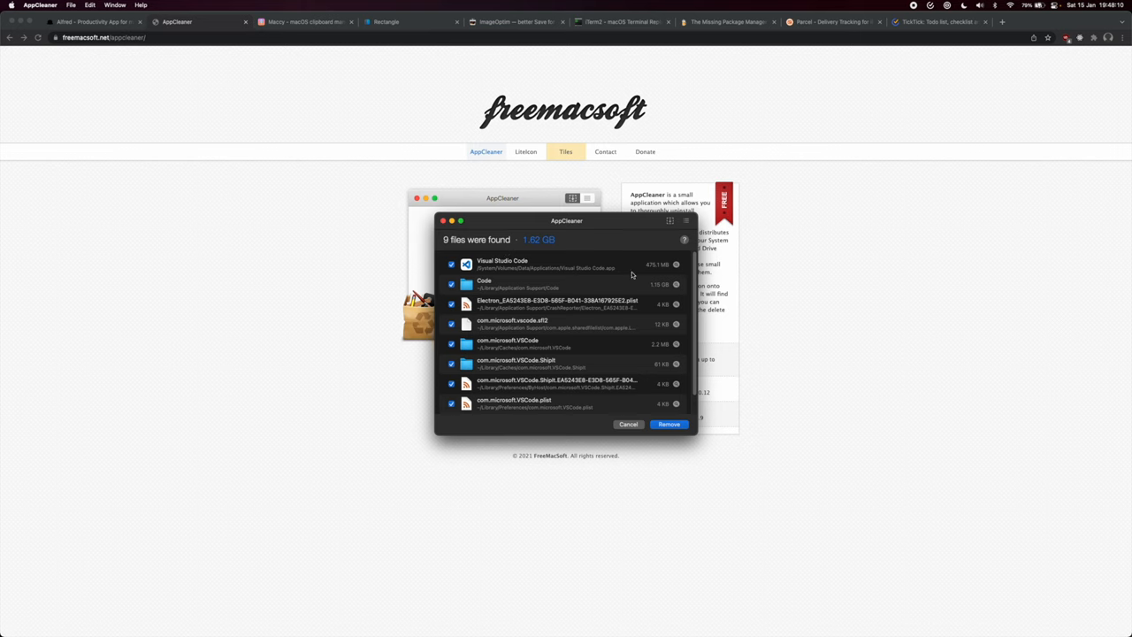
Step: Cancel removing Visual Studio Code's files and scroll through AppCleaner's installed applications list
scroll(down, 3)
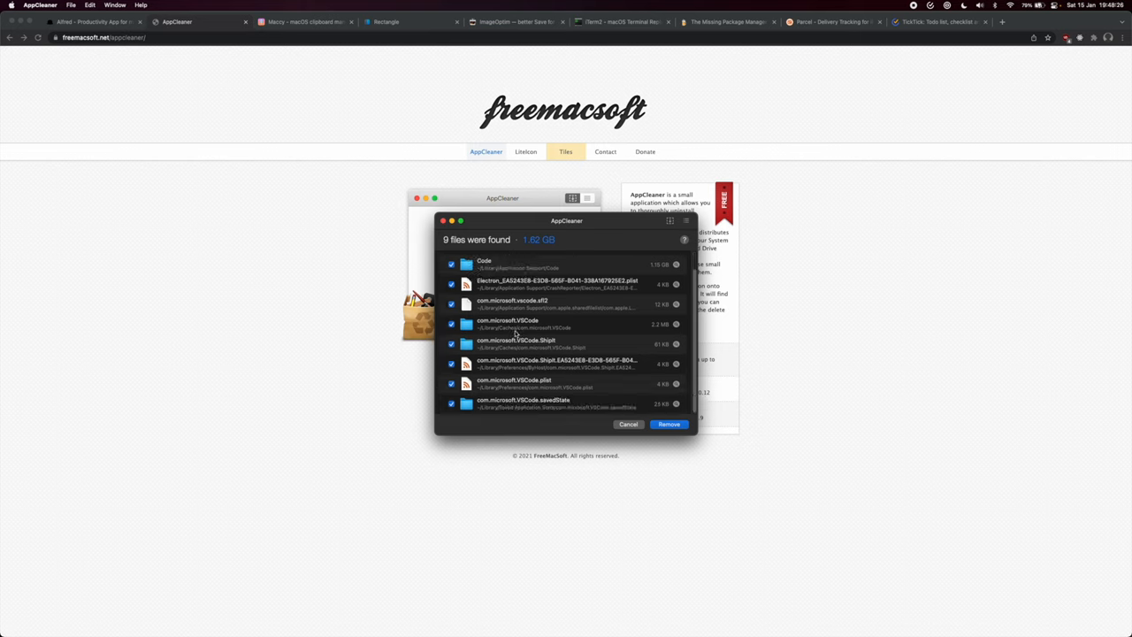
mouse_move(662, 329)
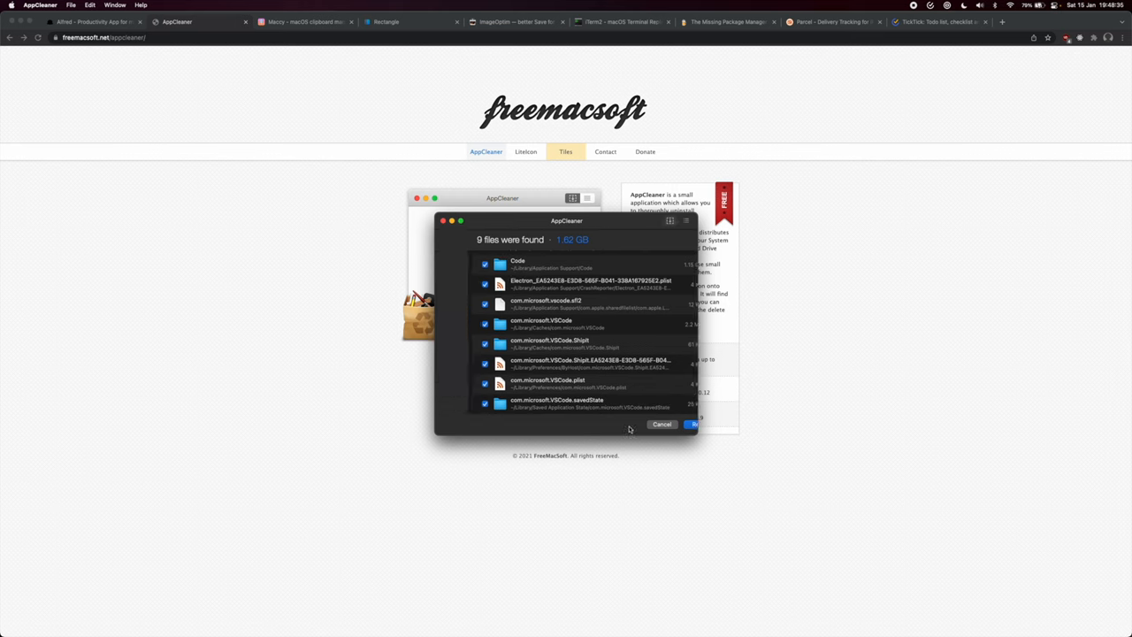
click(661, 424)
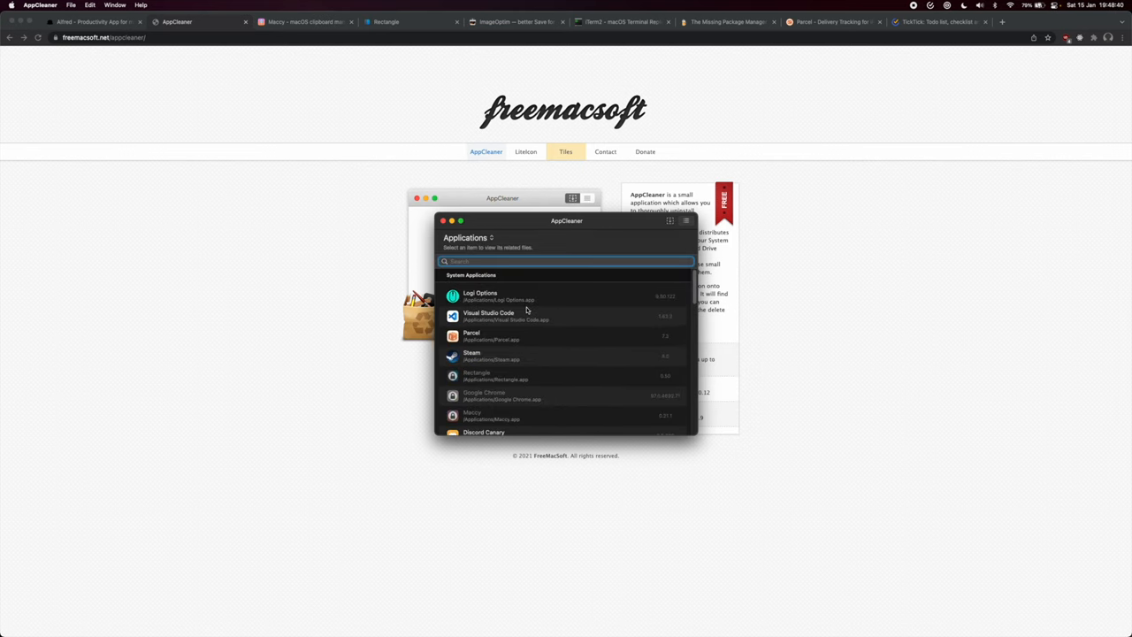
click(505, 314)
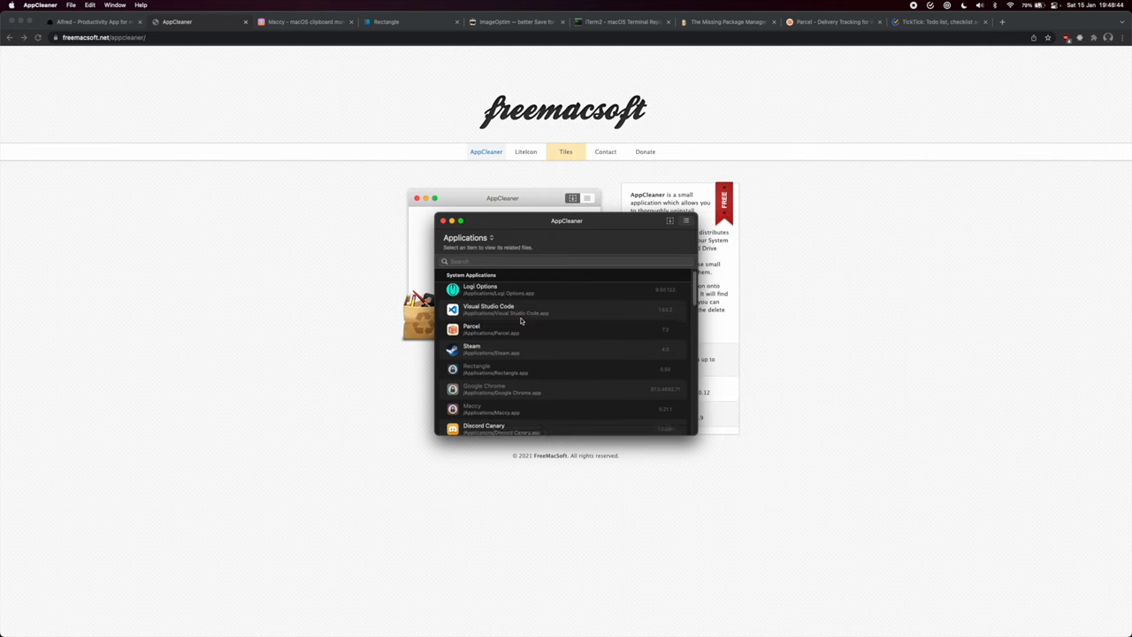
scroll(down, 3)
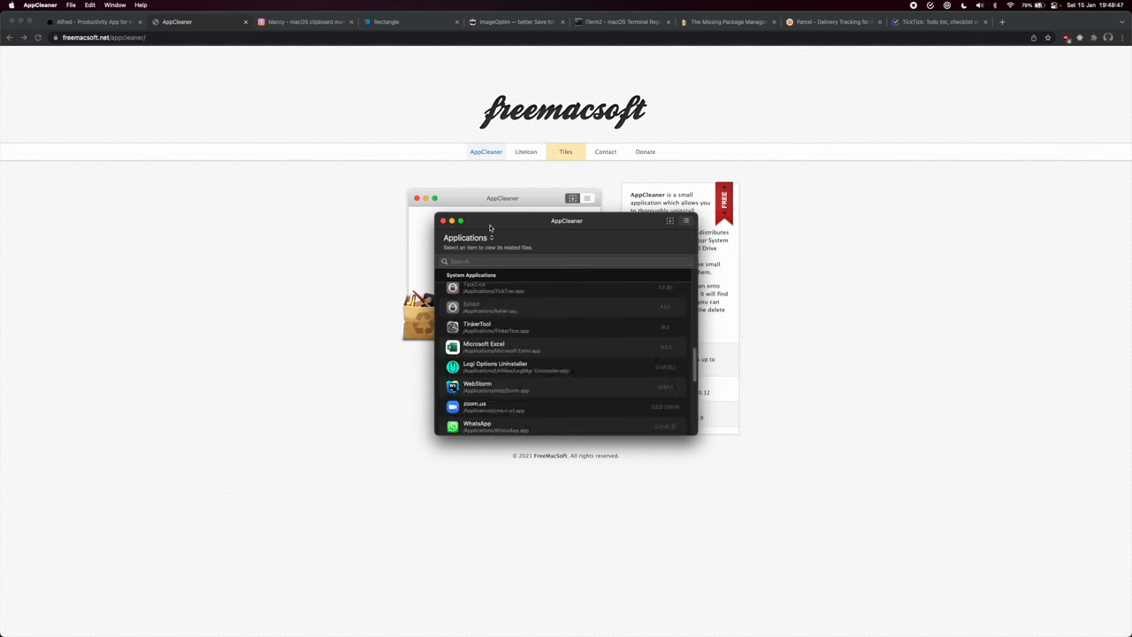
scroll(down, 3)
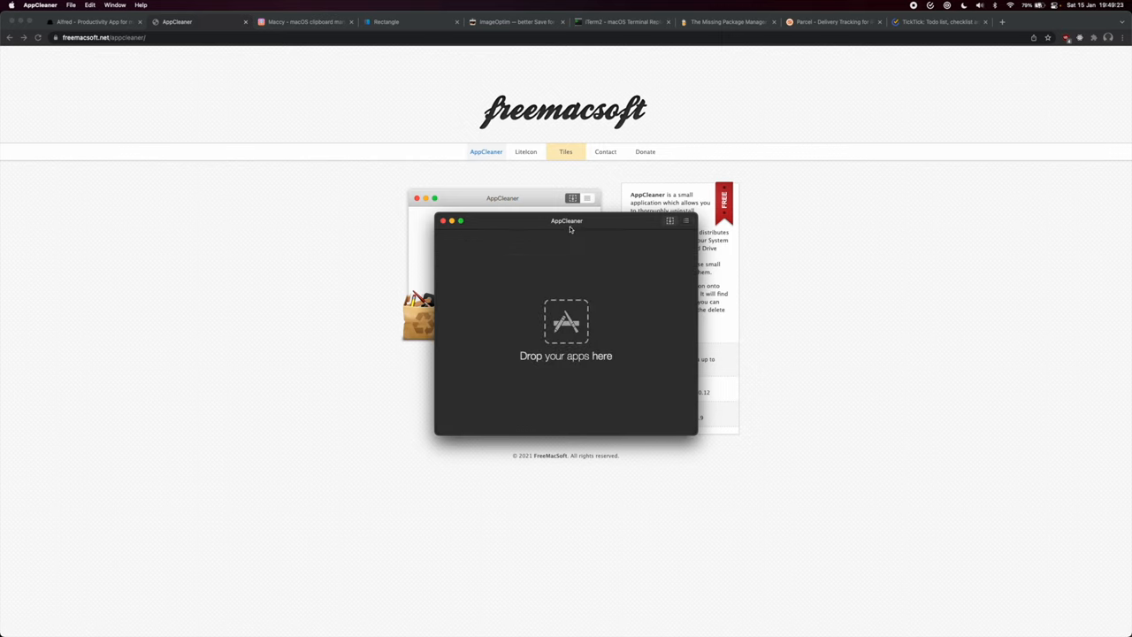
mouse_move(591, 319)
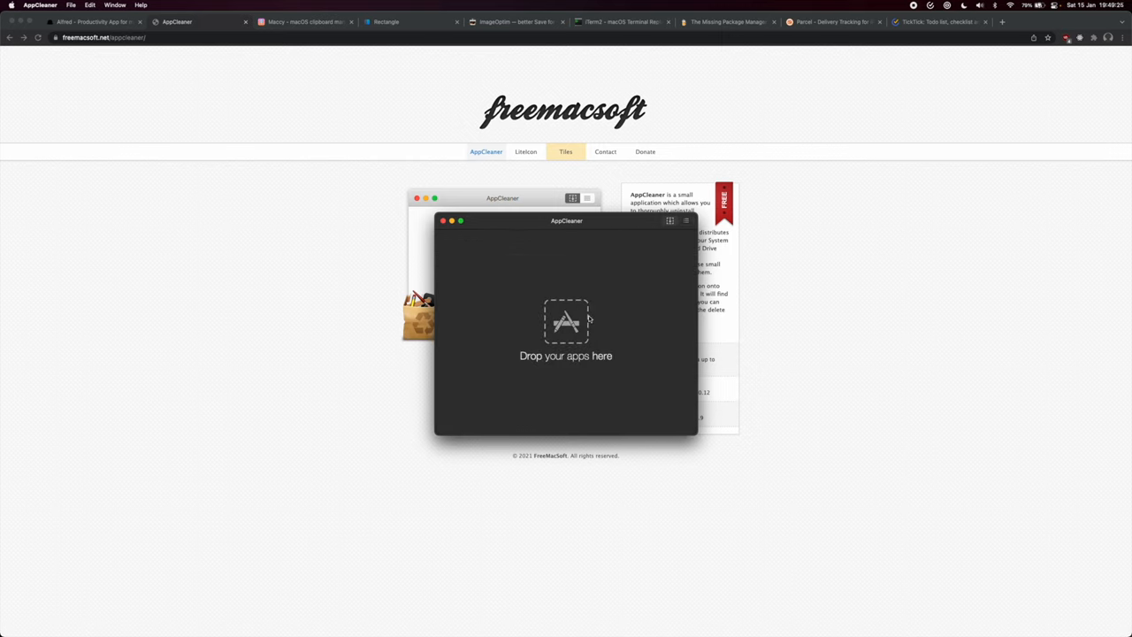
mouse_move(491, 286)
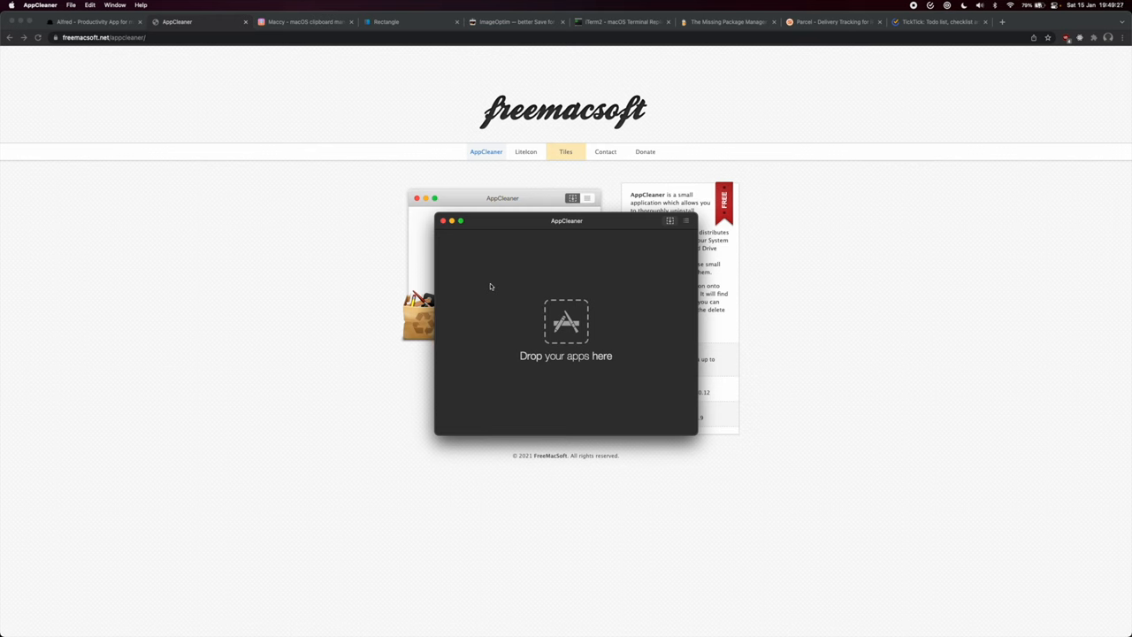
Step: Search Maccy's clipboard history for 'light' and 'ope', then close its Appearance preferences
click(442, 220)
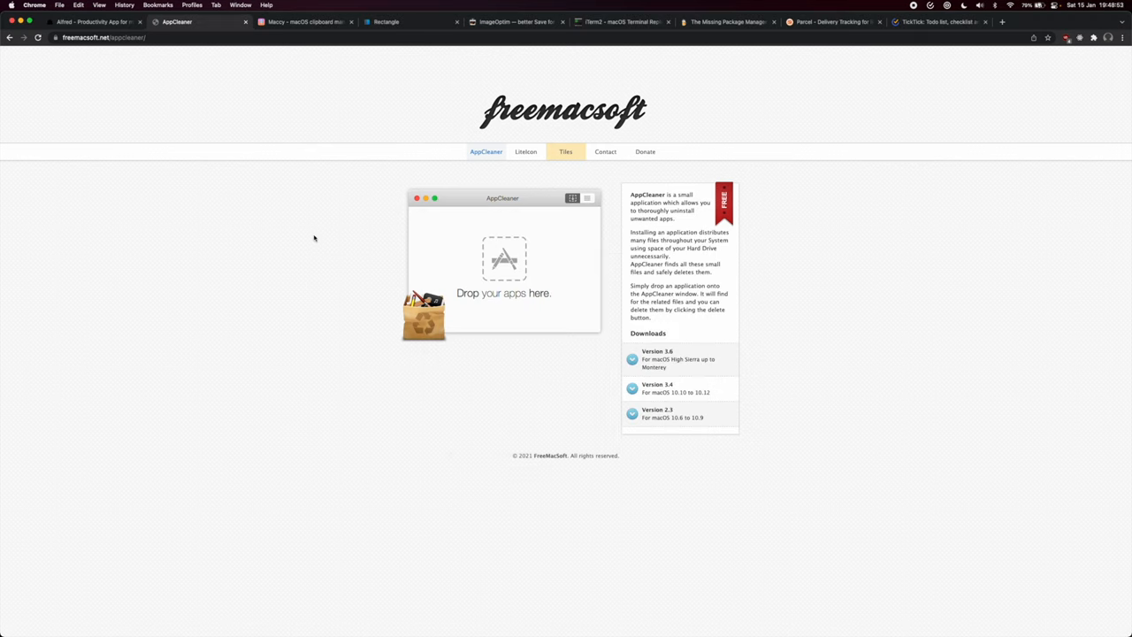
mouse_move(244, 220)
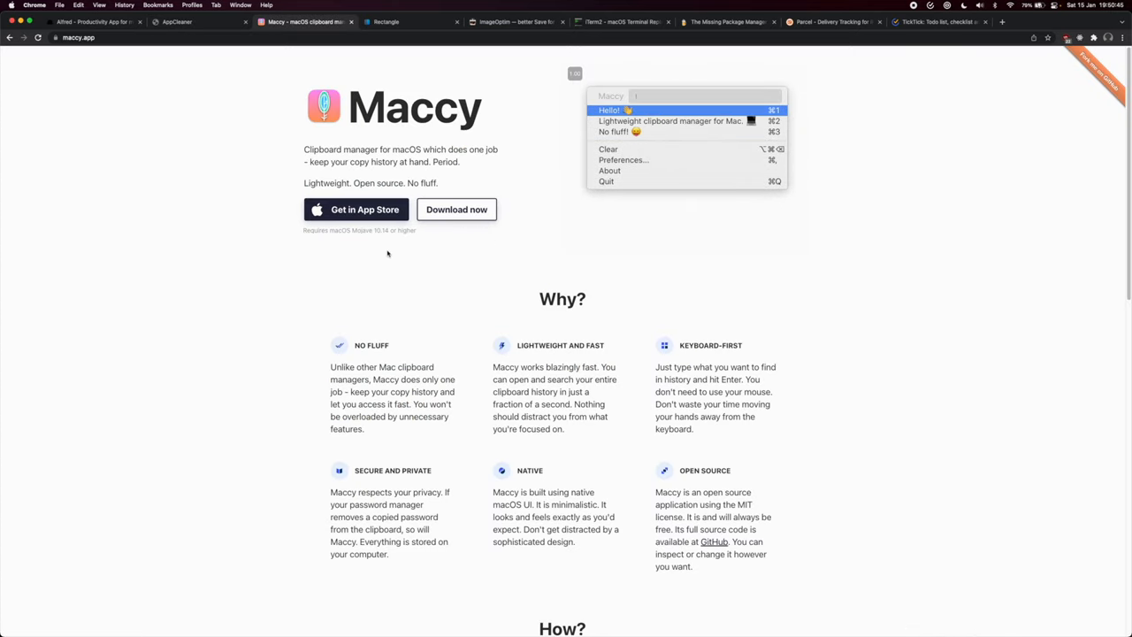
text(light)
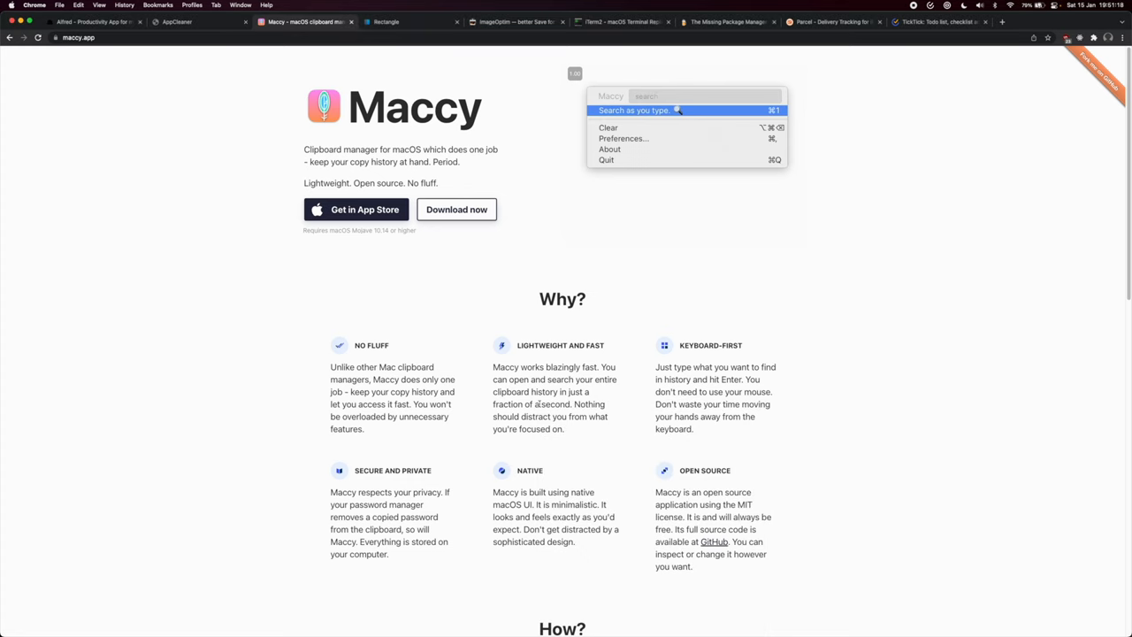
text(ope)
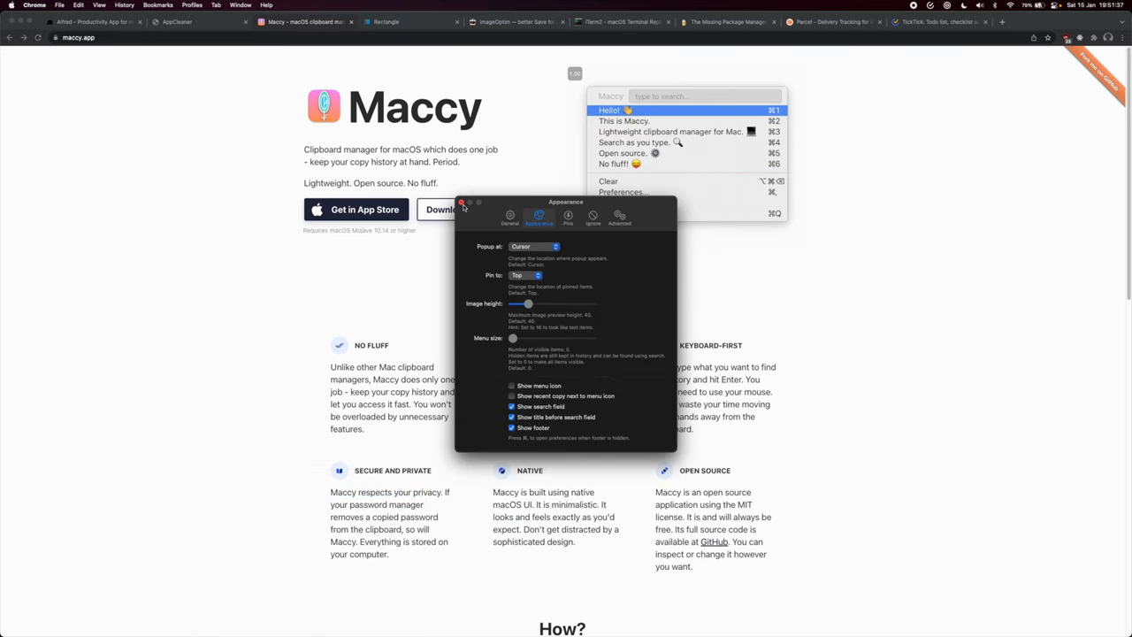
click(460, 202)
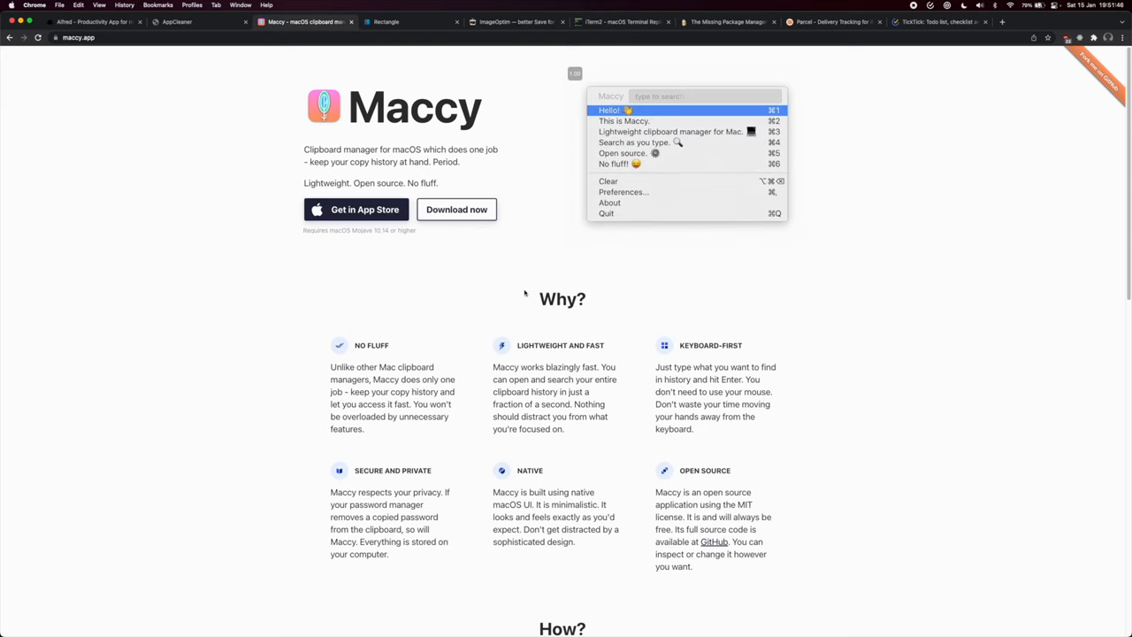
Step: Show the Rectangle website and tile the browser window to part of the screen
click(385, 22)
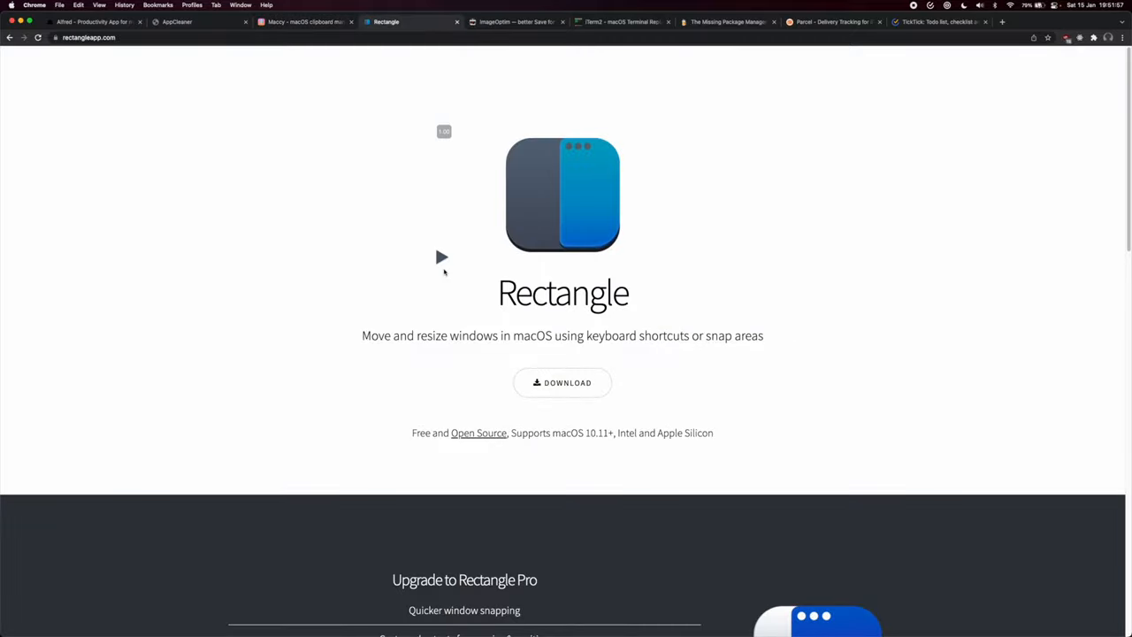
mouse_move(442, 261)
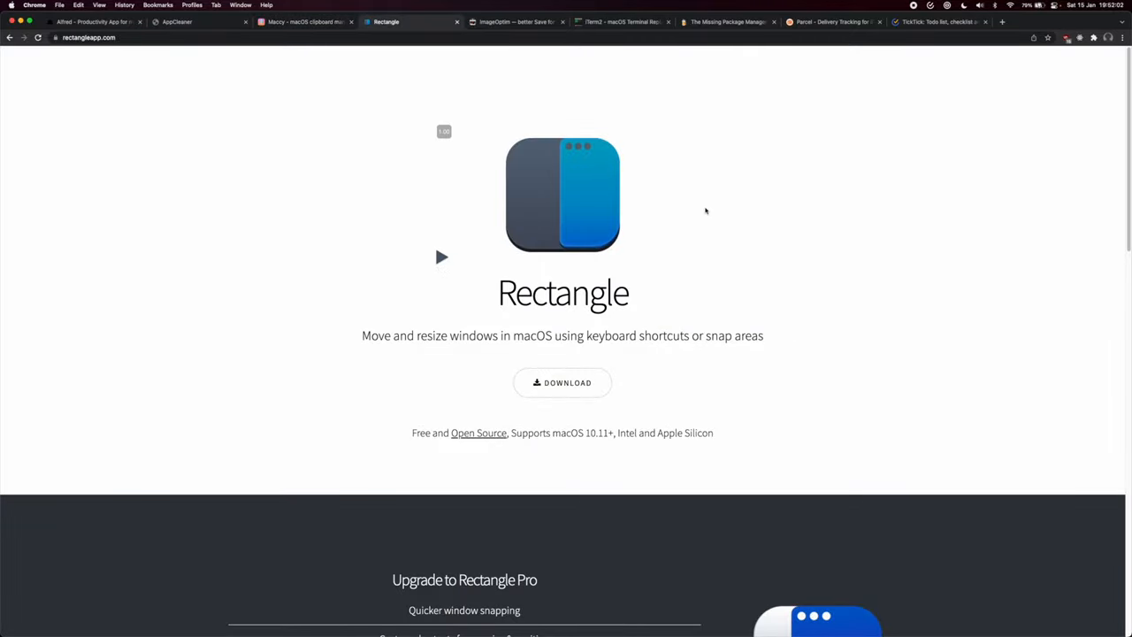
mouse_move(442, 258)
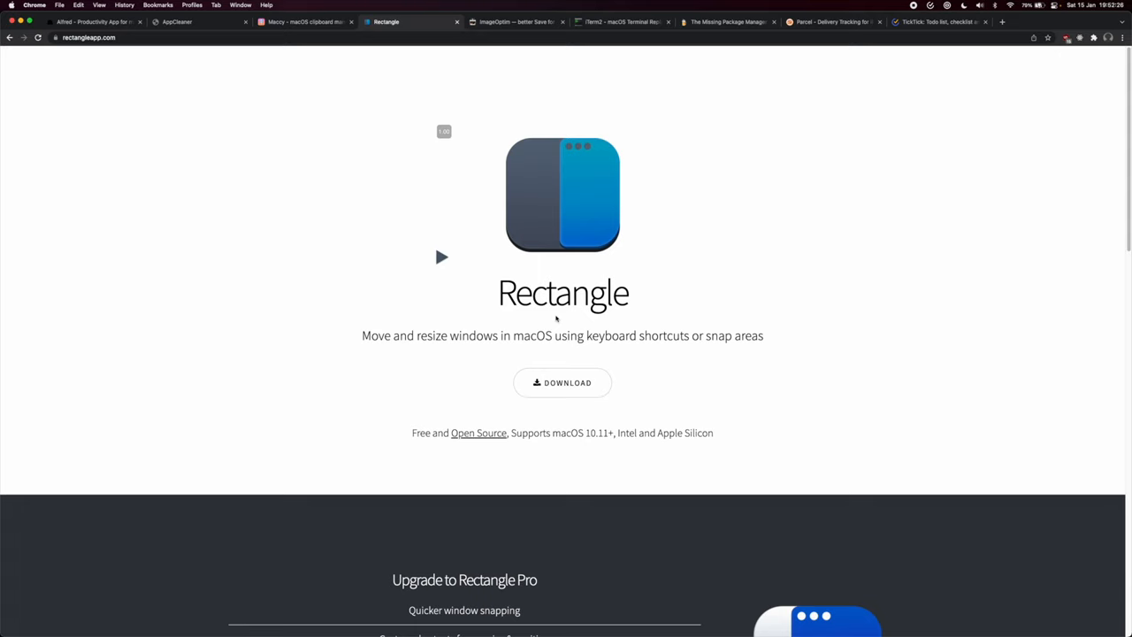
mouse_move(348, 230)
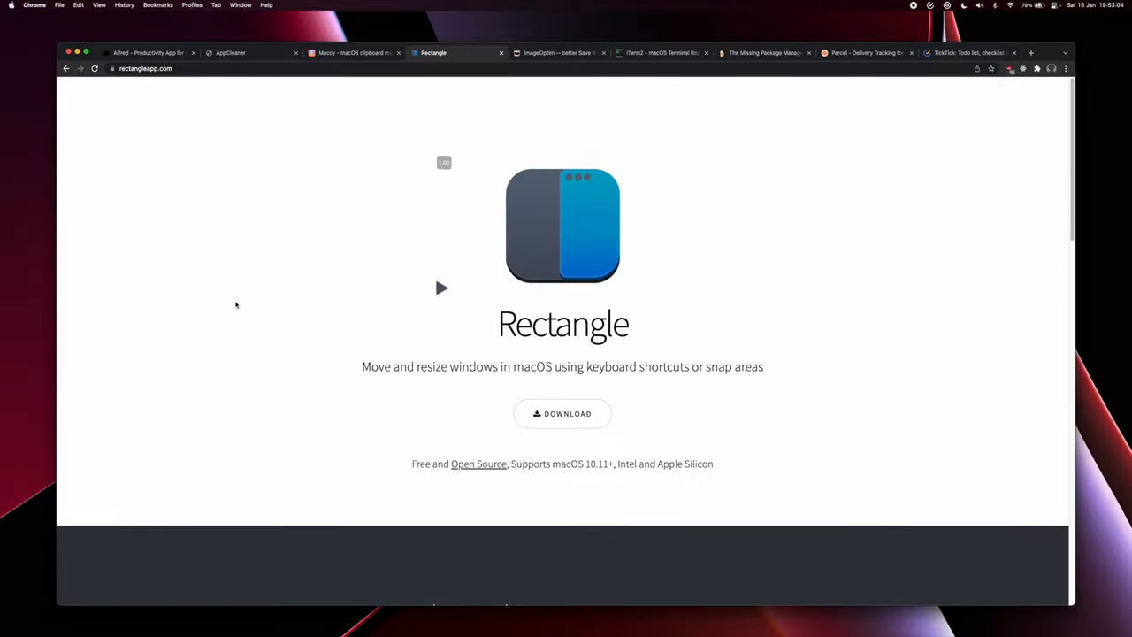
mouse_move(20, 123)
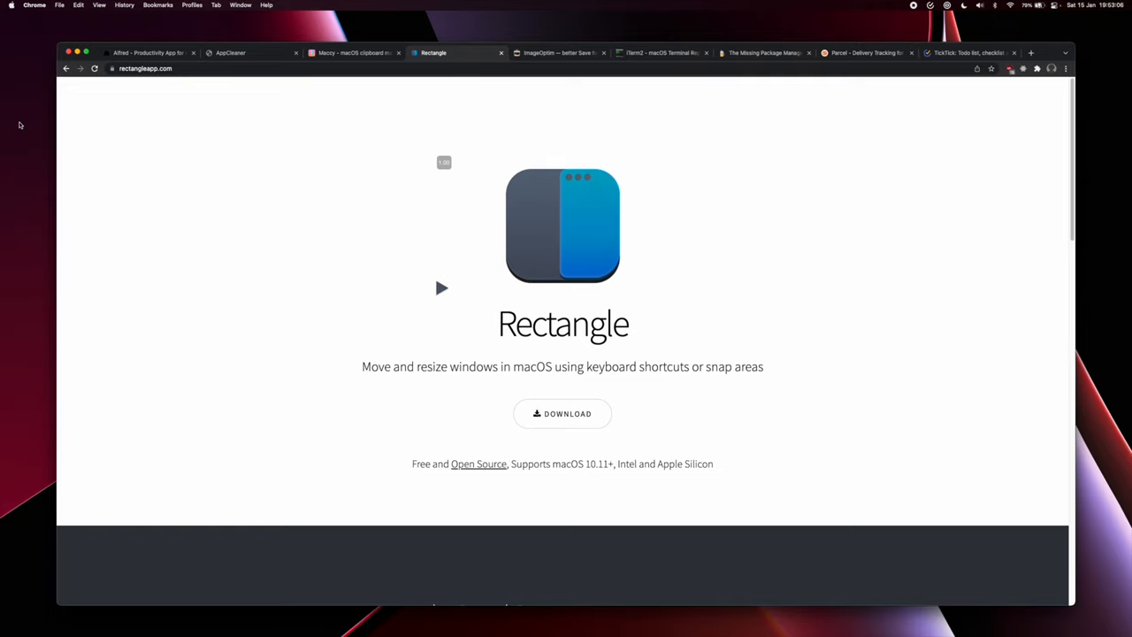
mouse_move(407, 293)
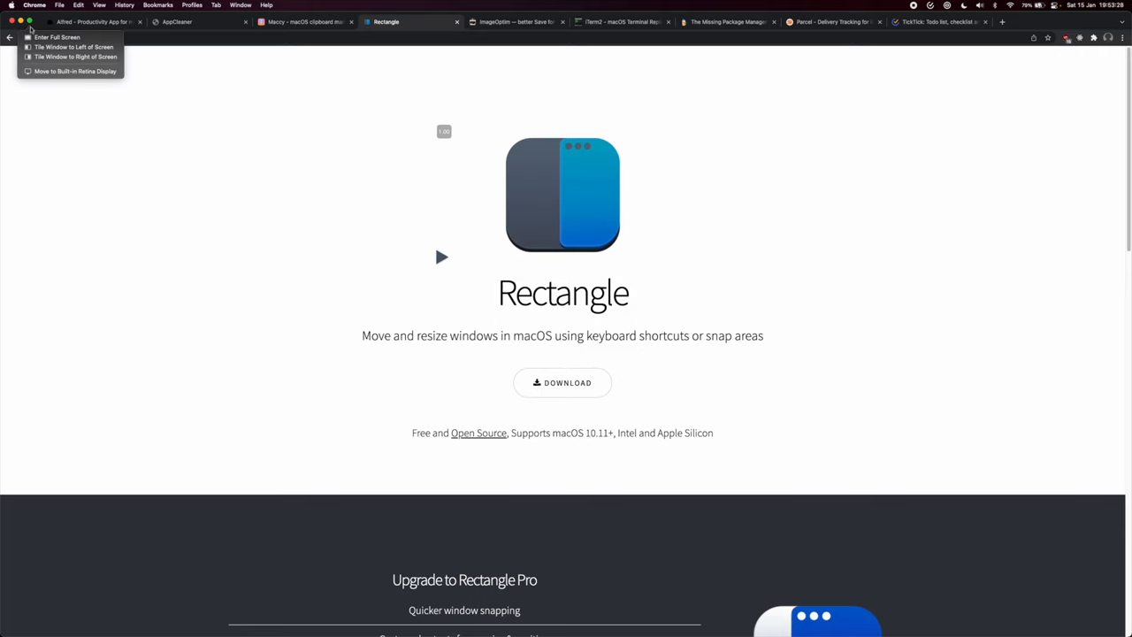
mouse_move(39, 37)
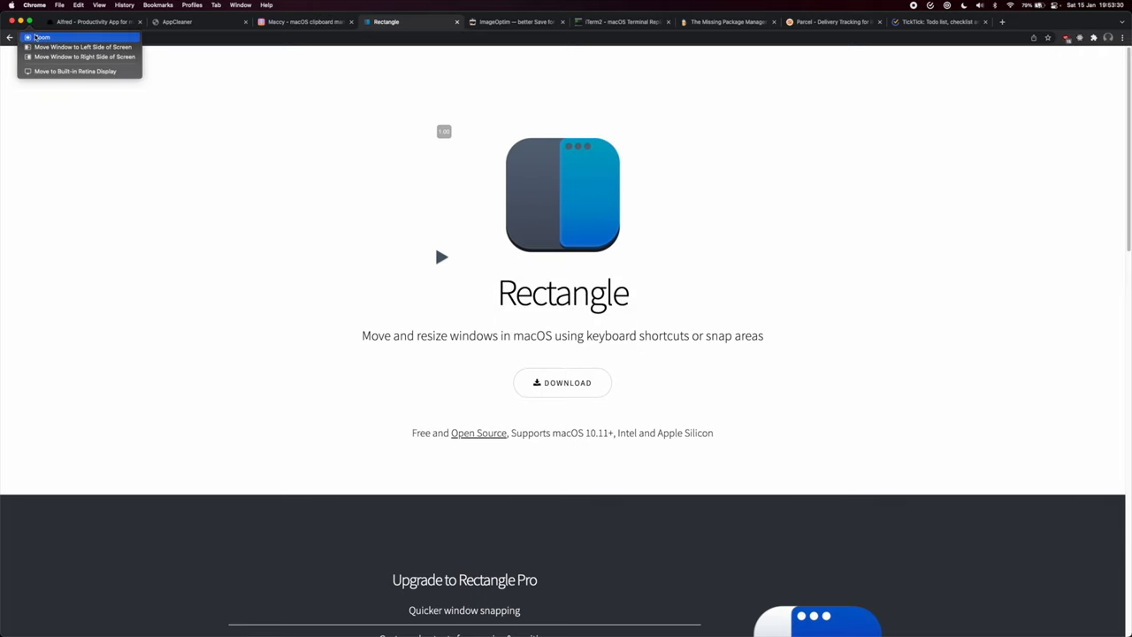
click(81, 46)
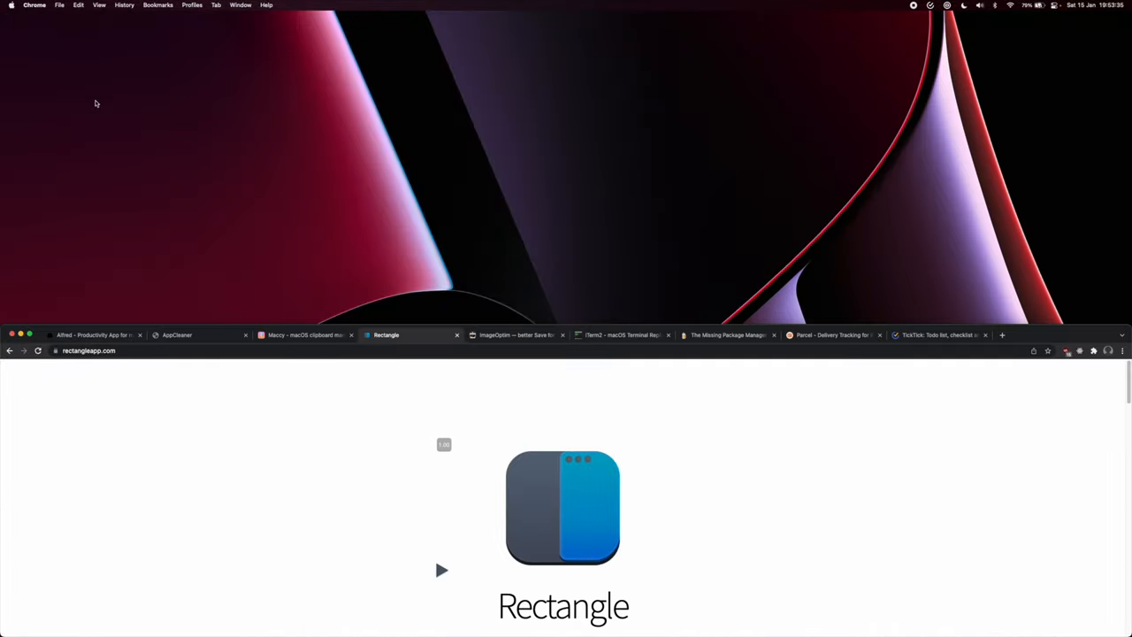
scroll(down, 3)
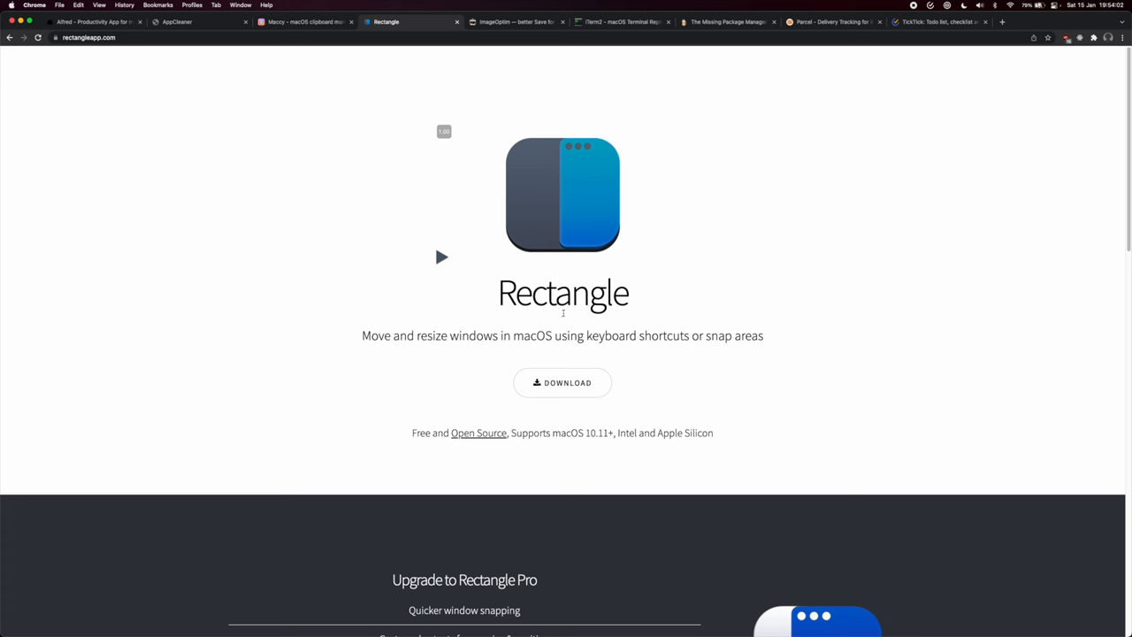
Step: Show the ImageOptim website and scroll to its explanation and frequent answers
click(516, 21)
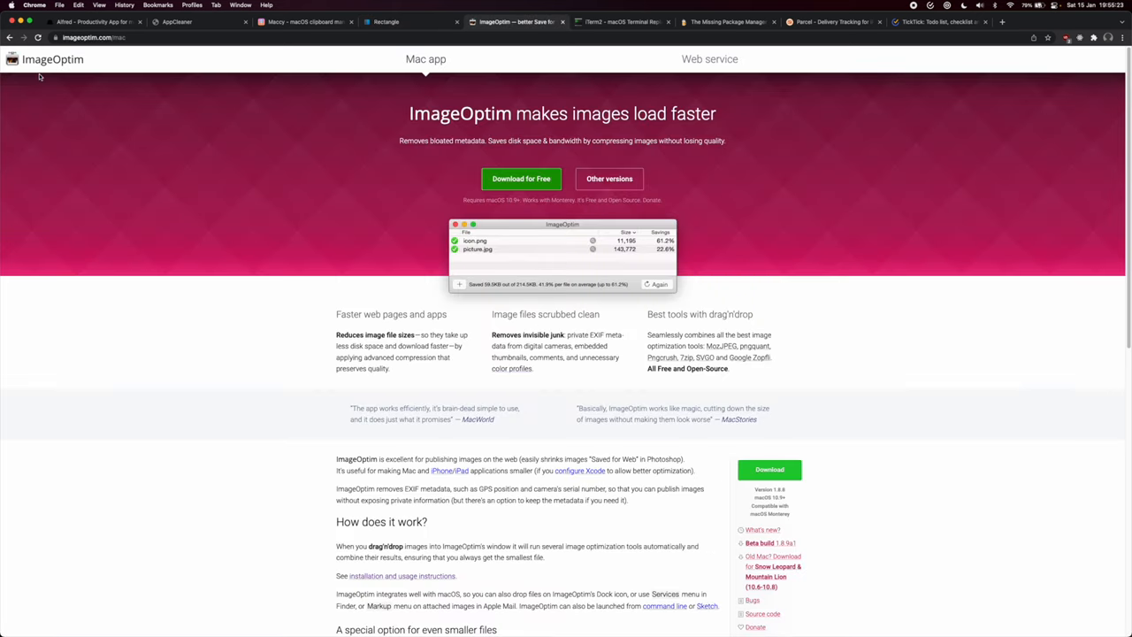
mouse_move(333, 192)
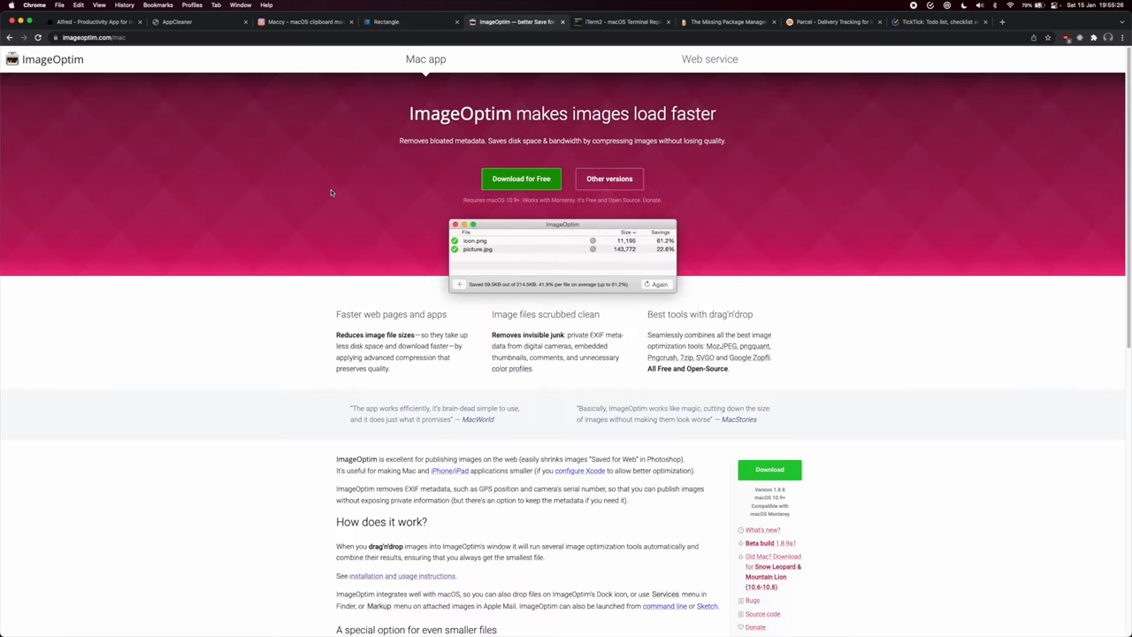
mouse_move(771, 202)
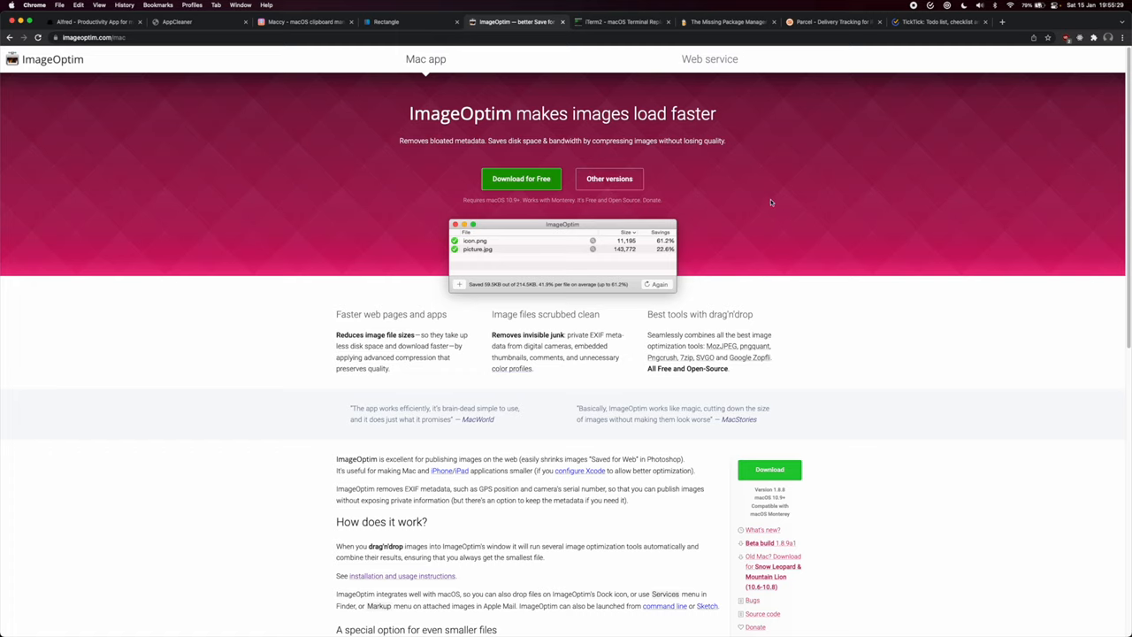
mouse_move(761, 191)
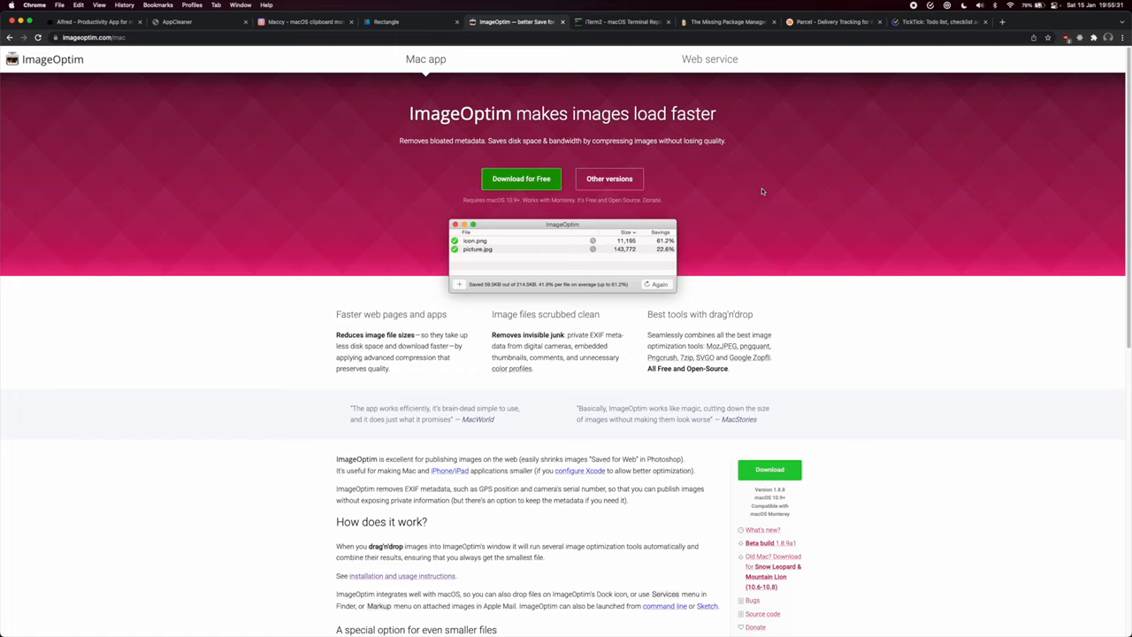
scroll(down, 3)
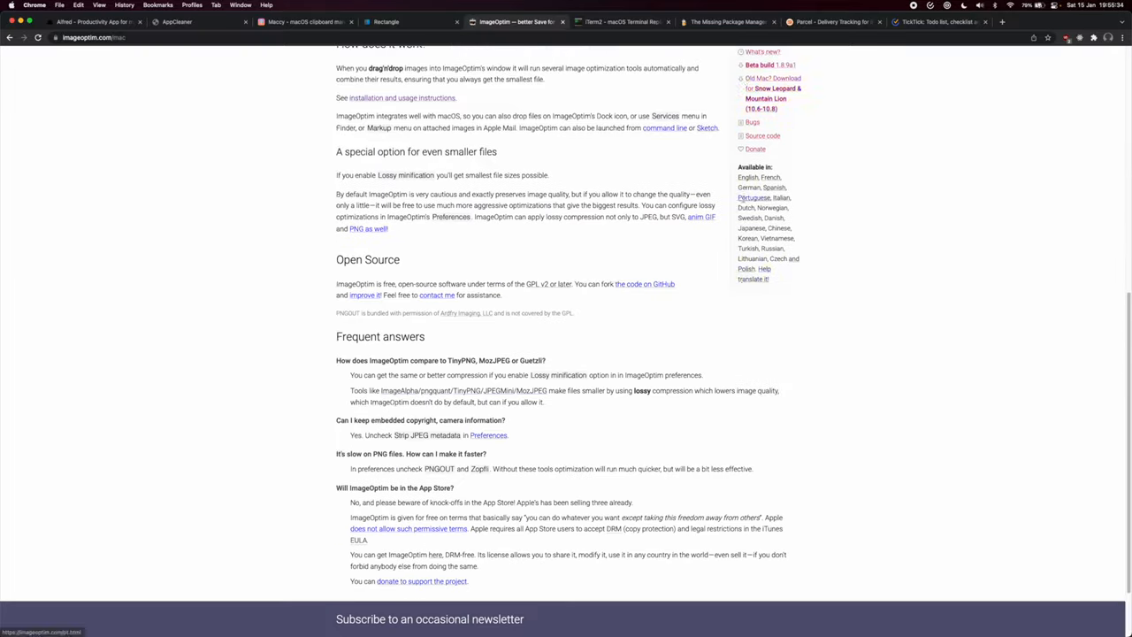
scroll(up, 3)
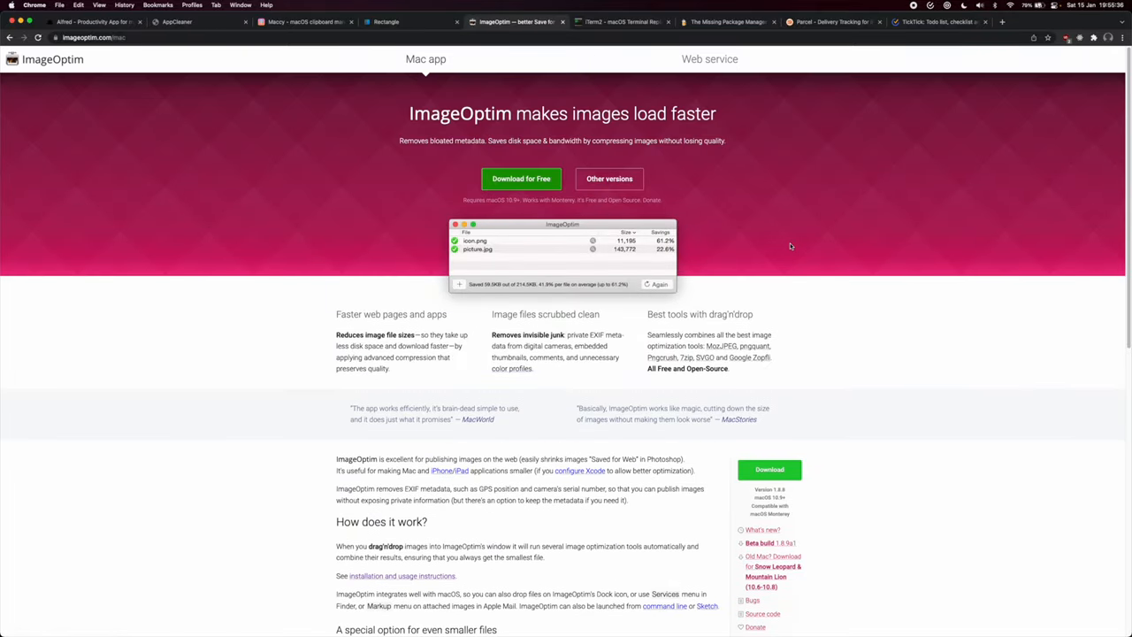
scroll(down, 3)
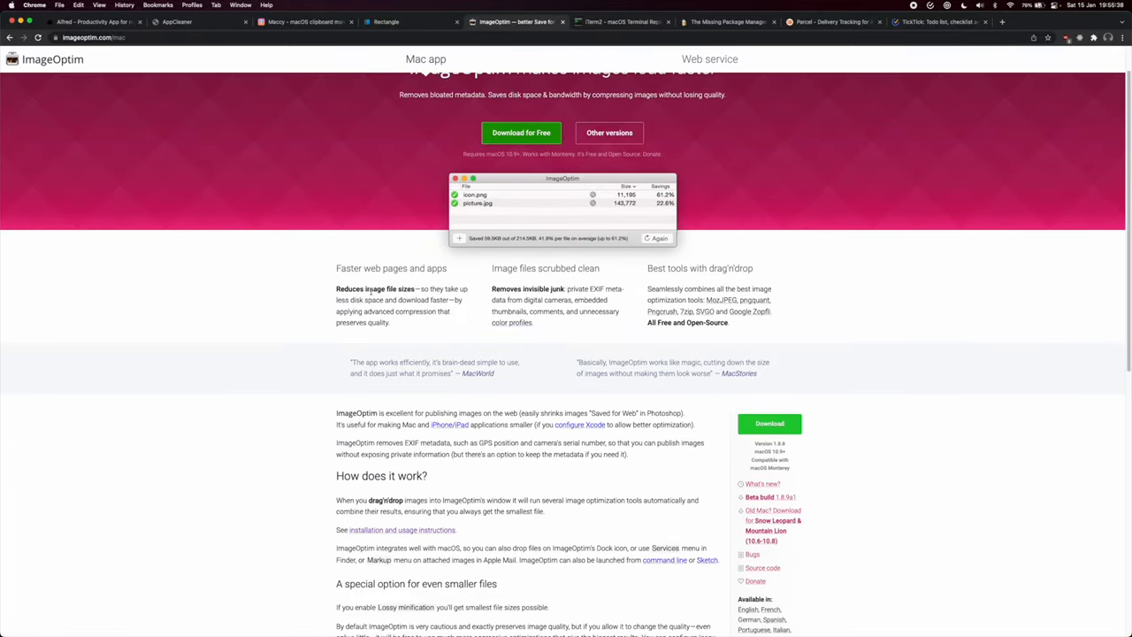
scroll(down, 3)
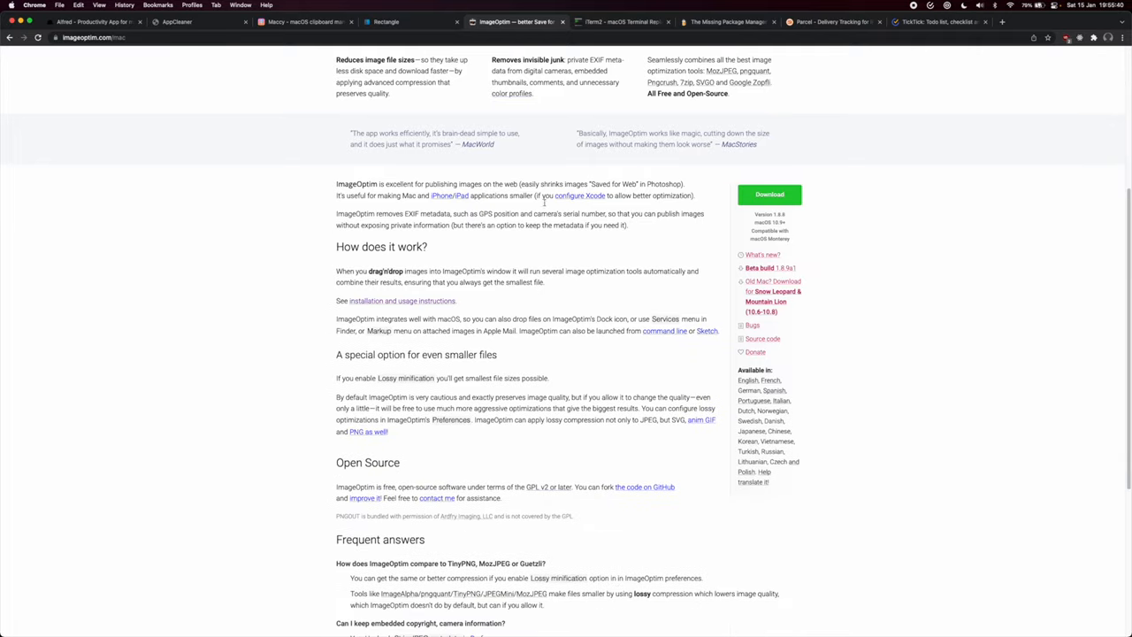
mouse_move(533, 327)
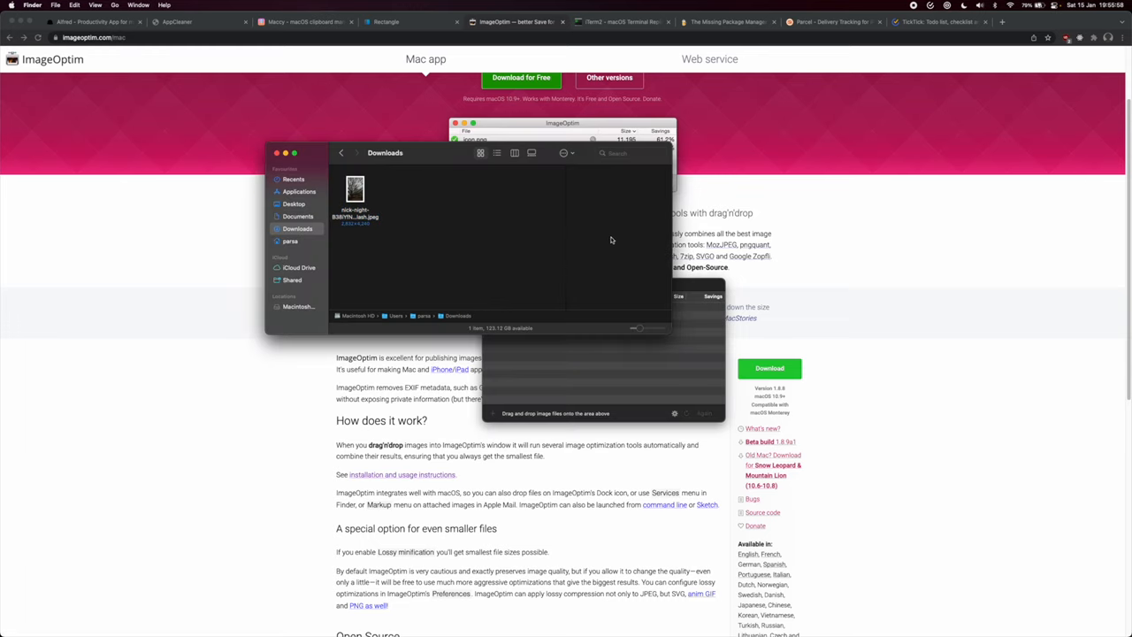
Step: Add the downloaded unsplash JPEG to ImageOptim for compression
click(354, 188)
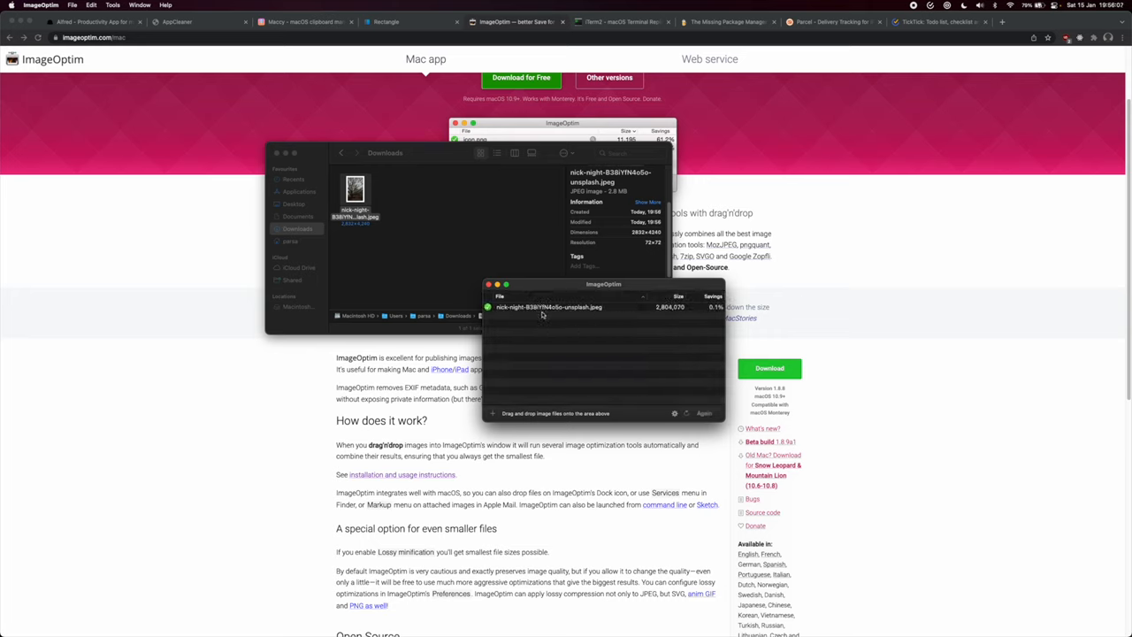
mouse_move(543, 230)
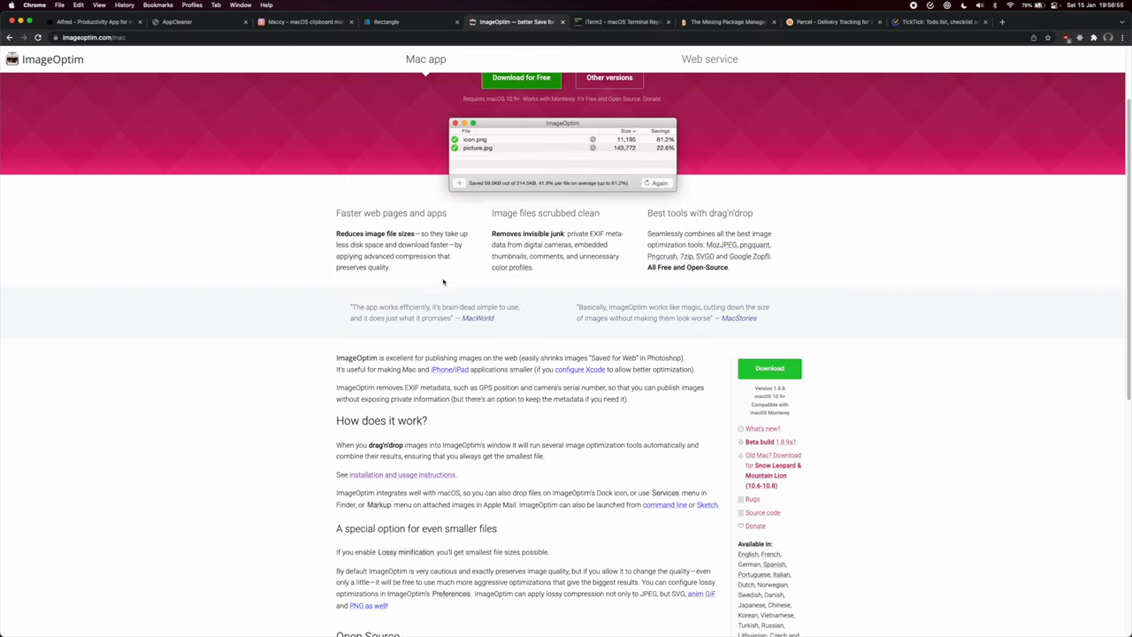
Step: Browse iTerm2 Preferences through the default profile, Text and Keys sections, then close them
click(619, 21)
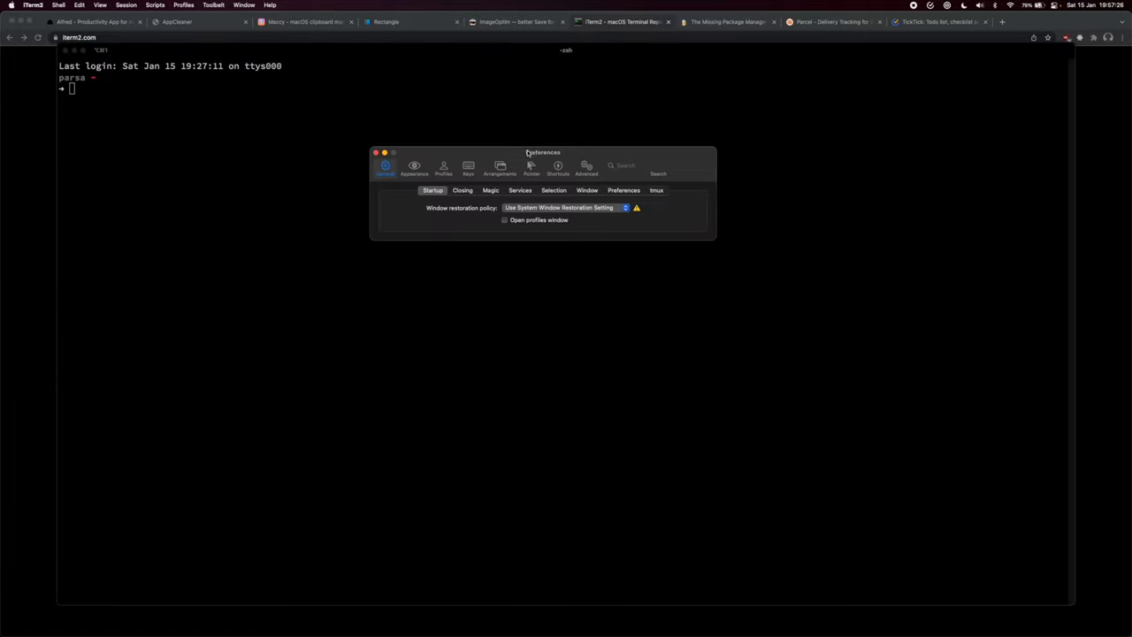
click(444, 166)
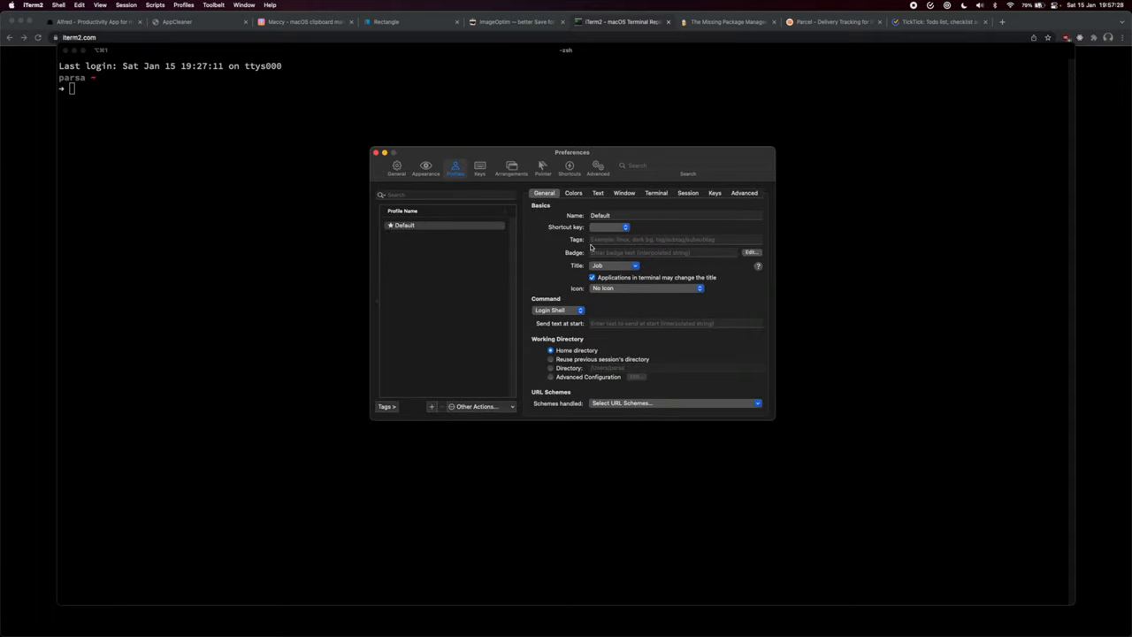
click(603, 193)
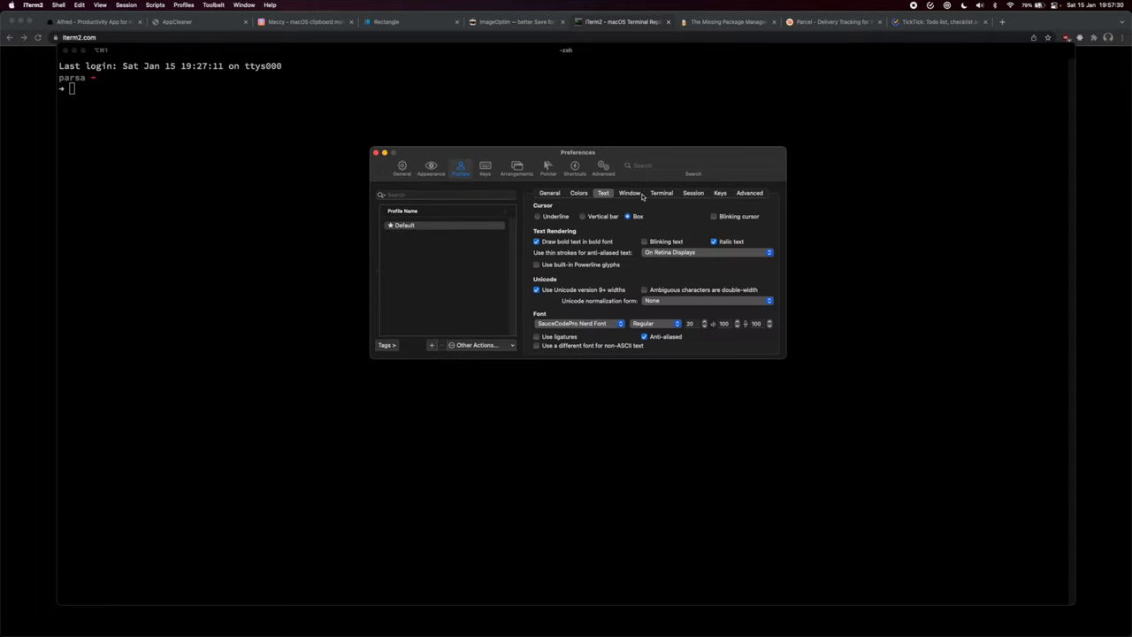
mouse_move(554, 318)
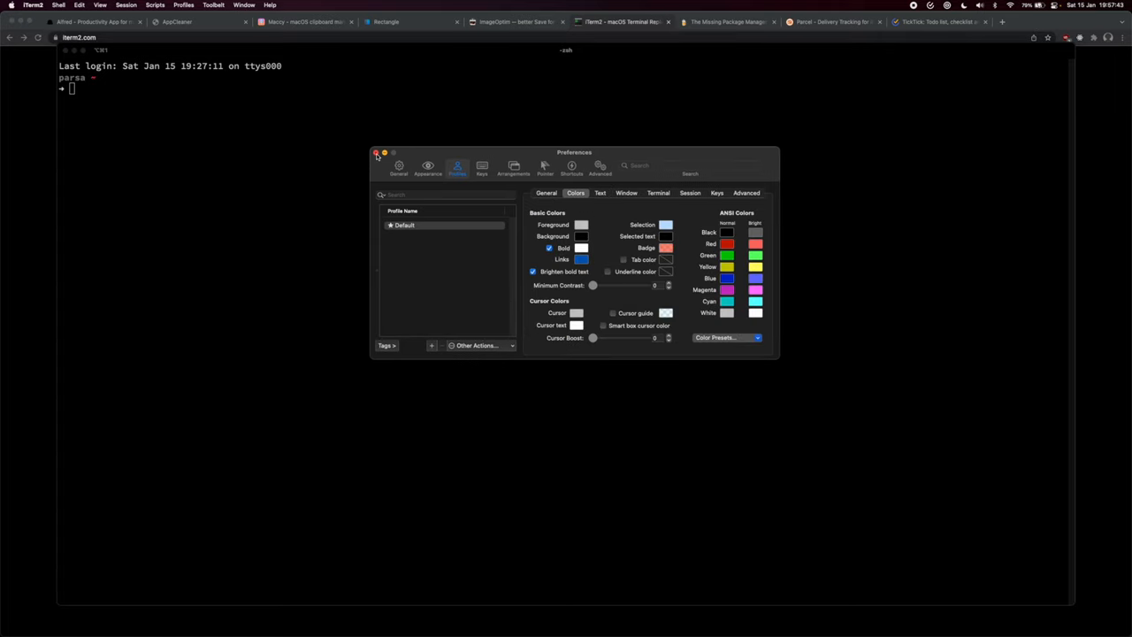
click(467, 166)
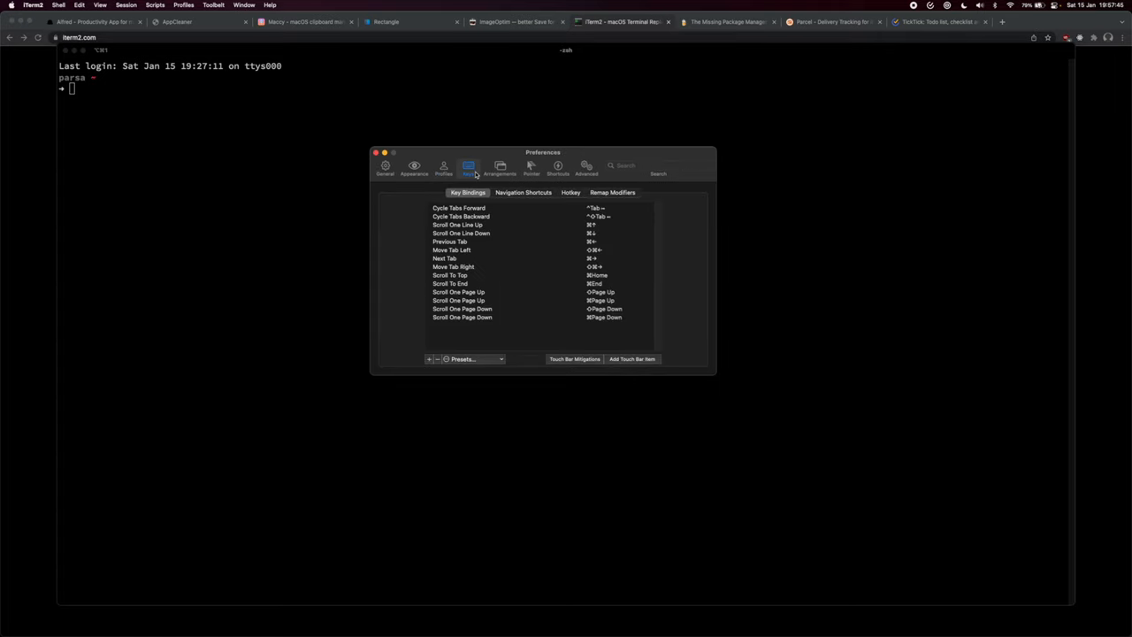
click(375, 152)
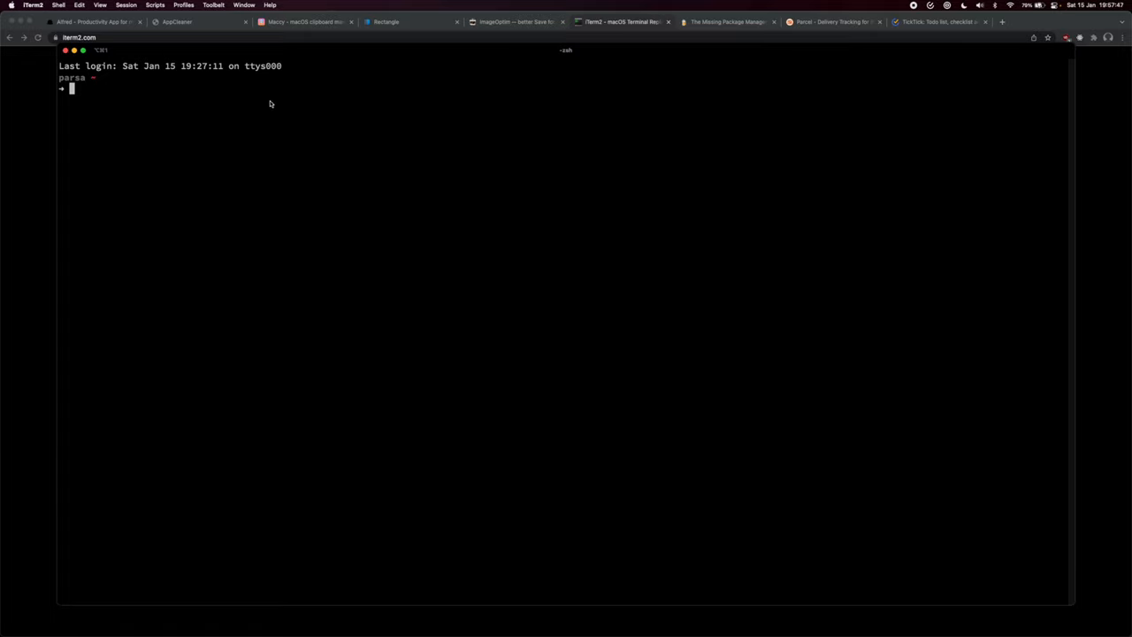
text(termi)
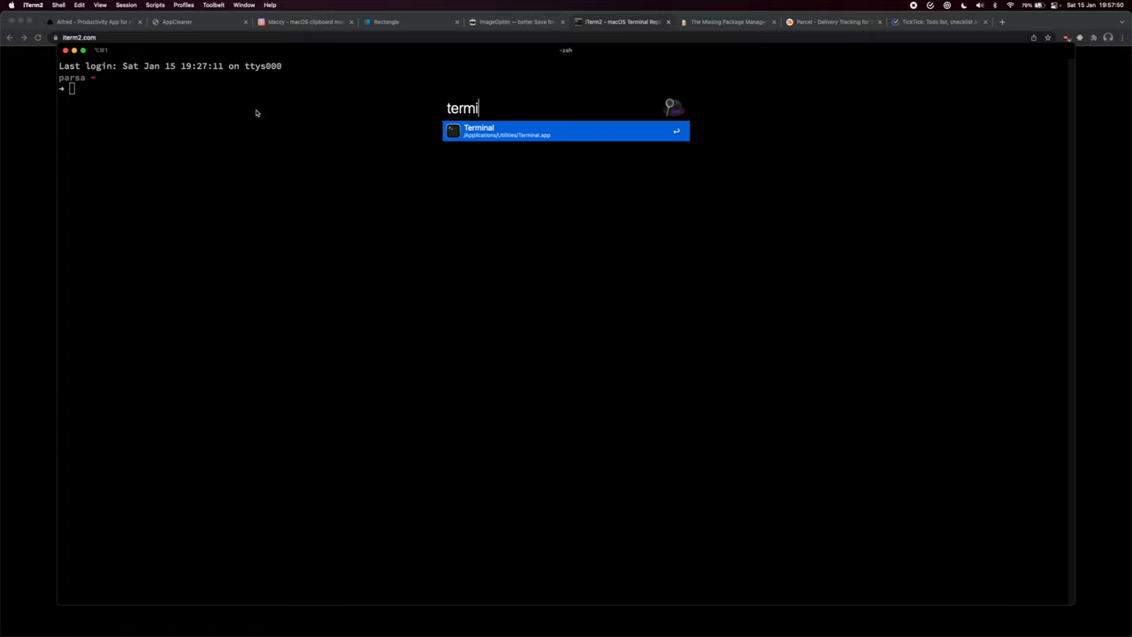
key(Return)
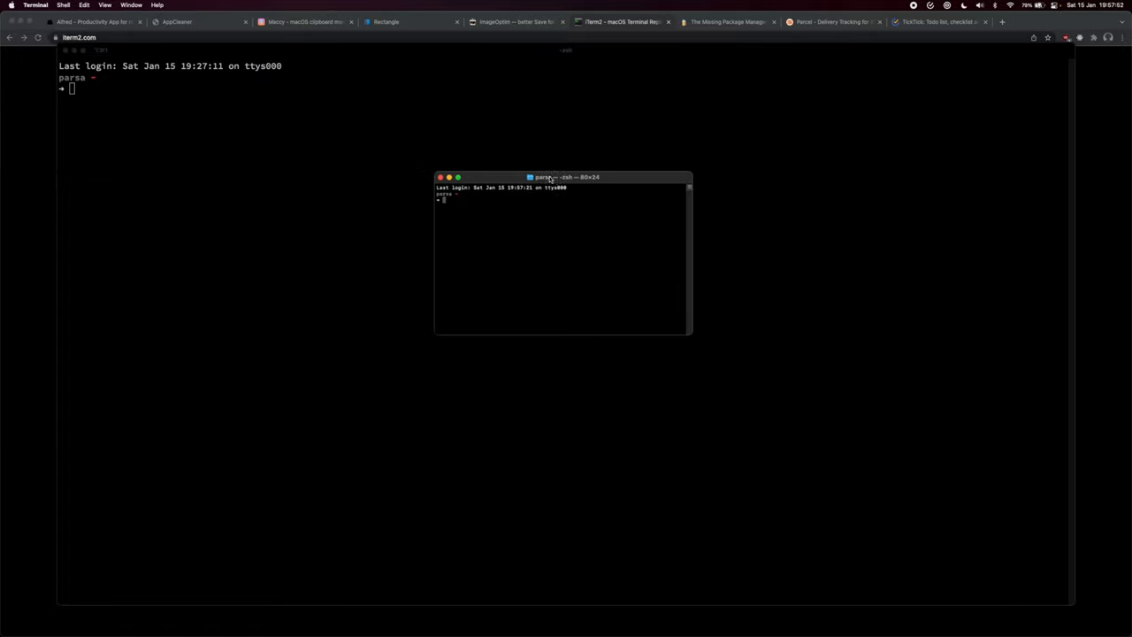
drag(550, 177, 630, 163)
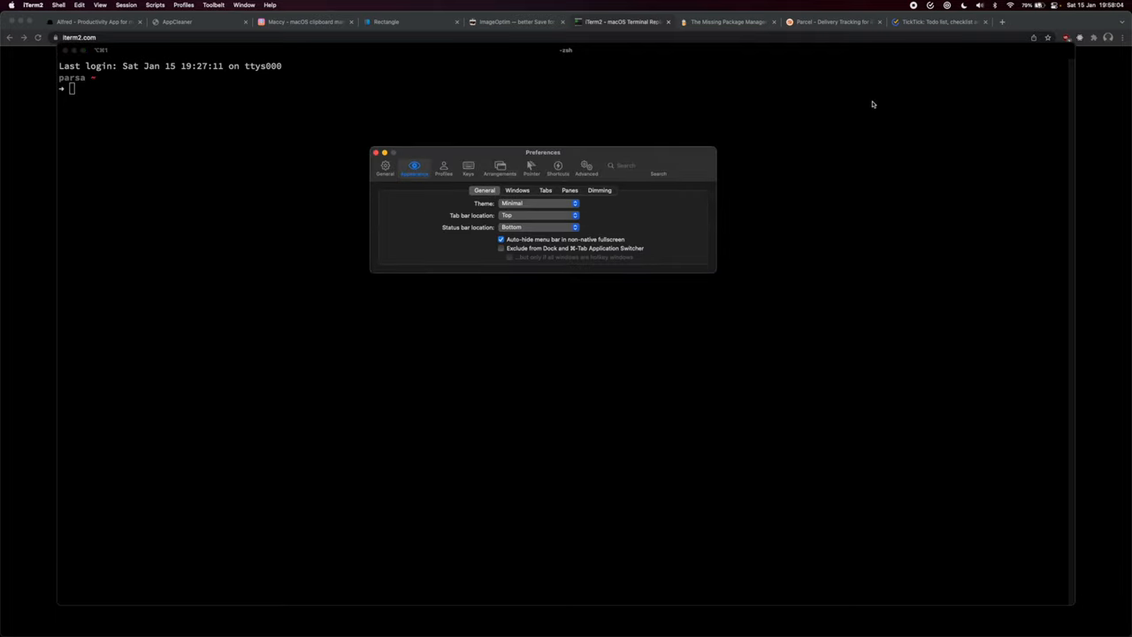
click(517, 191)
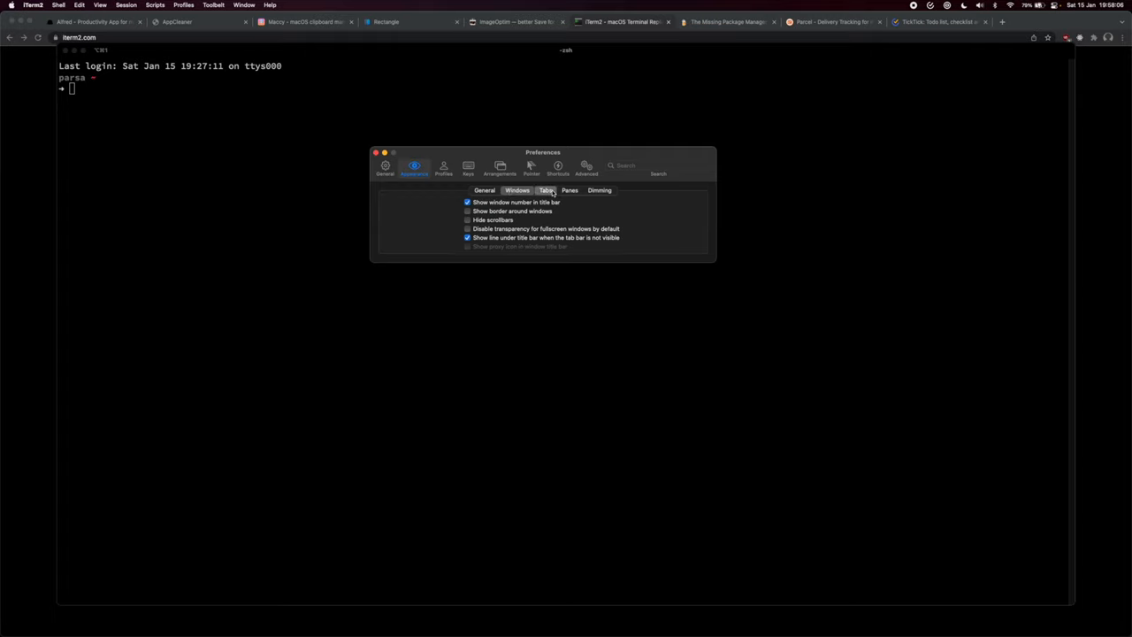
click(375, 152)
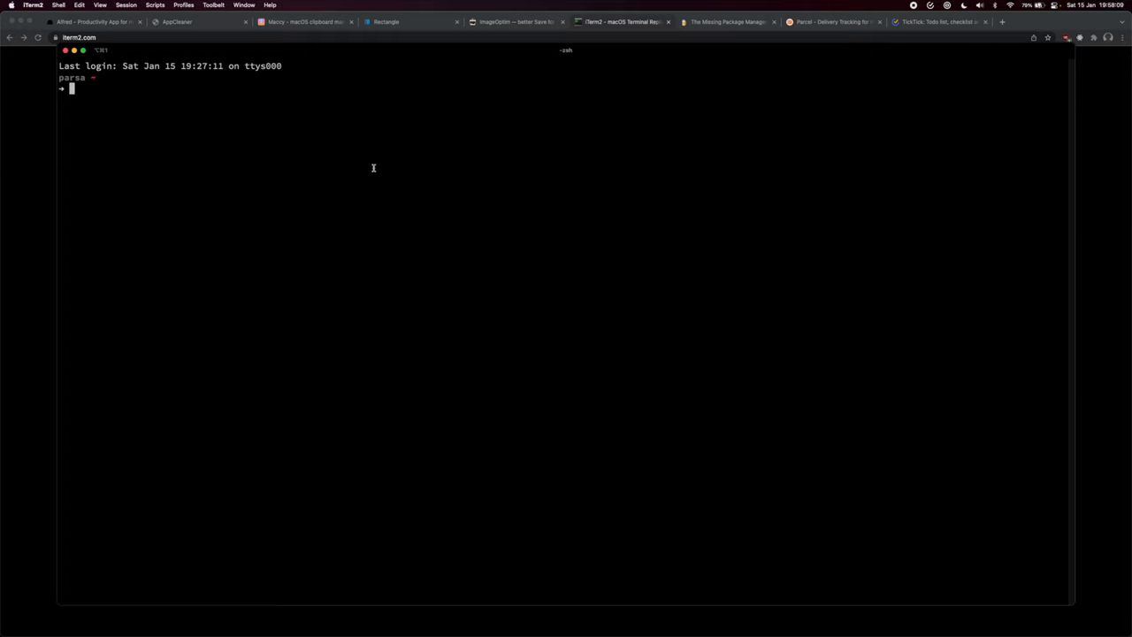
mouse_move(202, 163)
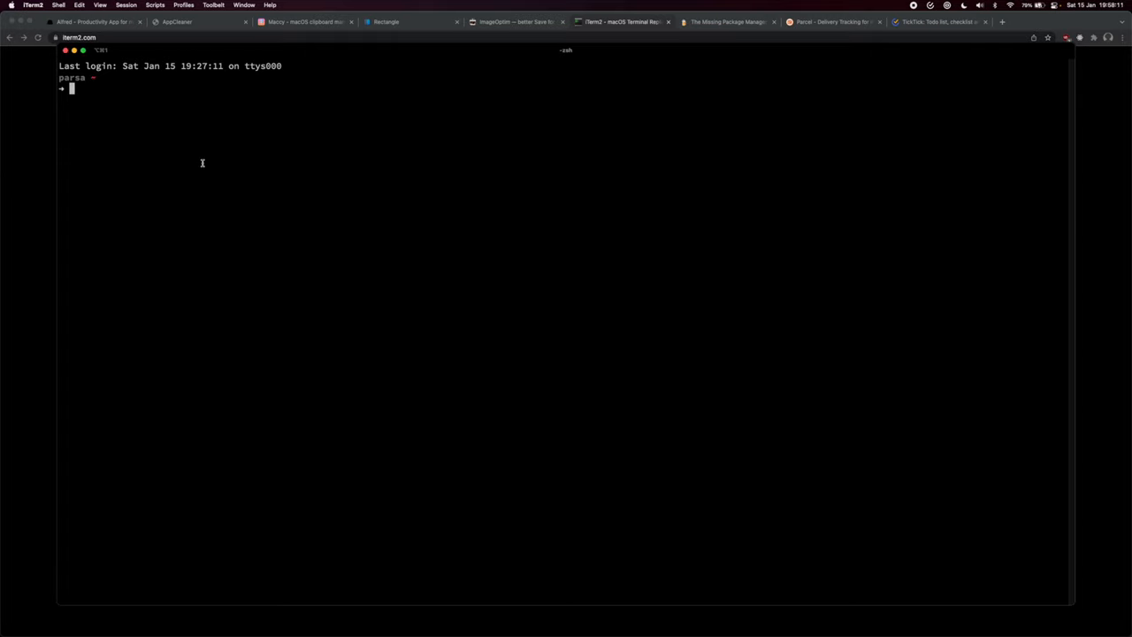
mouse_move(147, 152)
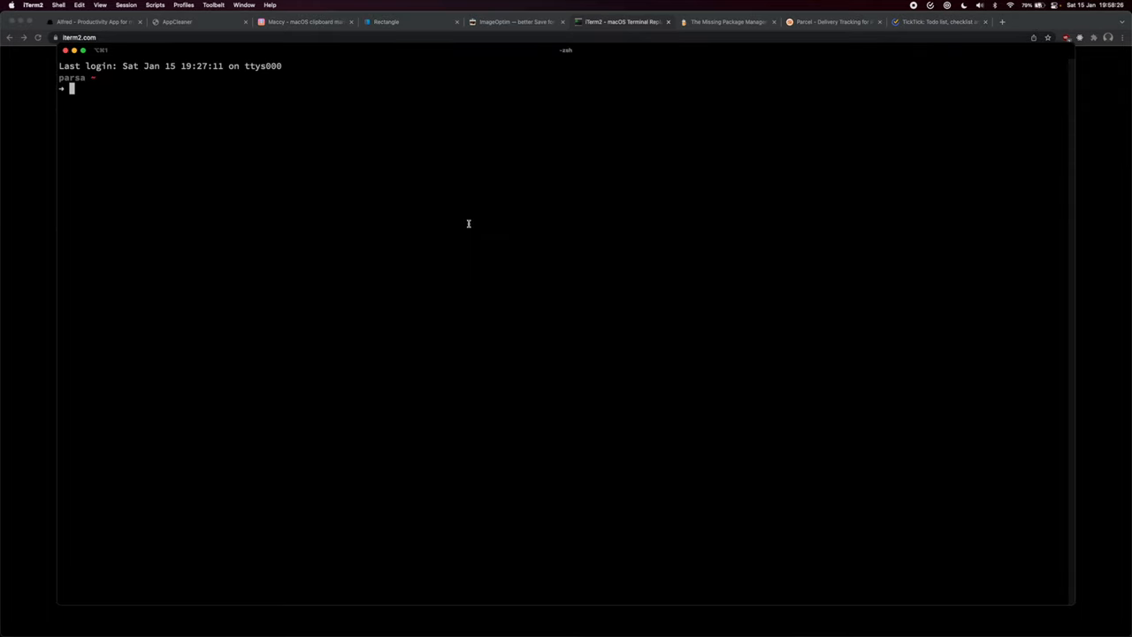
Step: Review the brew.sh homepage's install command and scroll through the Homebrew overview
click(725, 21)
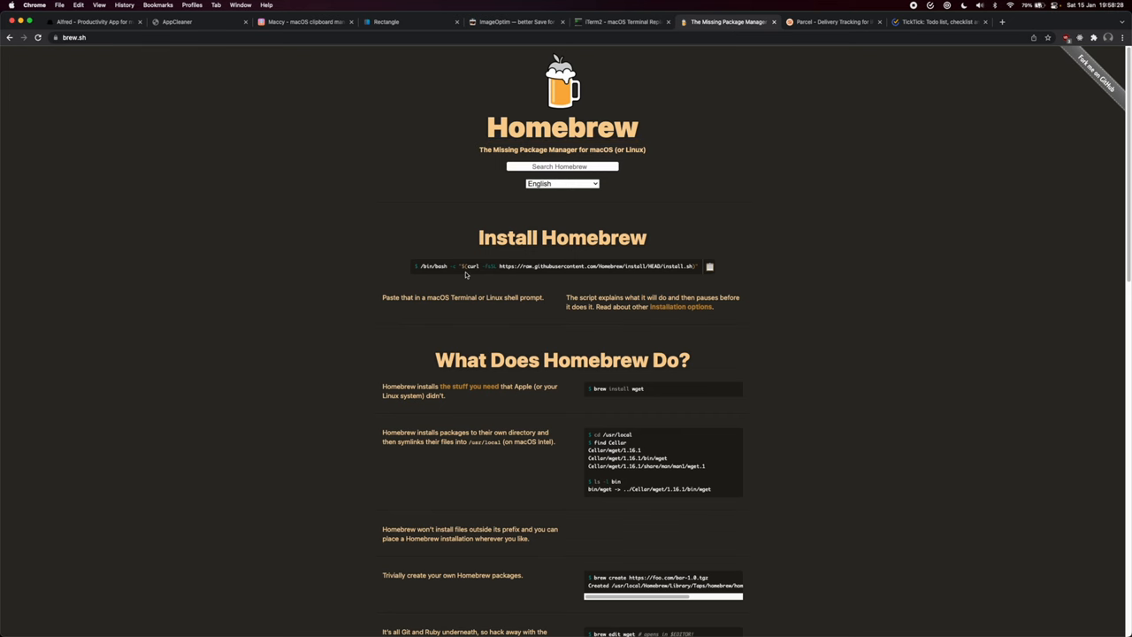
mouse_move(336, 290)
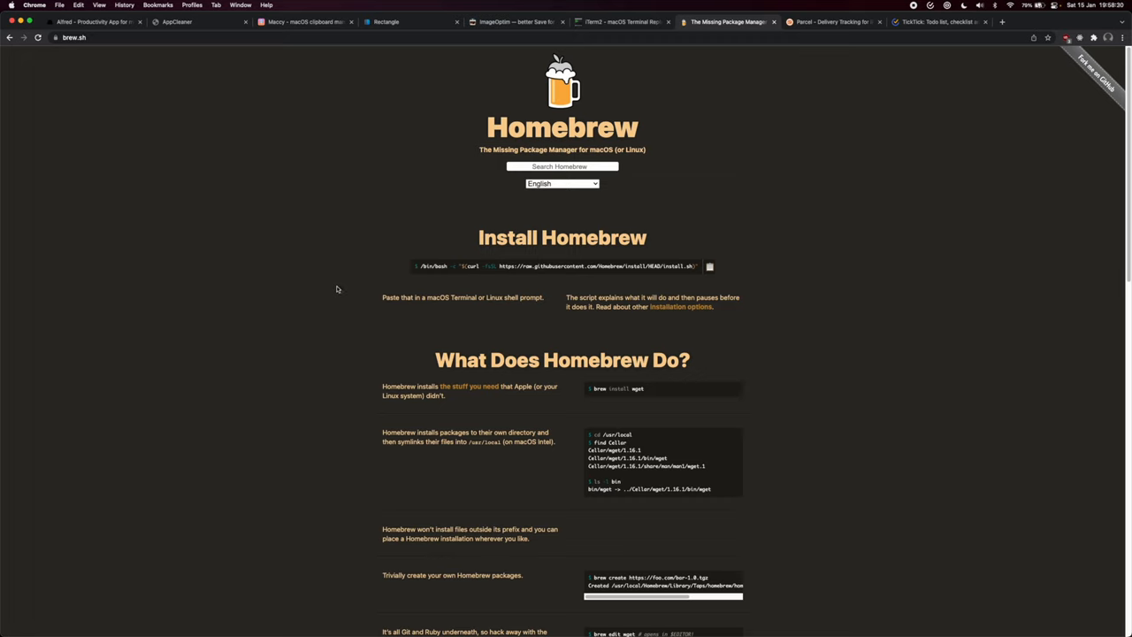
mouse_move(523, 273)
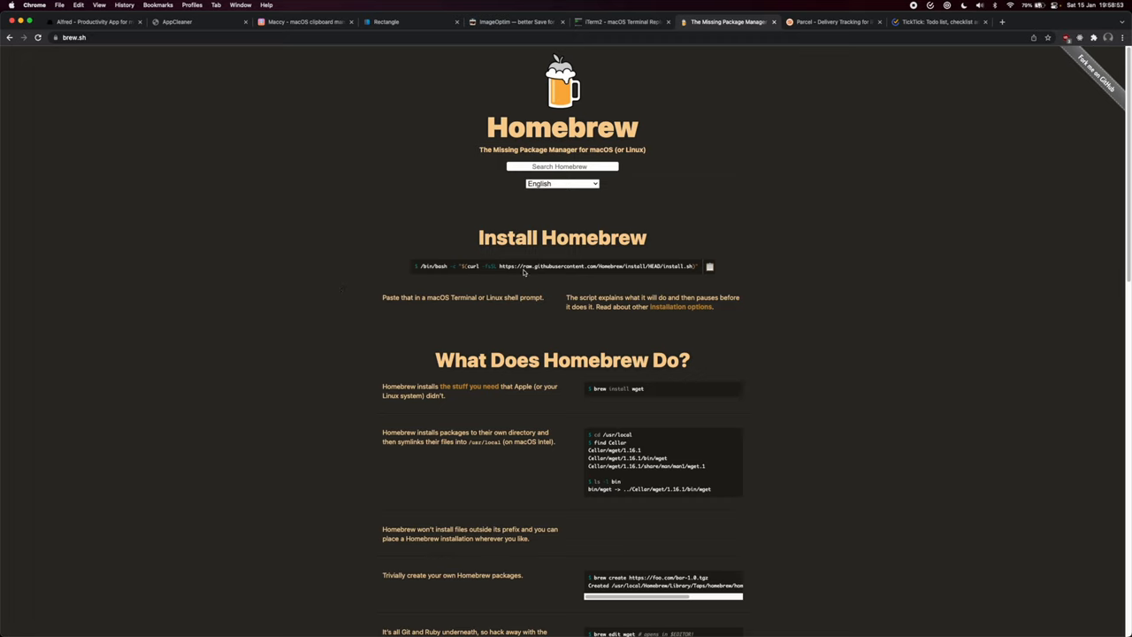
mouse_move(470, 267)
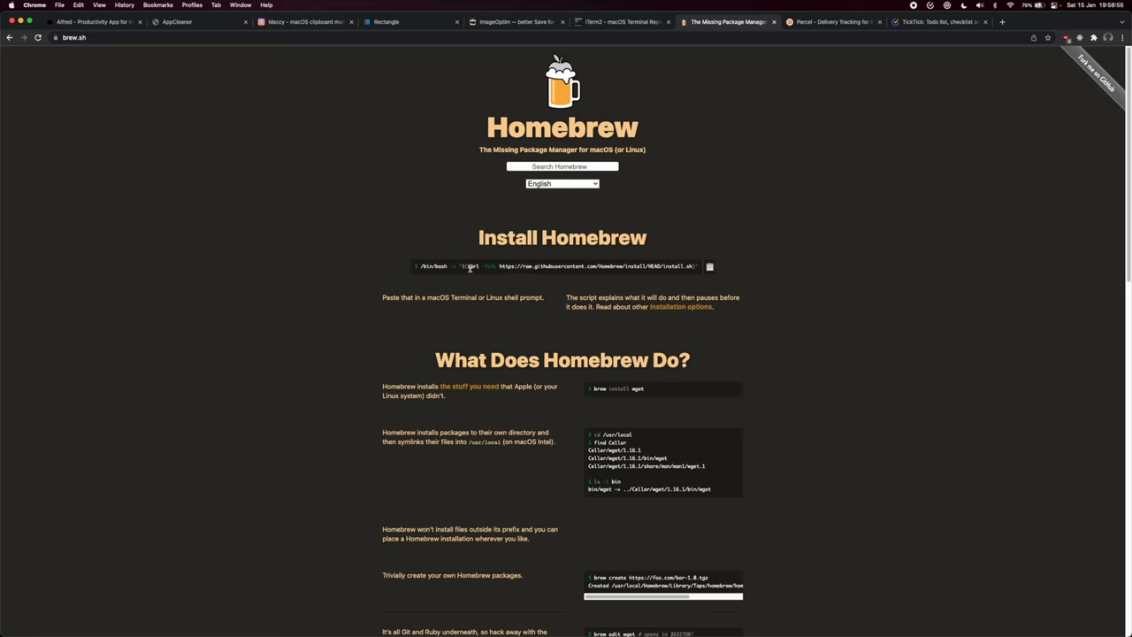
mouse_move(428, 272)
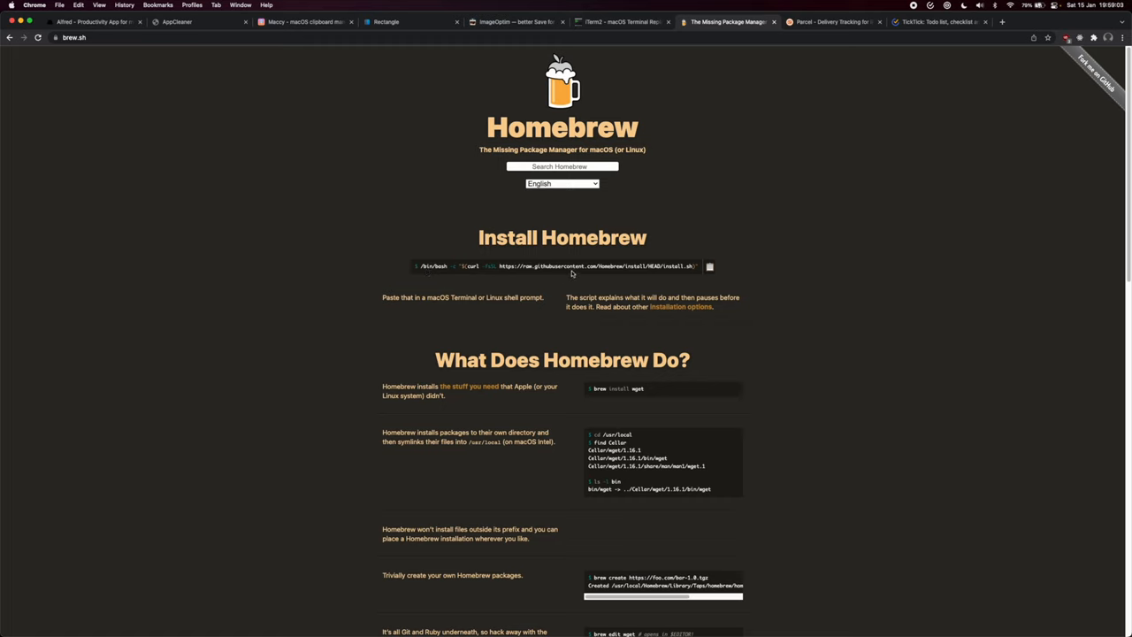
mouse_move(760, 126)
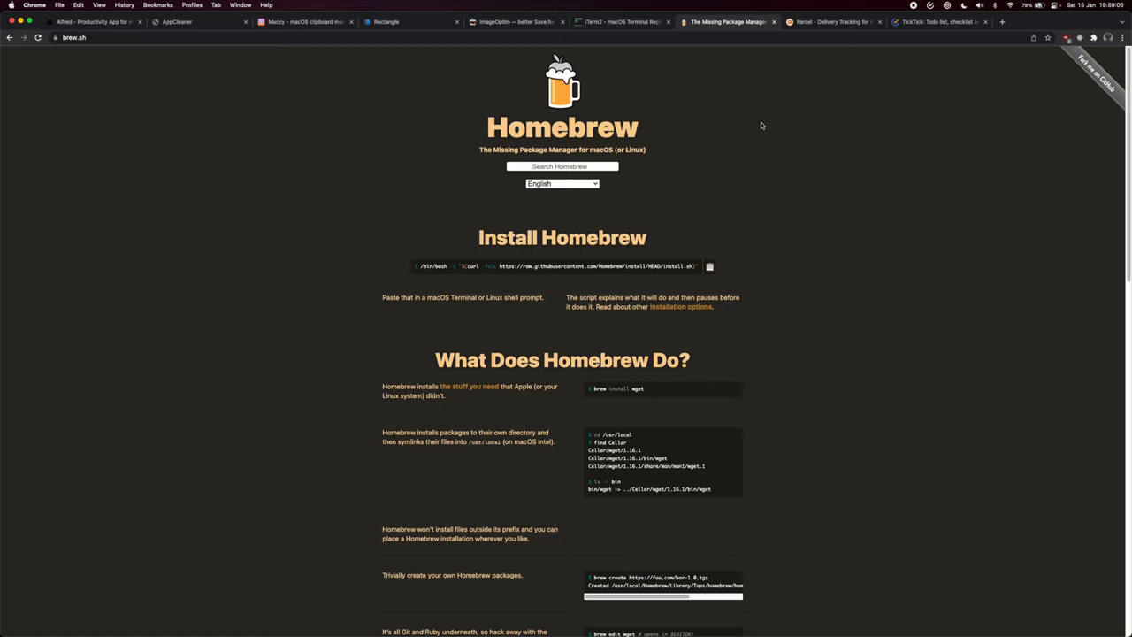
mouse_move(610, 177)
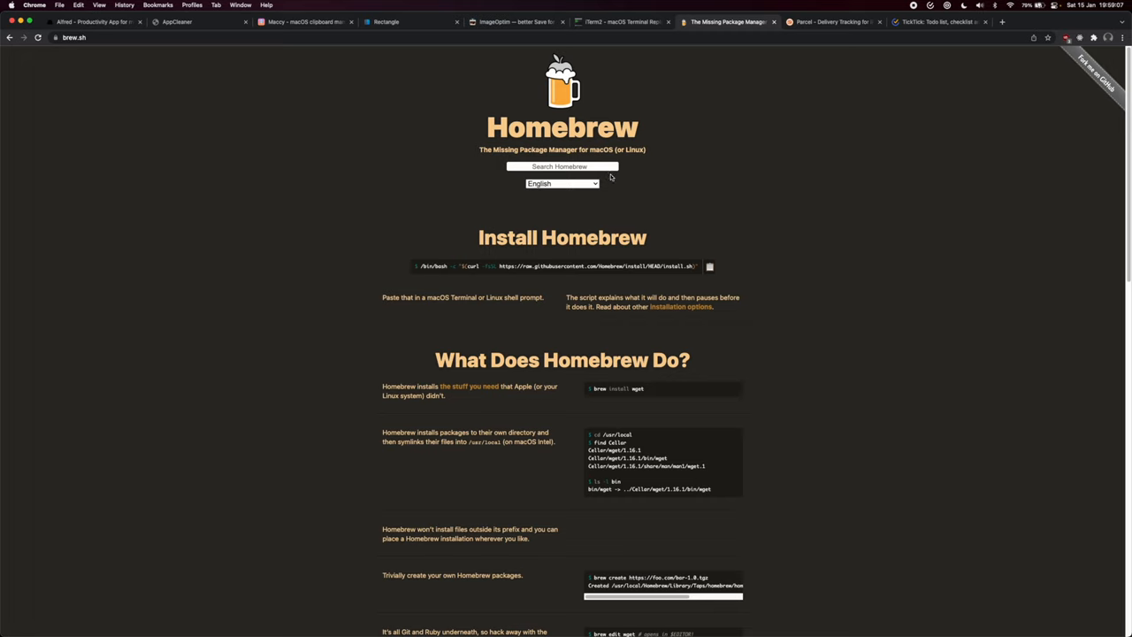
right_click(428, 303)
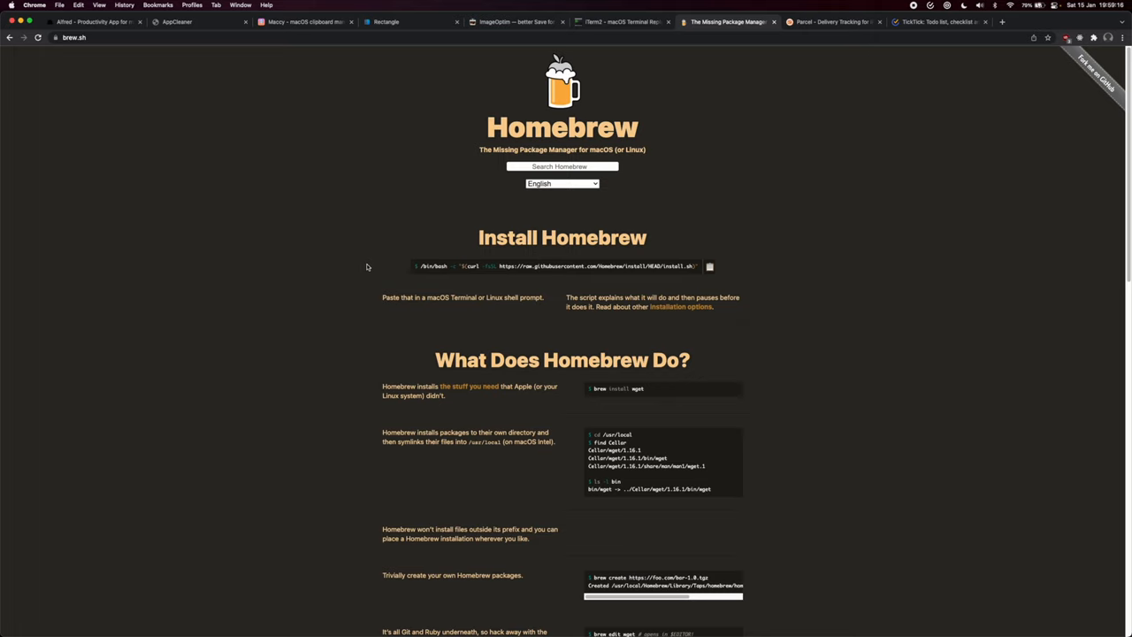
scroll(down, 3)
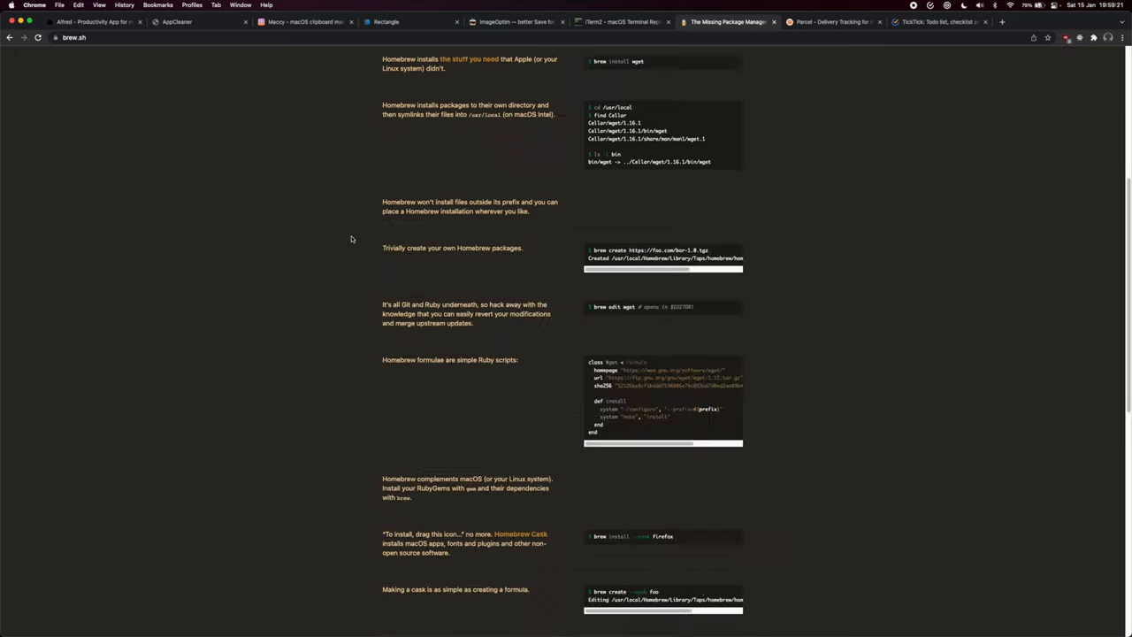
scroll(up, 3)
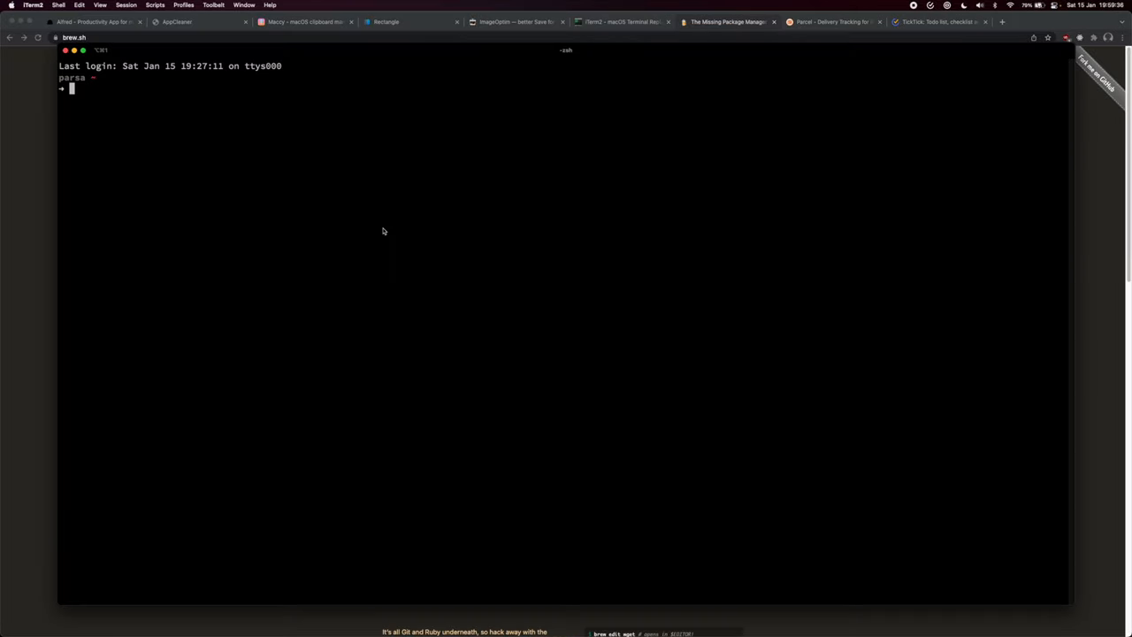
Step: Run nvim, brew ls and brew install neovim, seeing installed formulae and the already-installed warning
text(brew ls)
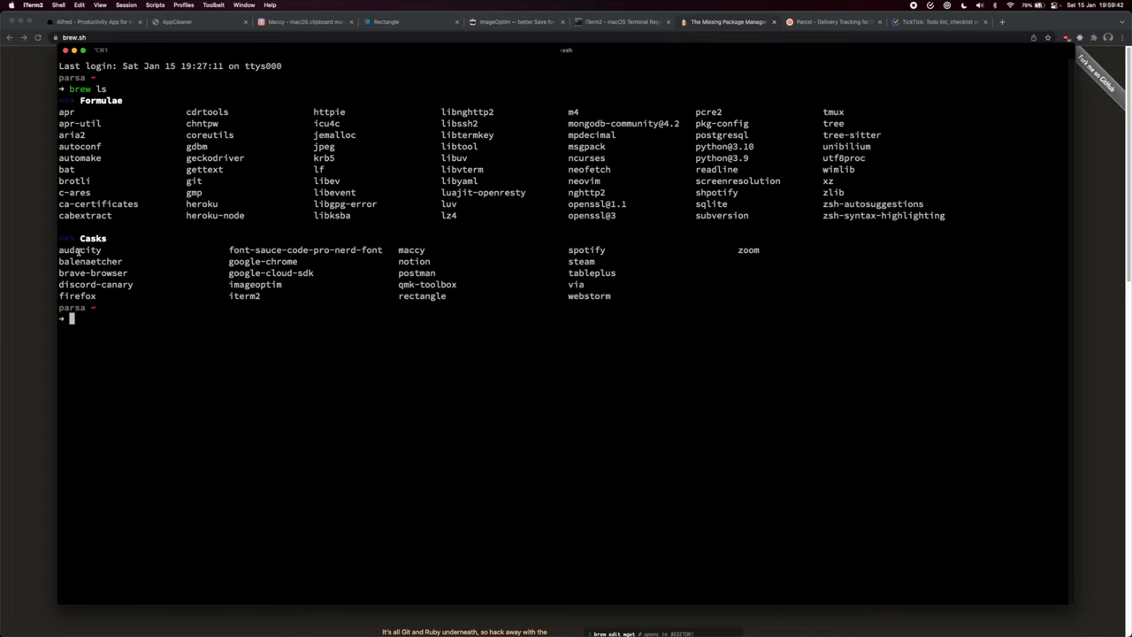
mouse_move(105, 233)
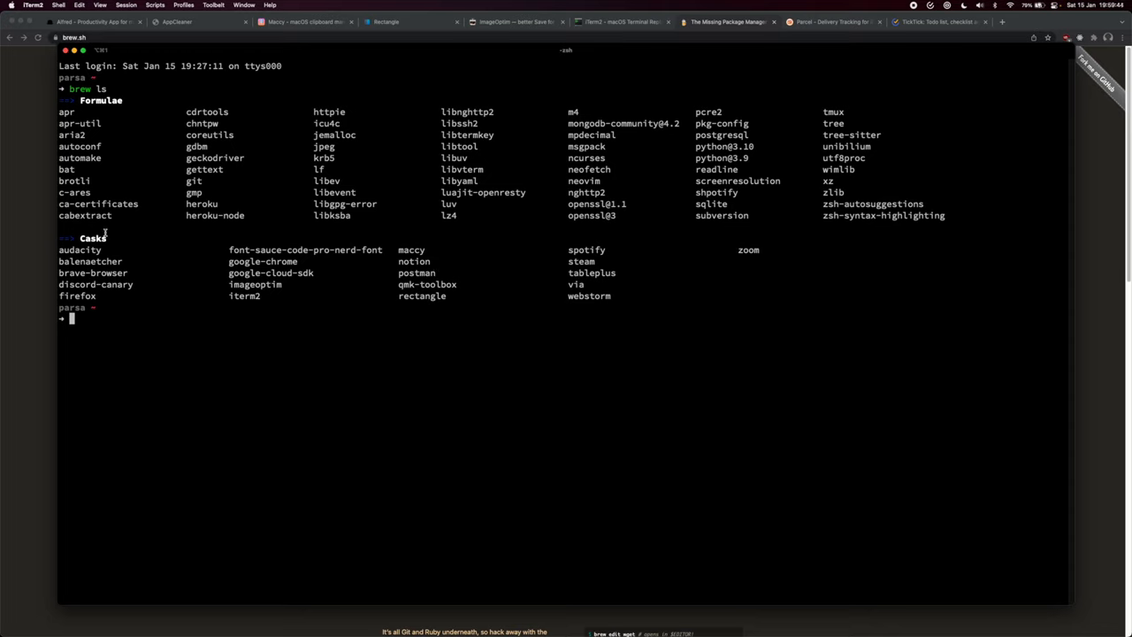
mouse_move(142, 216)
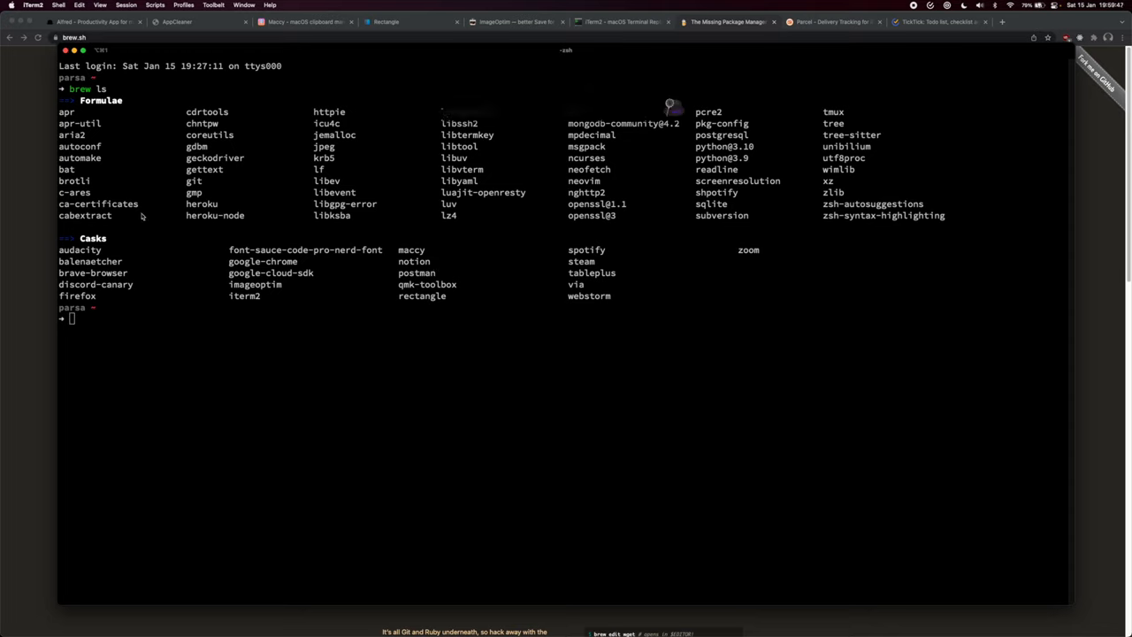
text(aud)
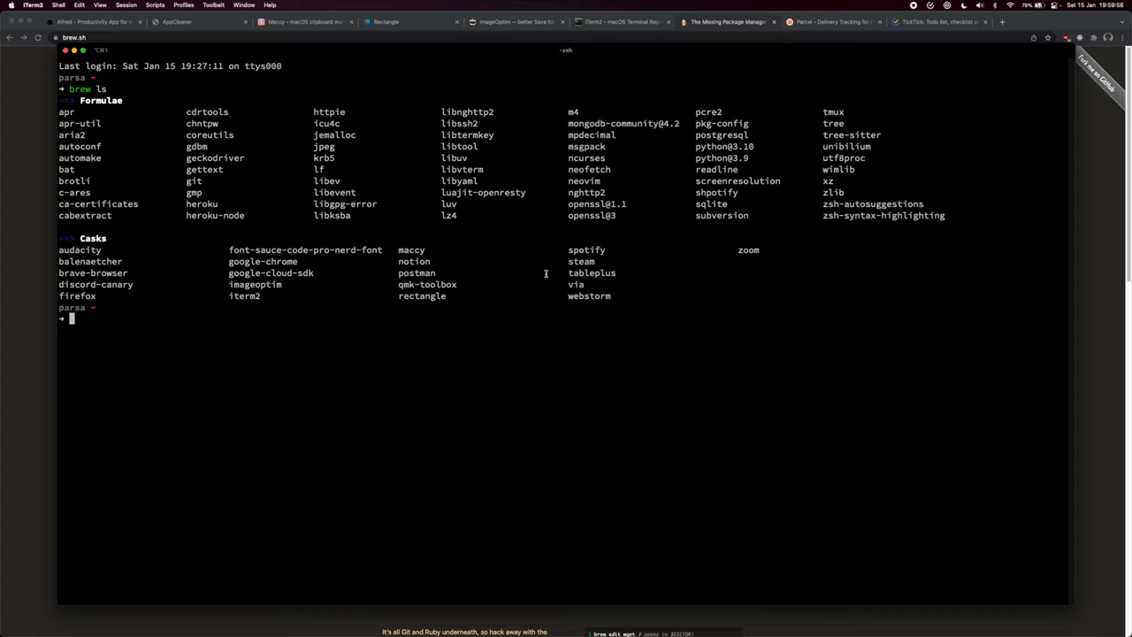
mouse_move(583, 180)
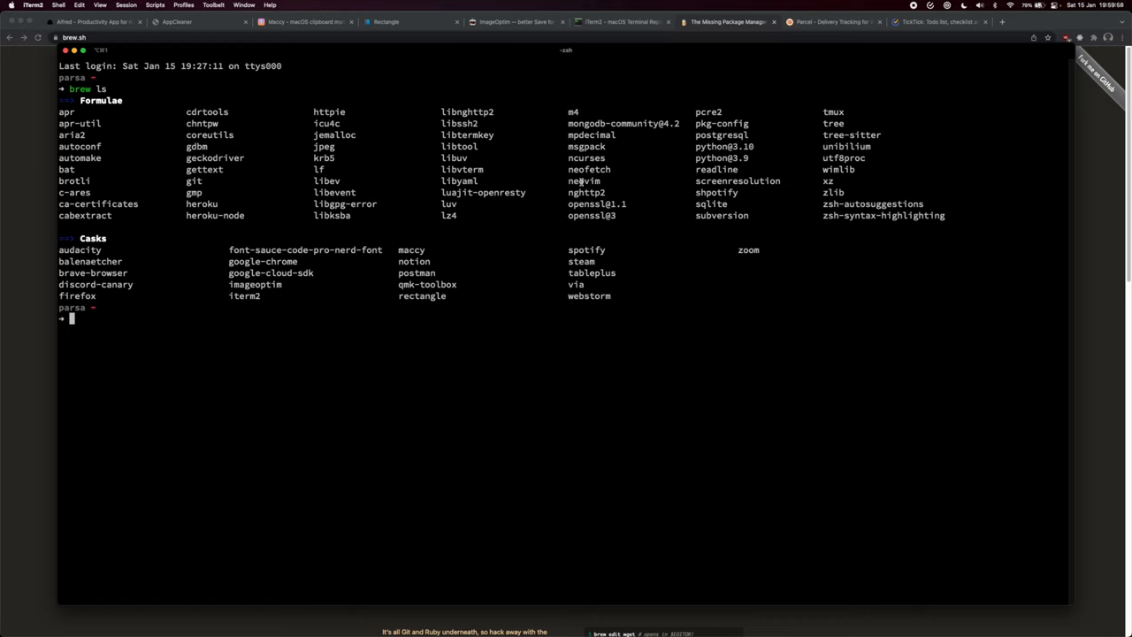
mouse_move(381, 269)
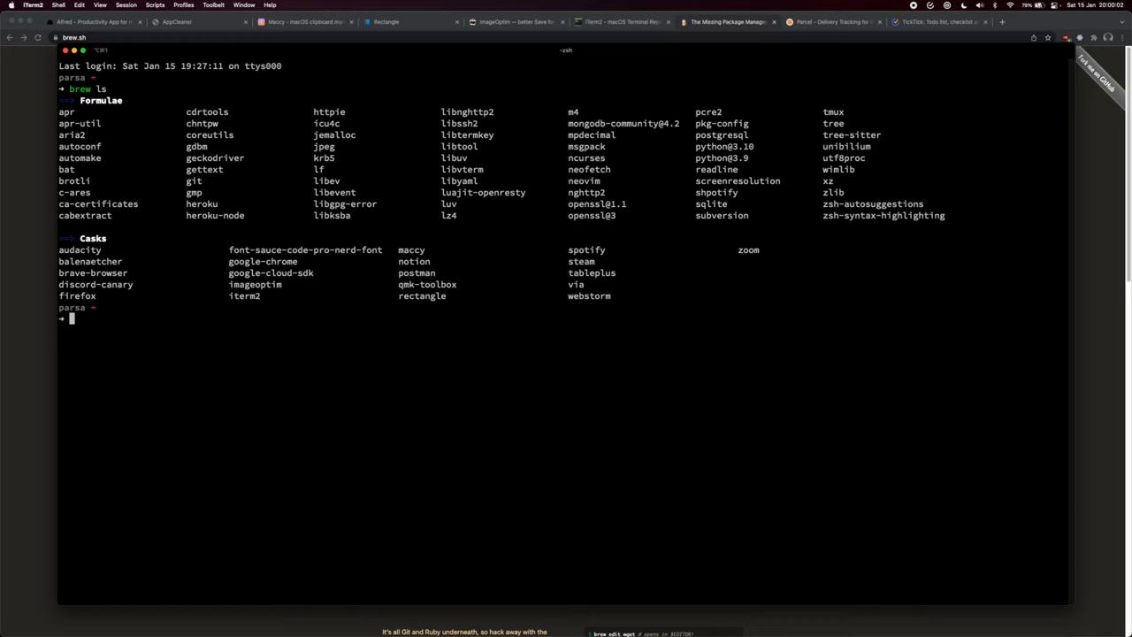
text(nvim)
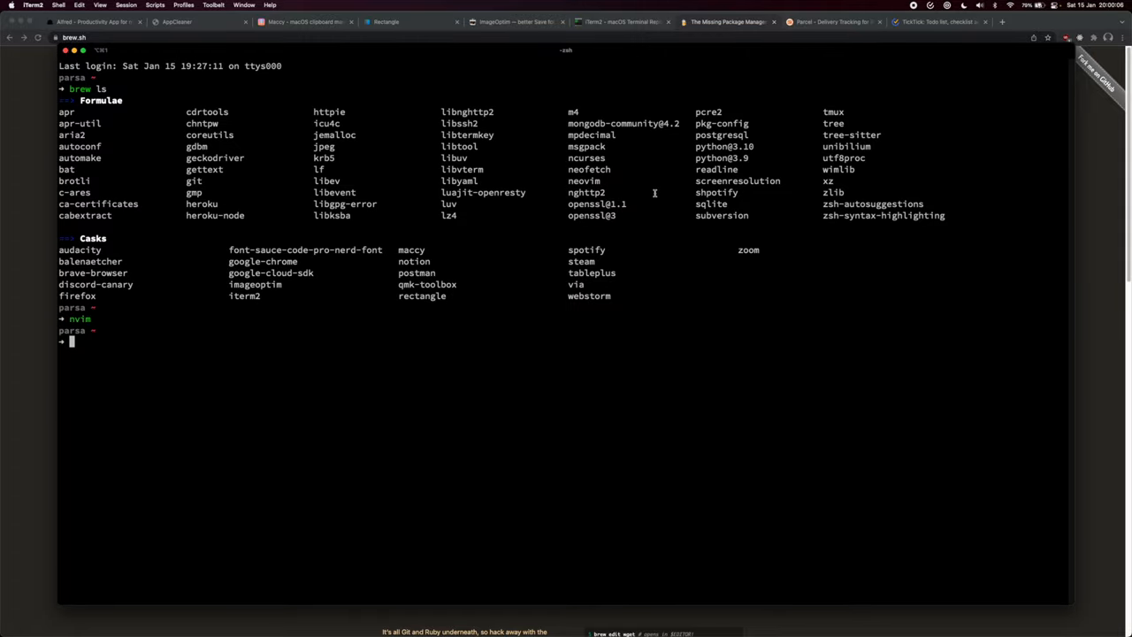
text(brew ls)
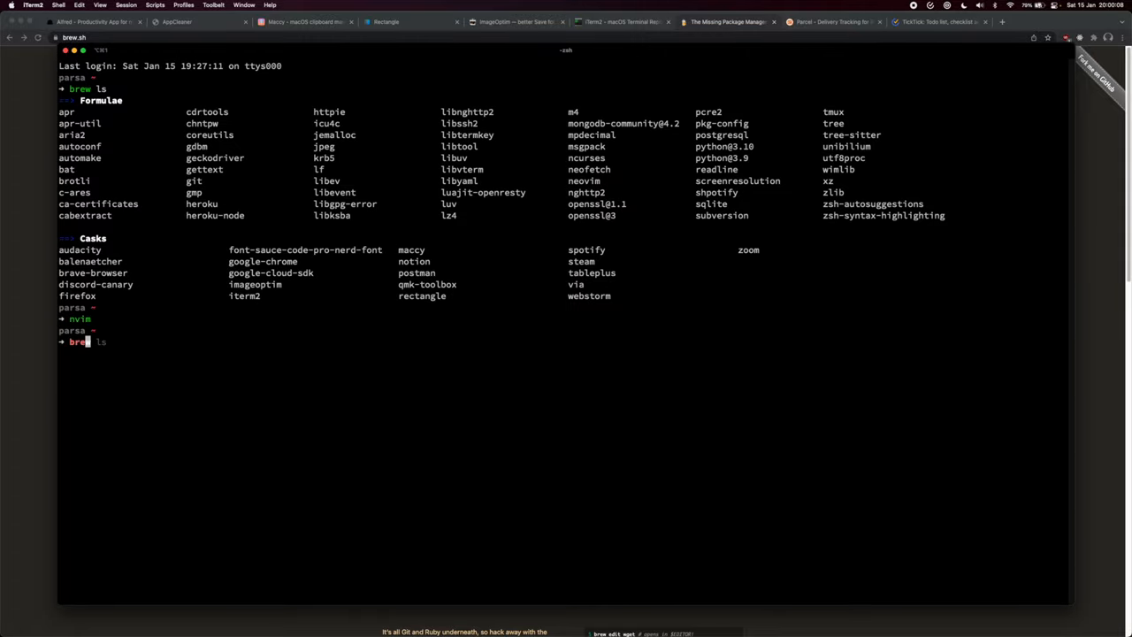
text(install neovim)
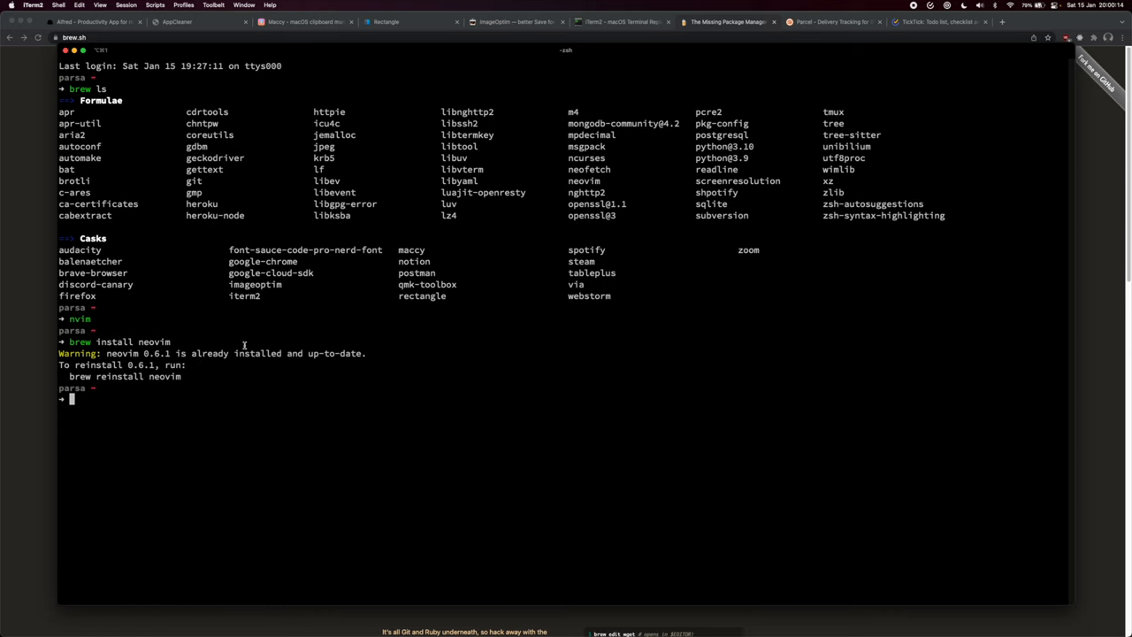
mouse_move(468, 294)
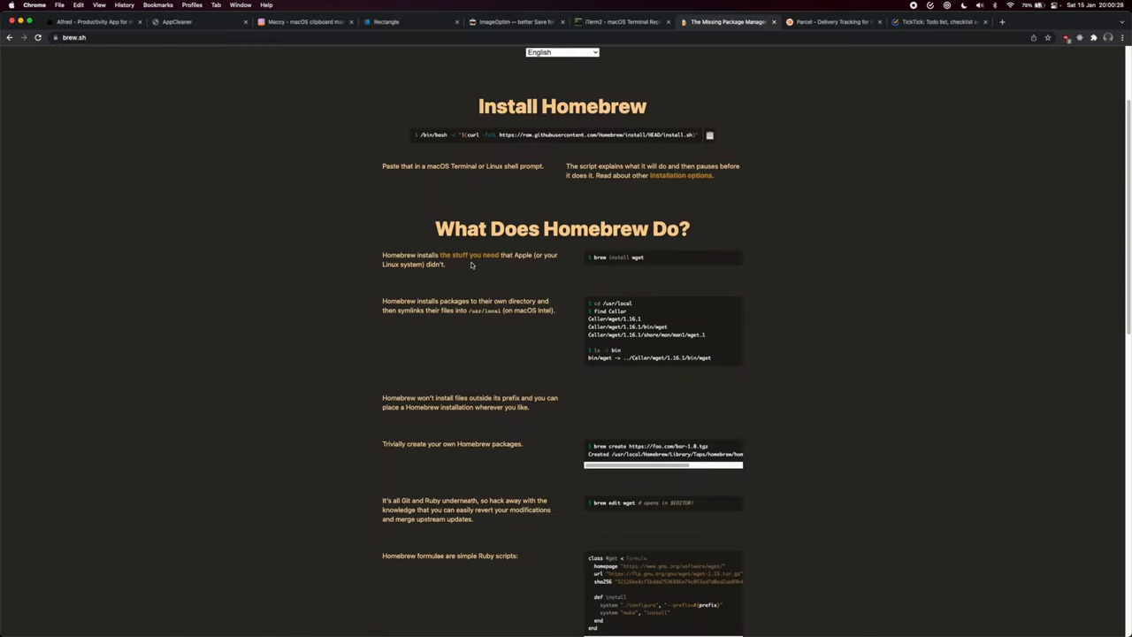
mouse_move(470, 254)
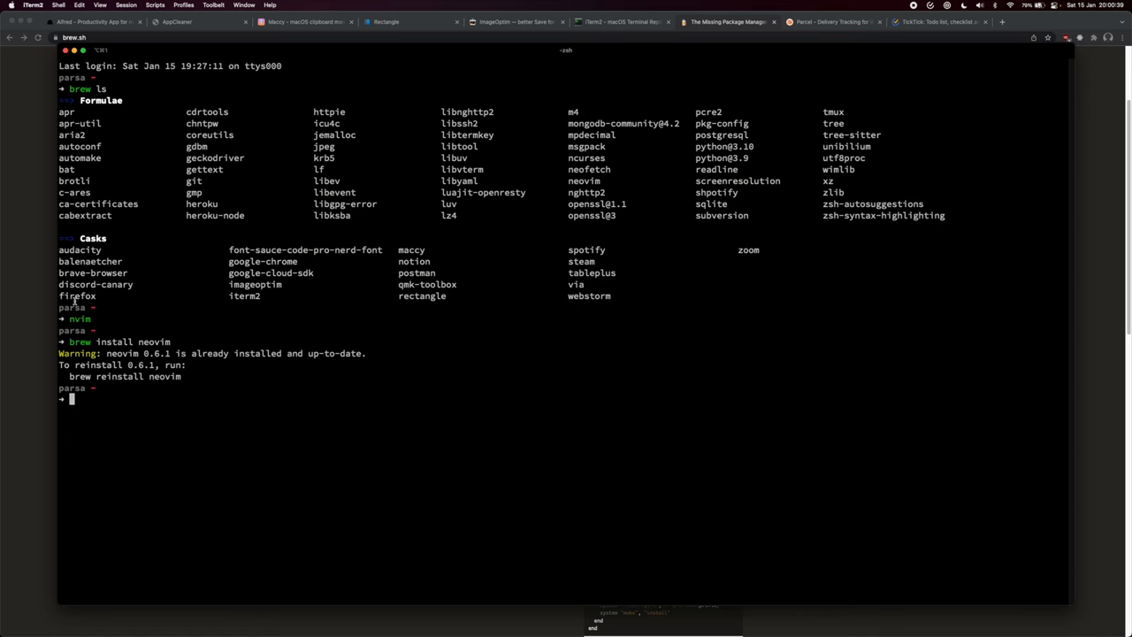
Step: Return to the top of the Homebrew homepage with its logo and install command
double_click(77, 295)
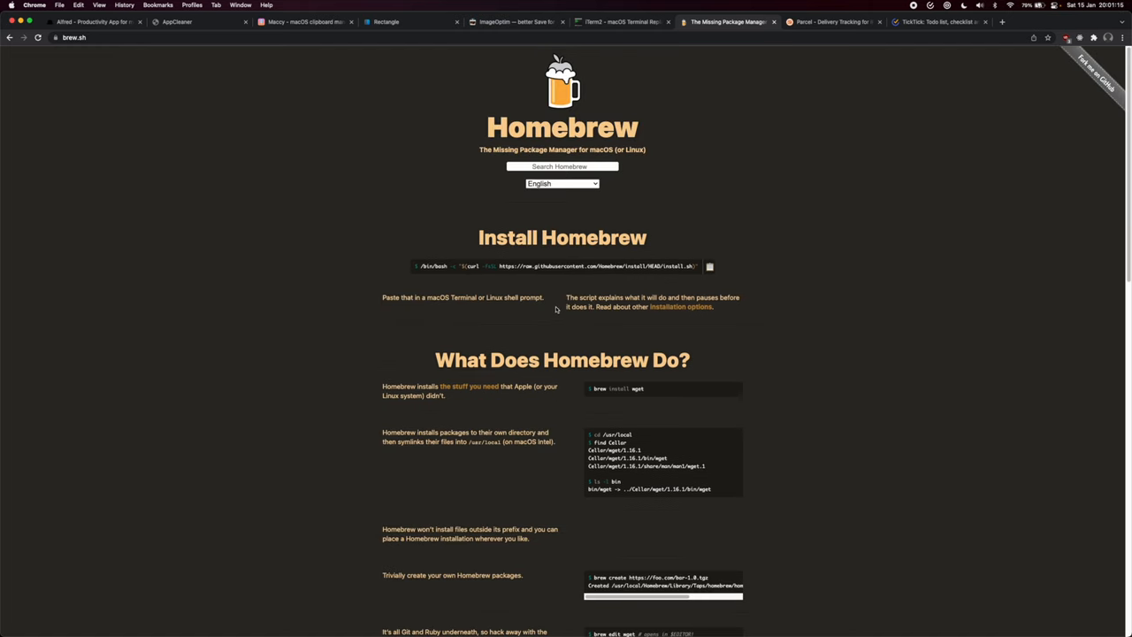
Step: Show the Parcel delivery-tracking website and scroll through its features and back to the top
click(831, 21)
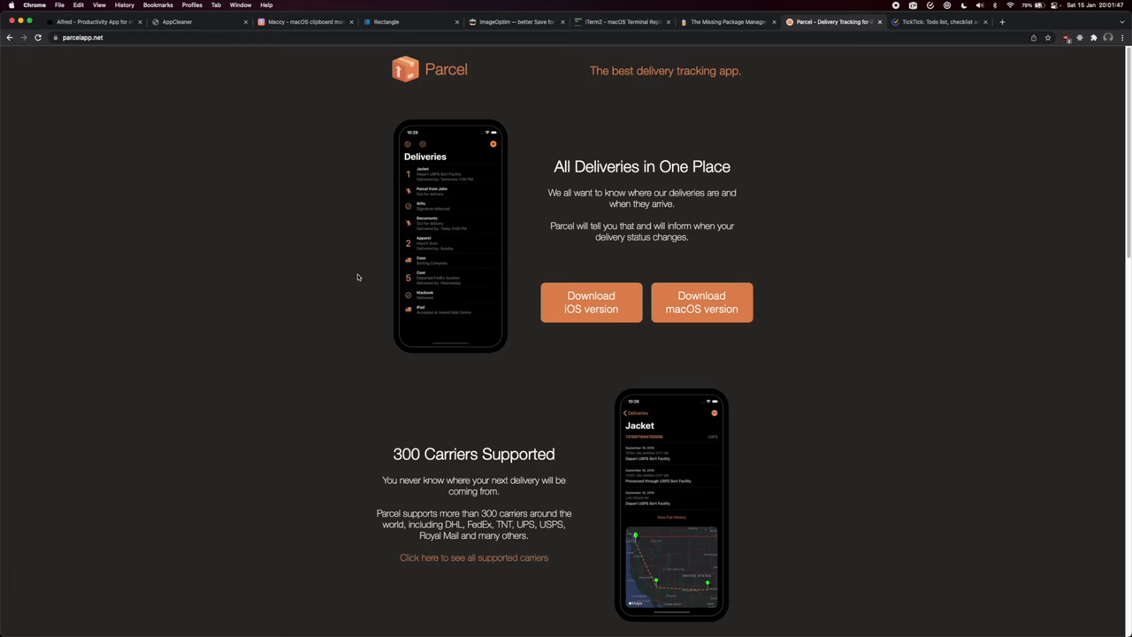
mouse_move(534, 223)
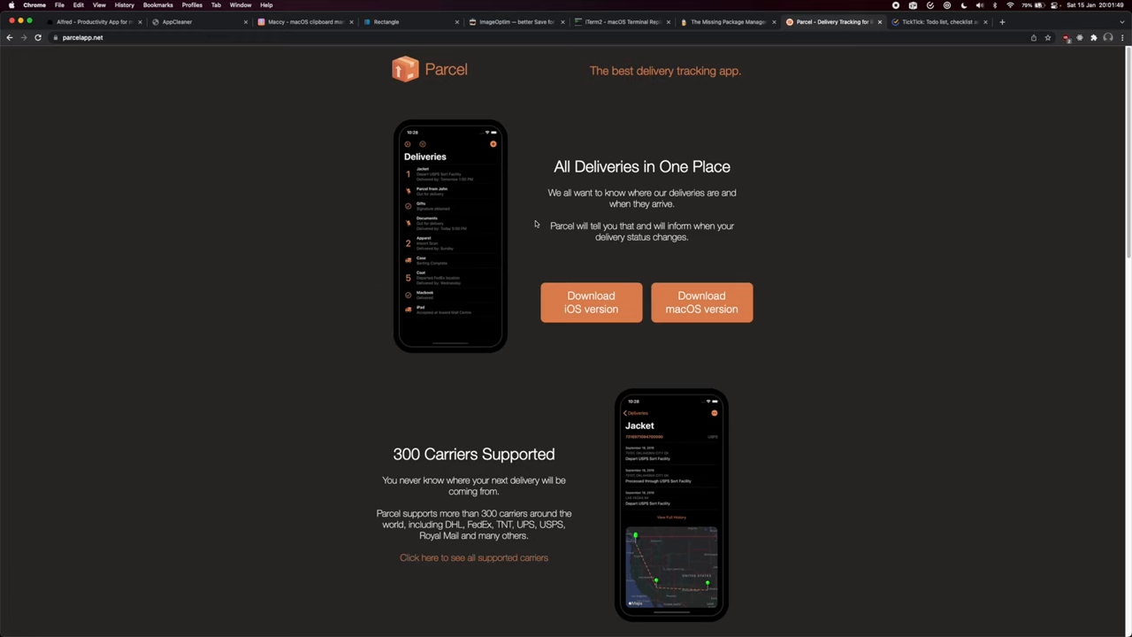
scroll(down, 3)
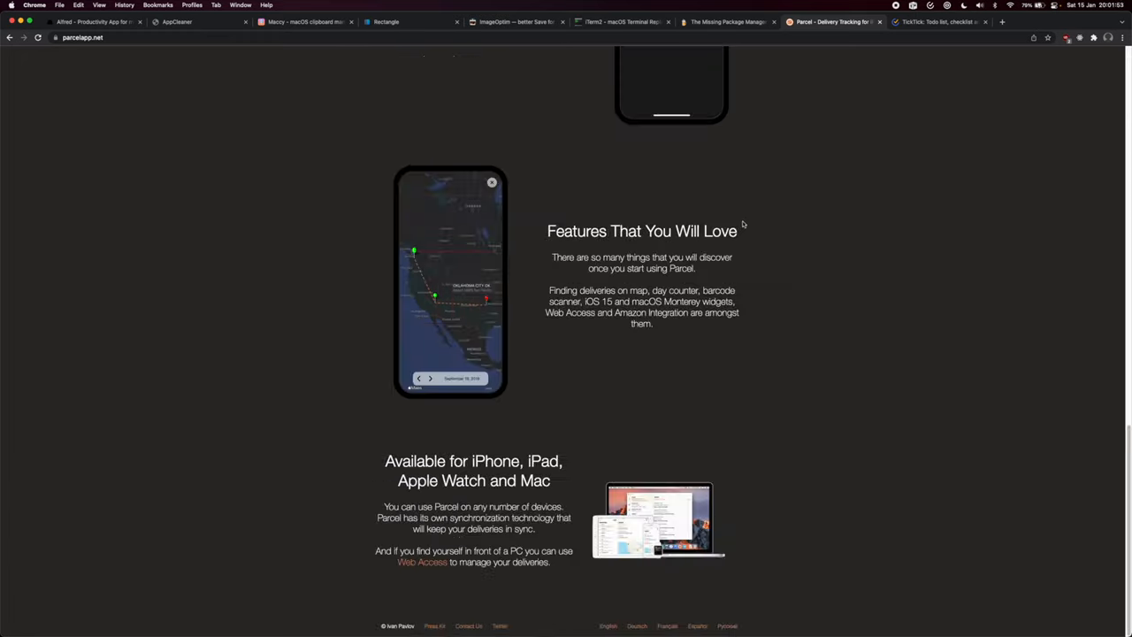
scroll(up, 3)
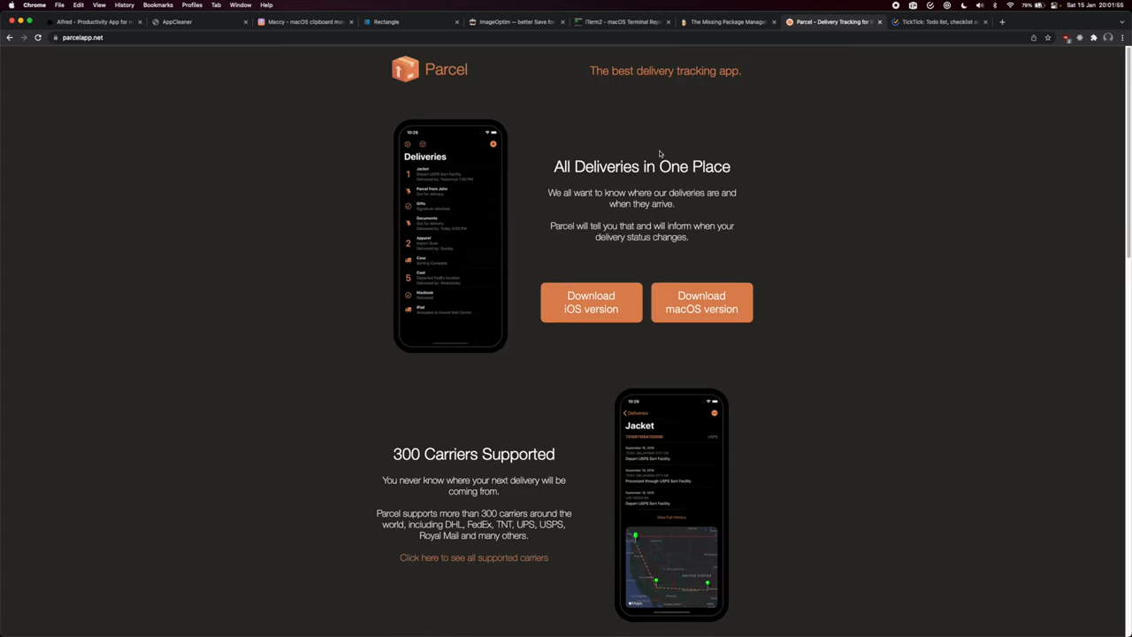
mouse_move(566, 205)
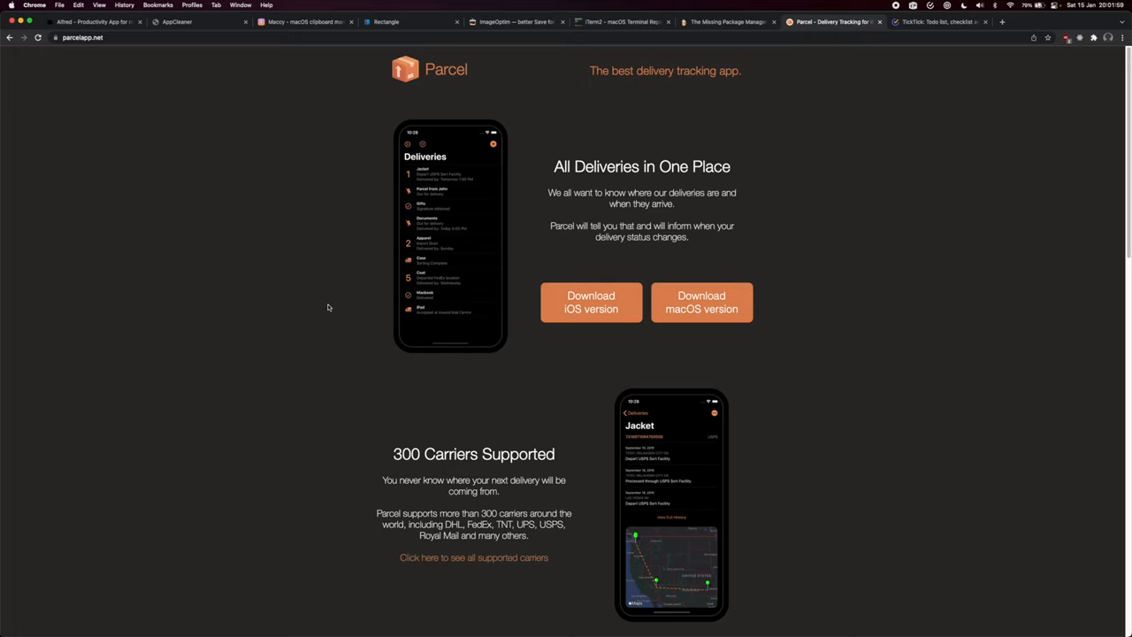
mouse_move(359, 257)
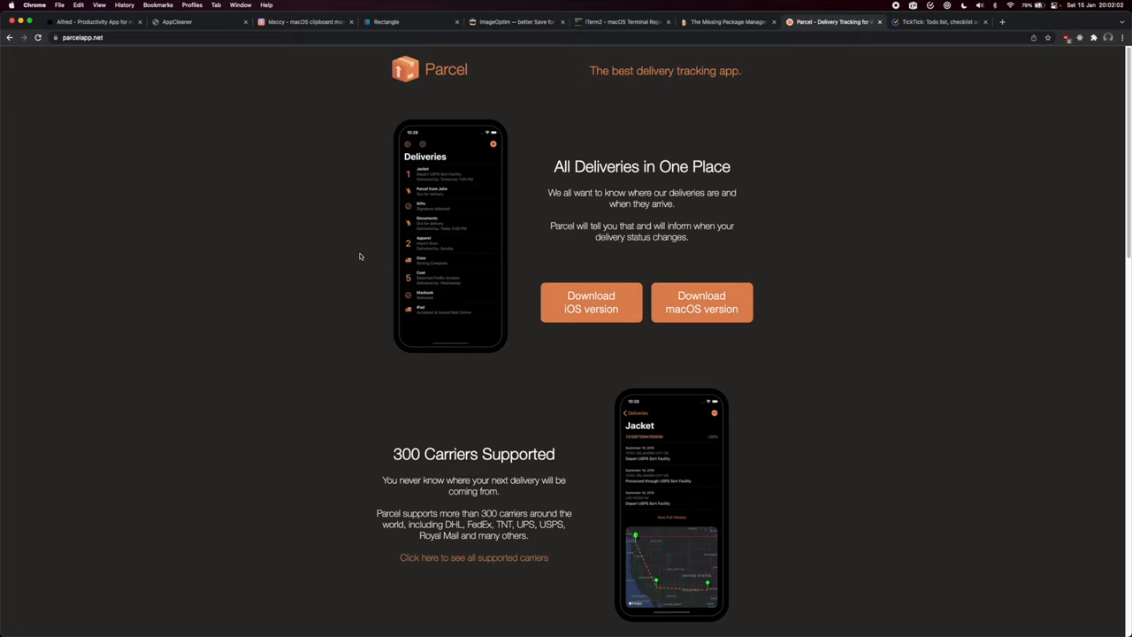
mouse_move(359, 255)
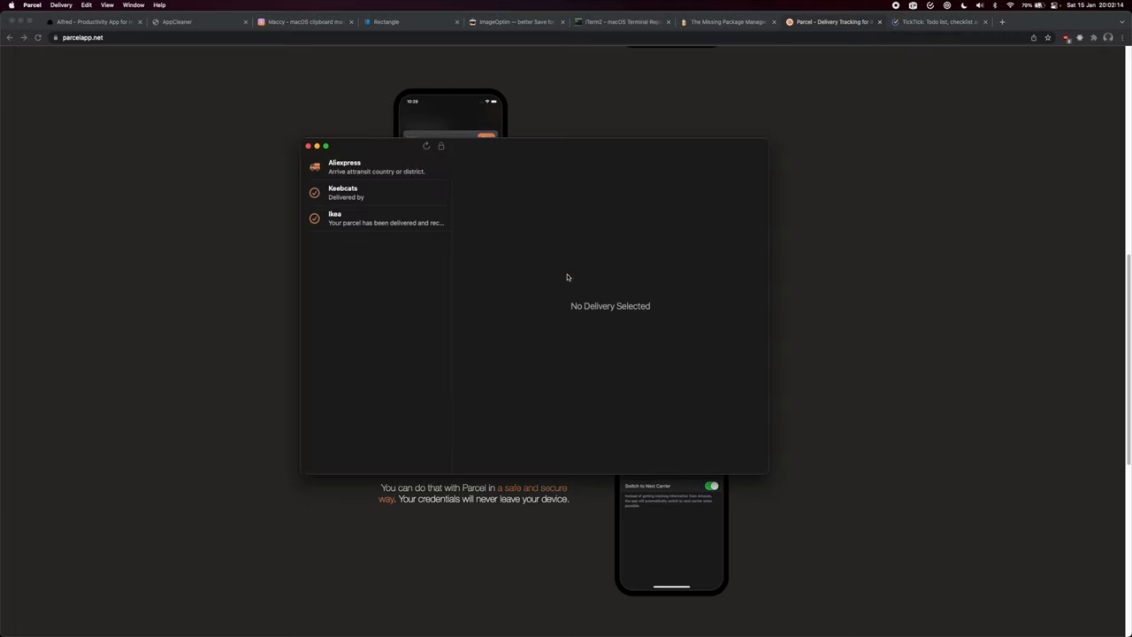
mouse_move(990, 150)
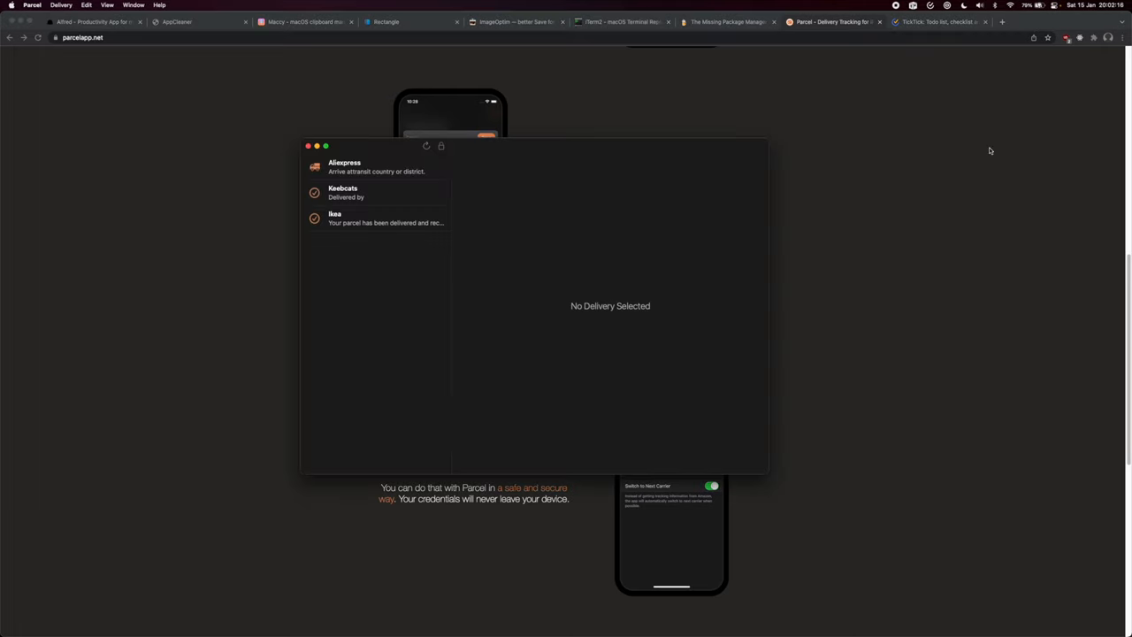
Step: View a delivered parcel's tracking history in the Parcel app, then move on to TickTick's site
click(371, 220)
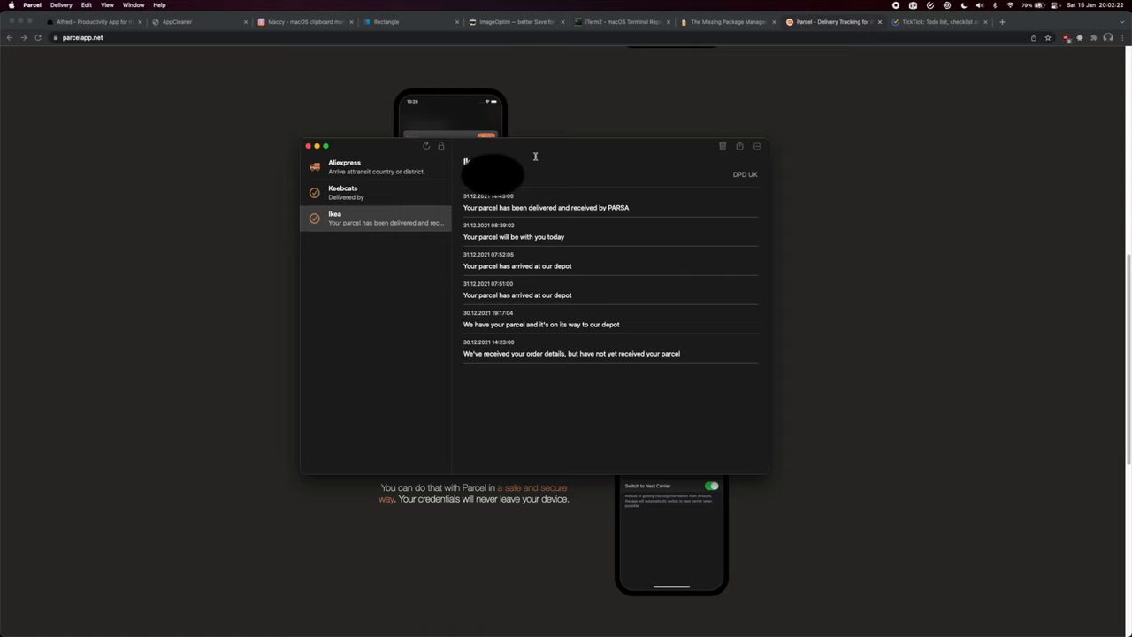
mouse_move(669, 209)
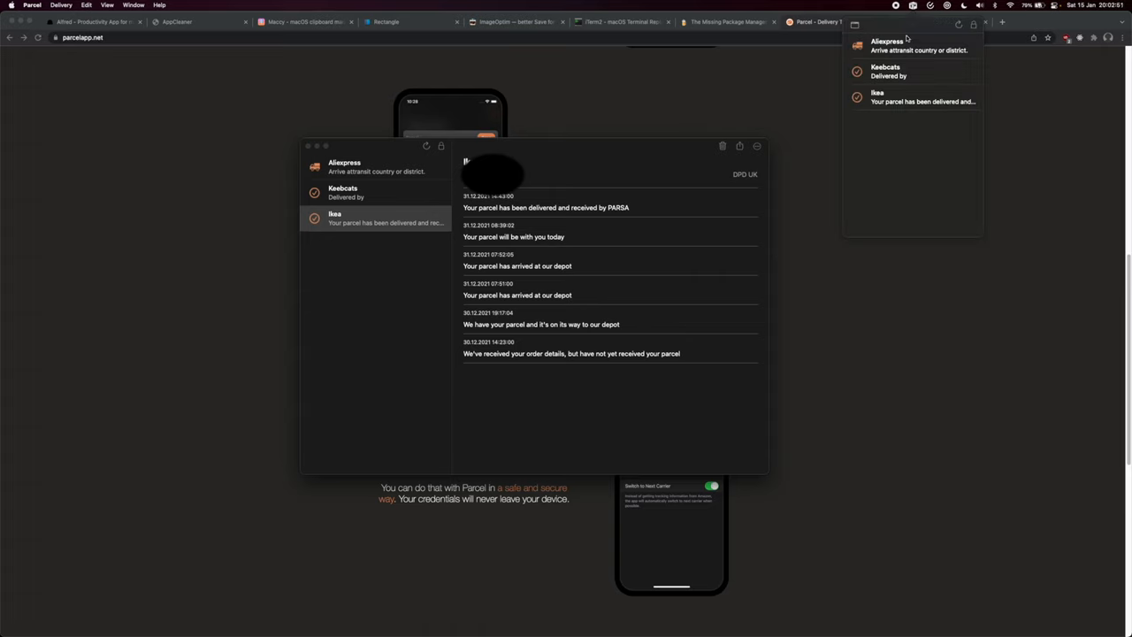
mouse_move(887, 134)
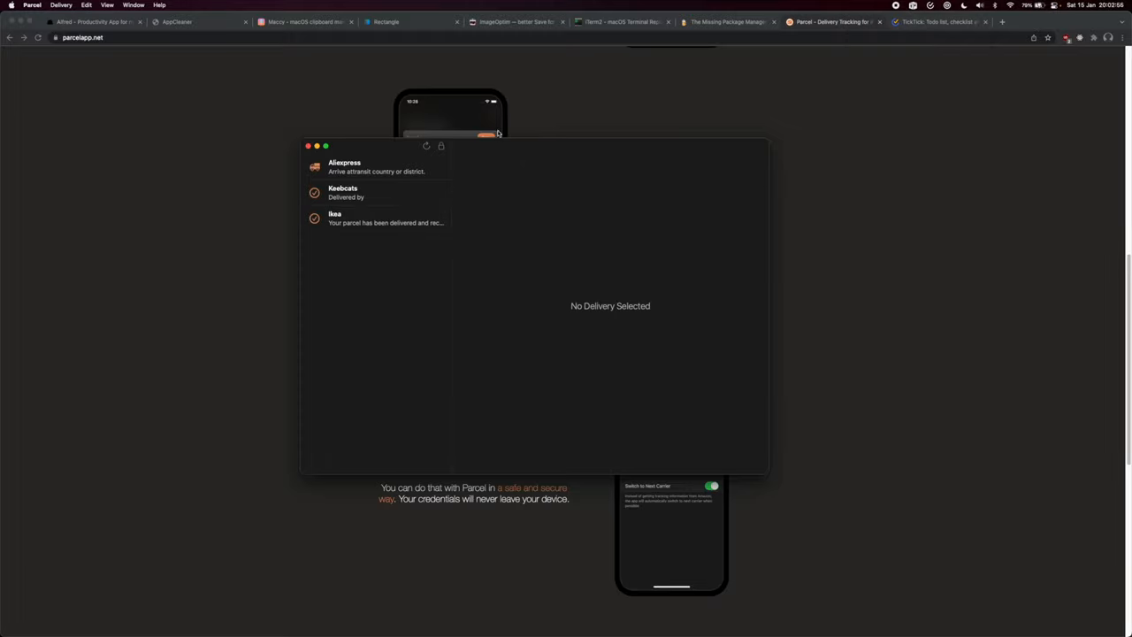
click(937, 22)
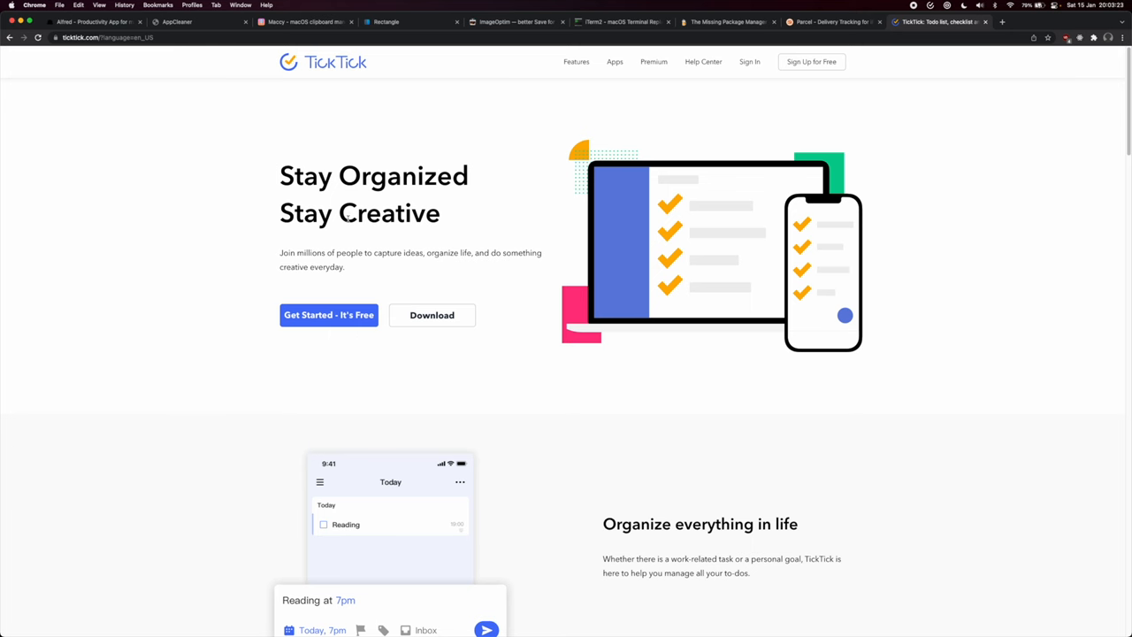
Step: Scroll down the TickTick homepage and back up to its Stay Organized header
scroll(down, 3)
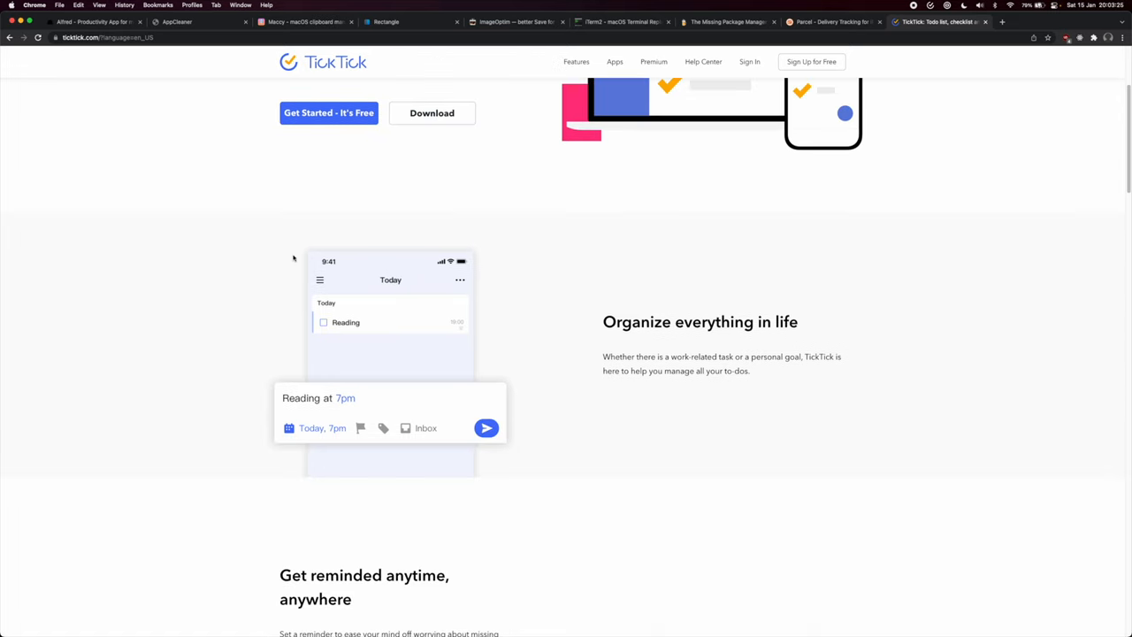
scroll(up, 3)
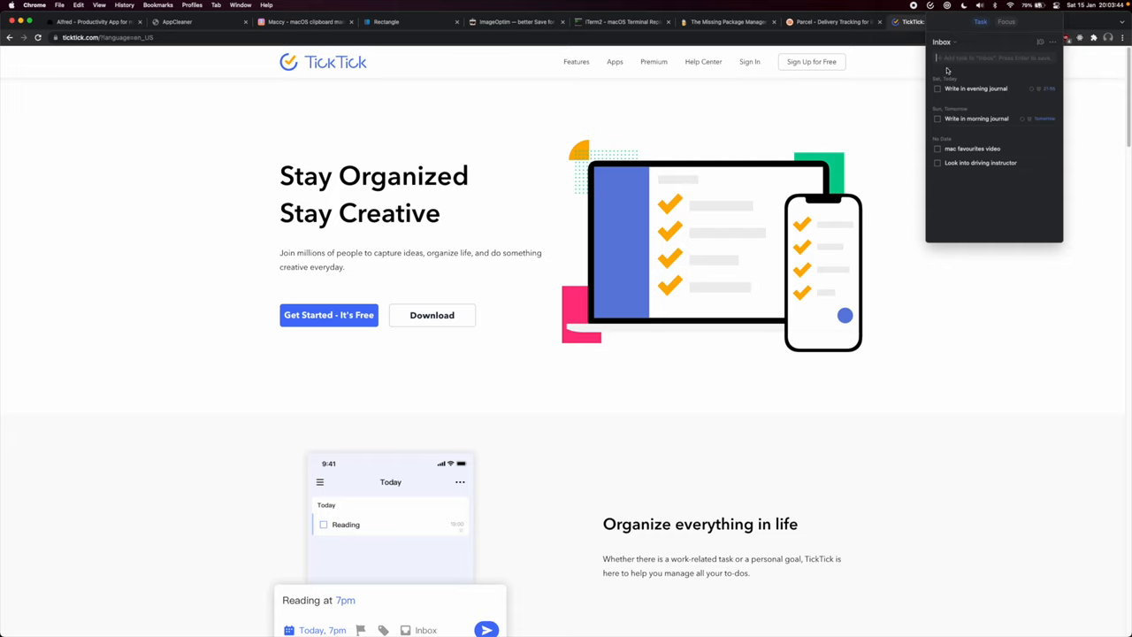
Step: Show TickTick's Pomo Focus timer set to a 25-minute session, then dismiss the quick panel
click(990, 21)
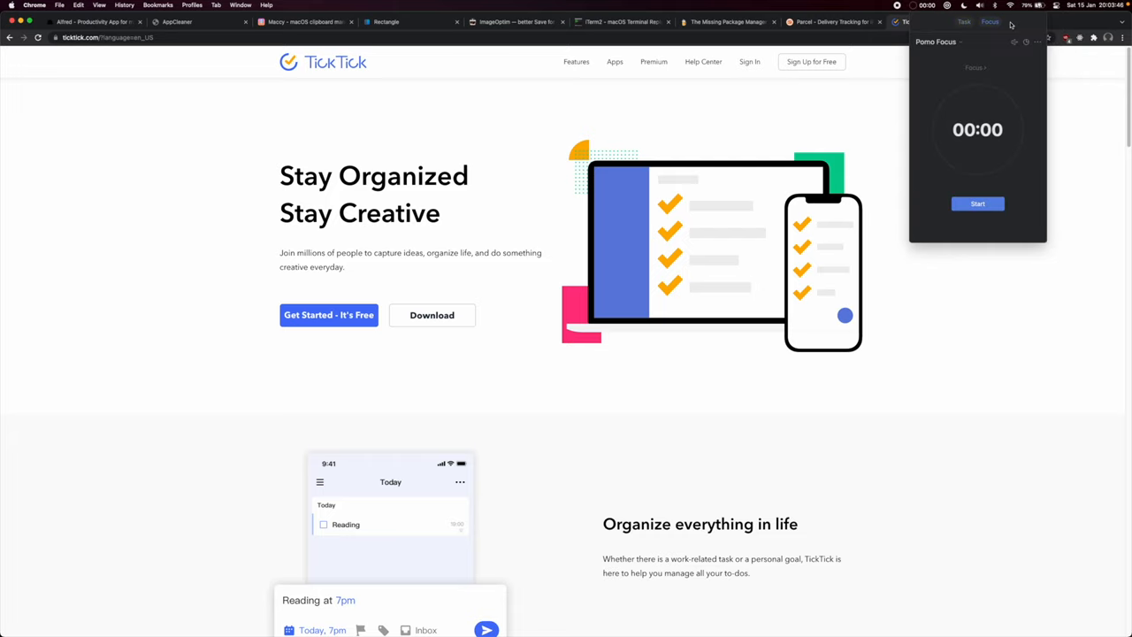
click(976, 204)
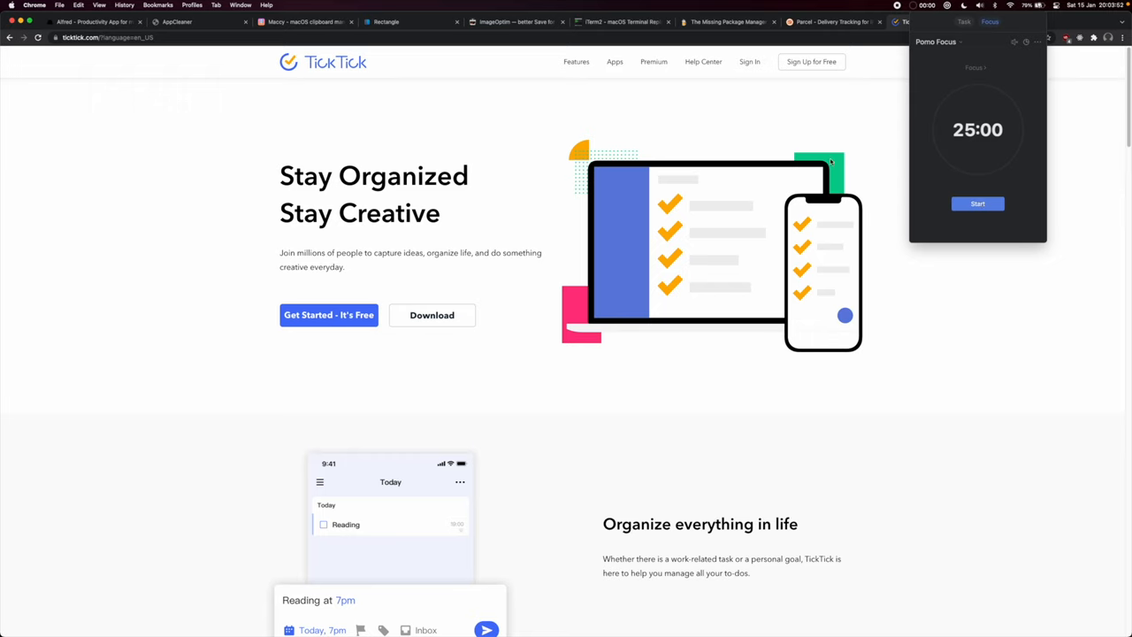
mouse_move(822, 164)
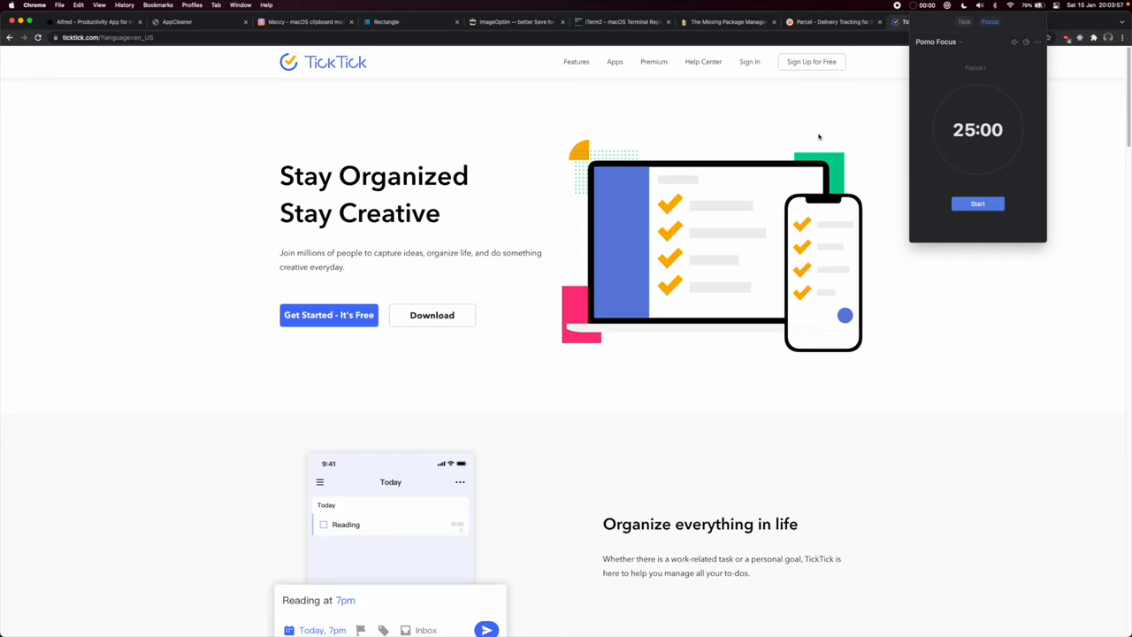
click(963, 21)
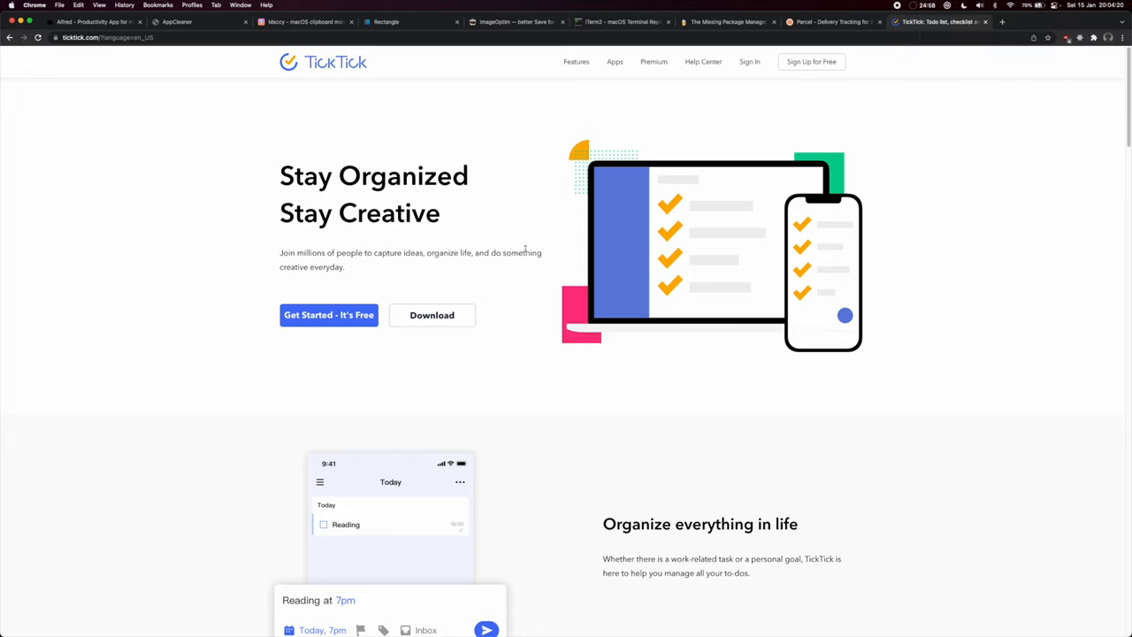
scroll(down, 3)
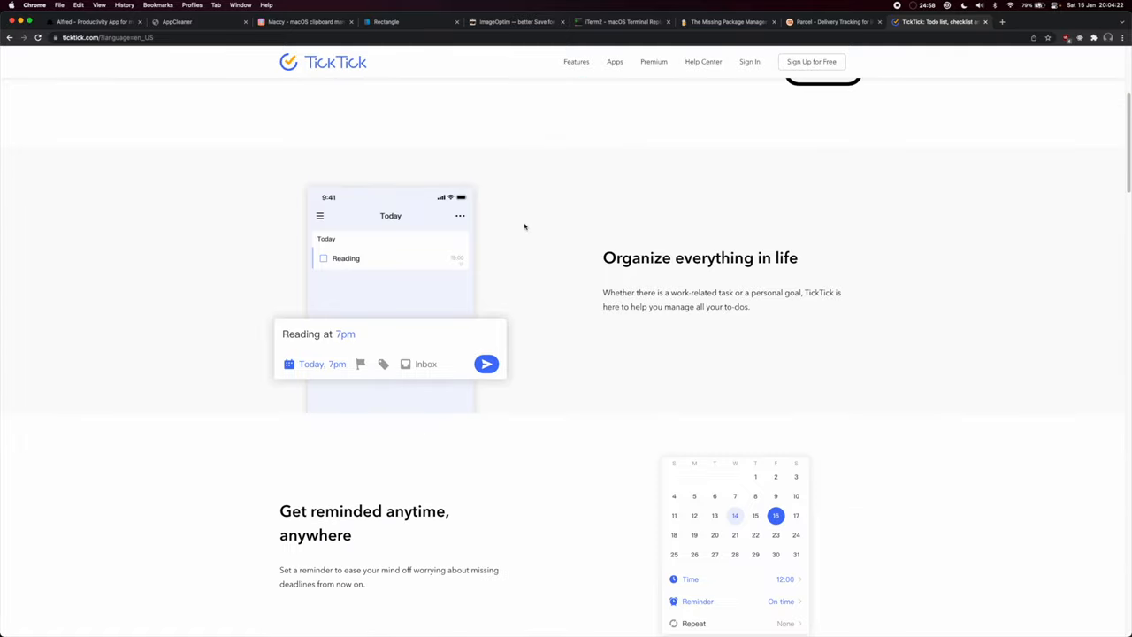
scroll(down, 3)
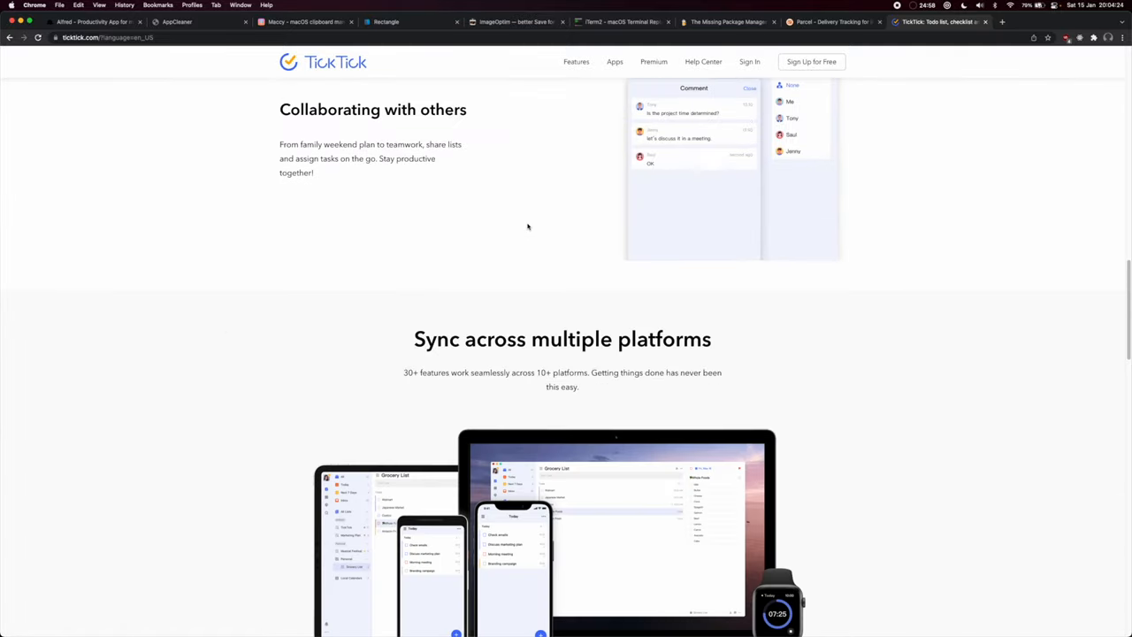
scroll(up, 3)
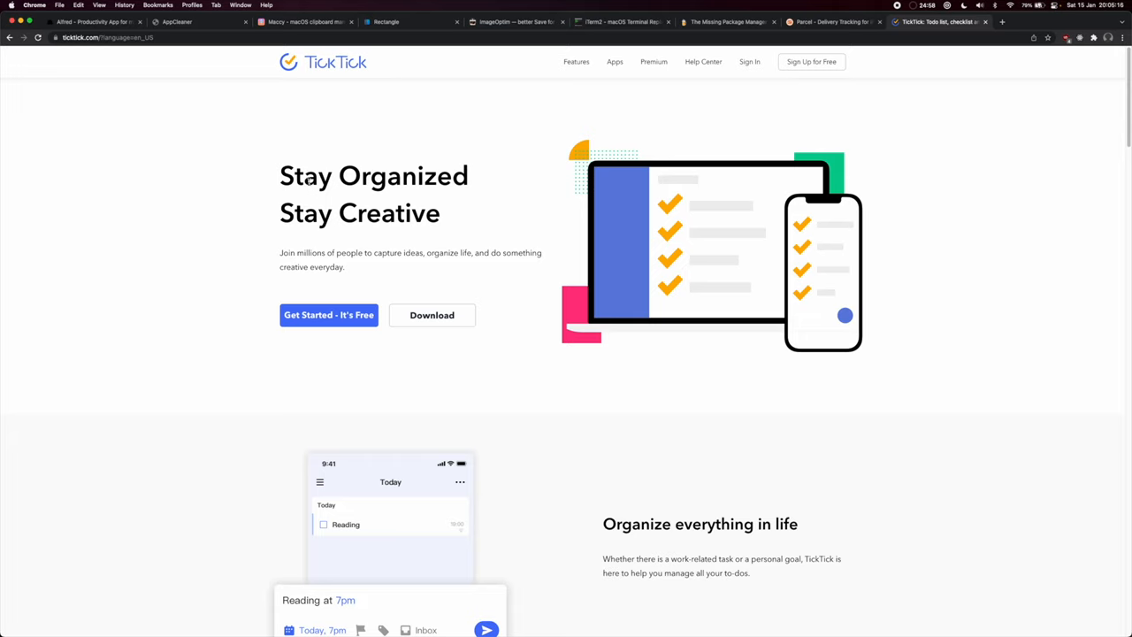
mouse_move(308, 180)
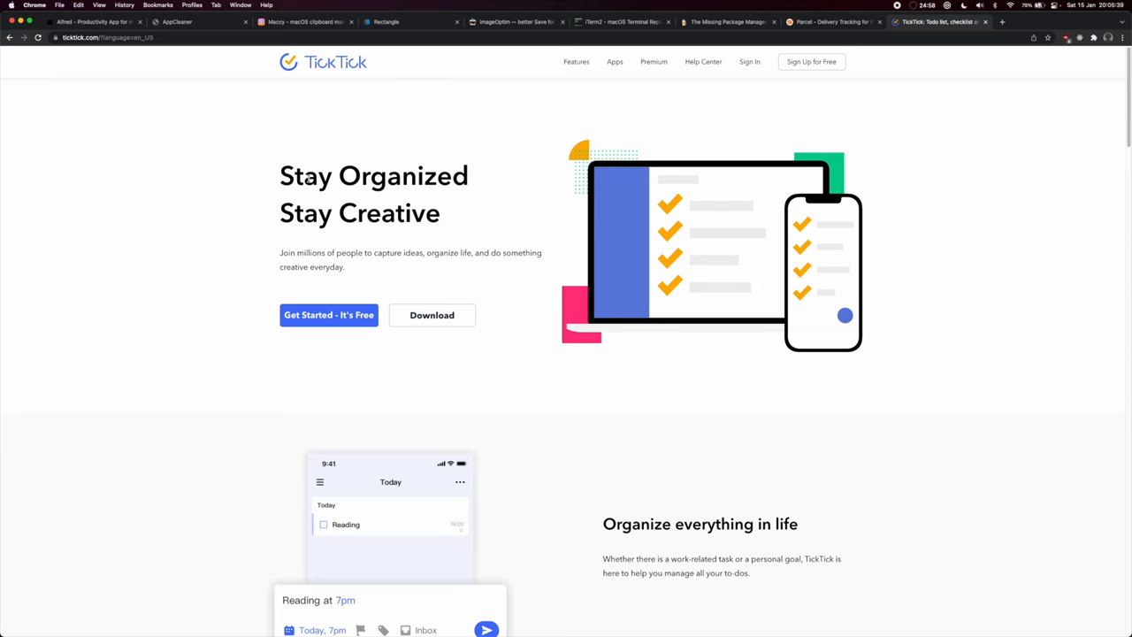
click(725, 22)
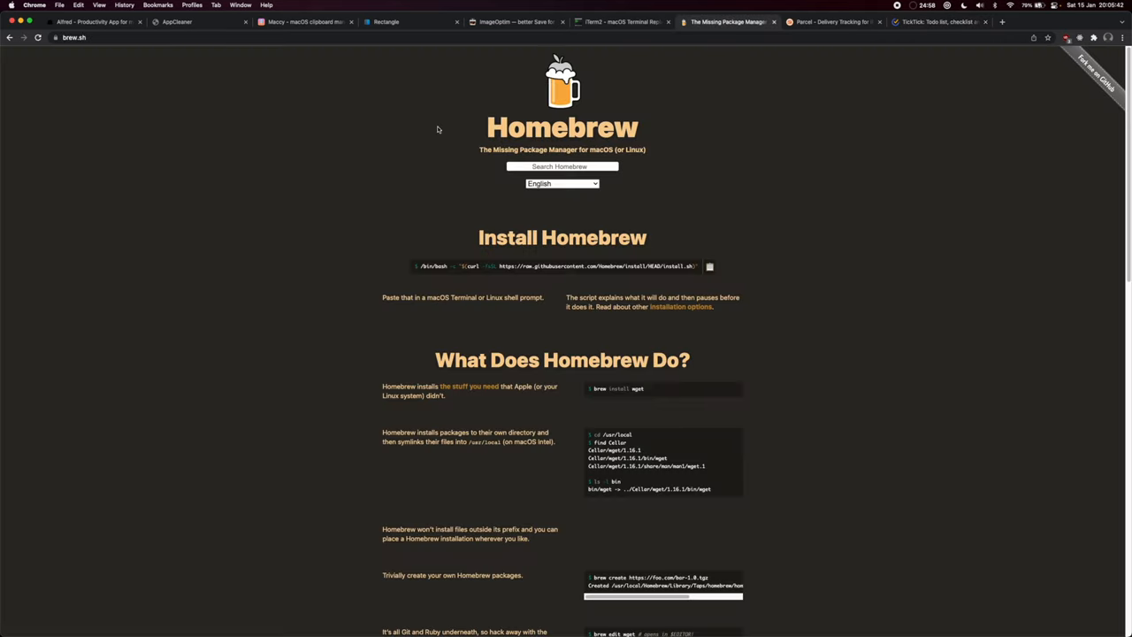
mouse_move(715, 159)
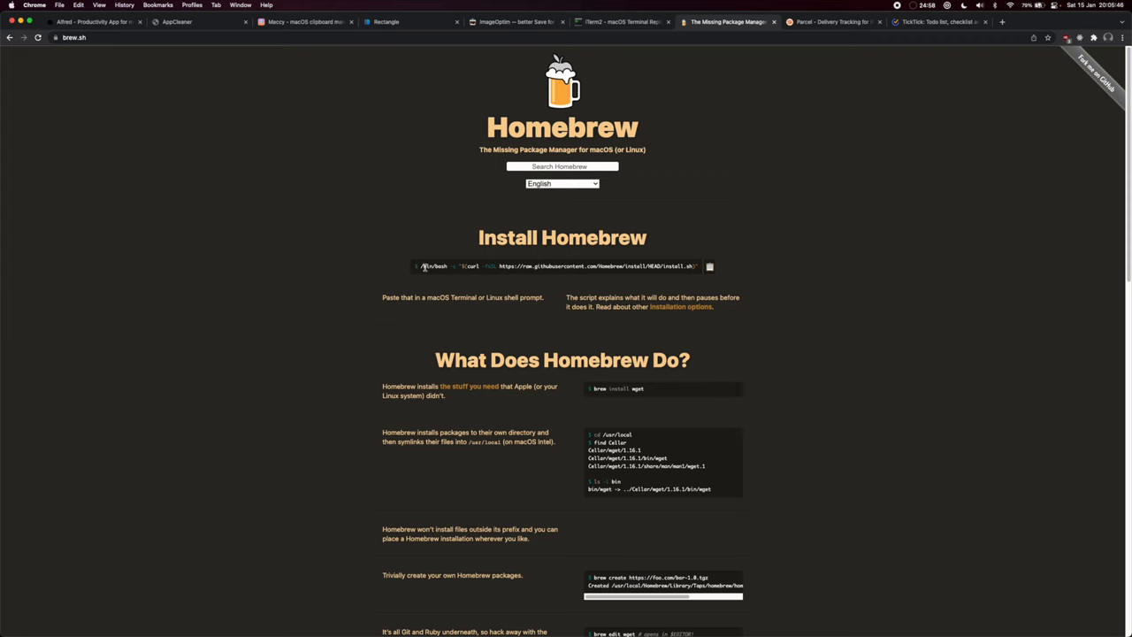
click(937, 21)
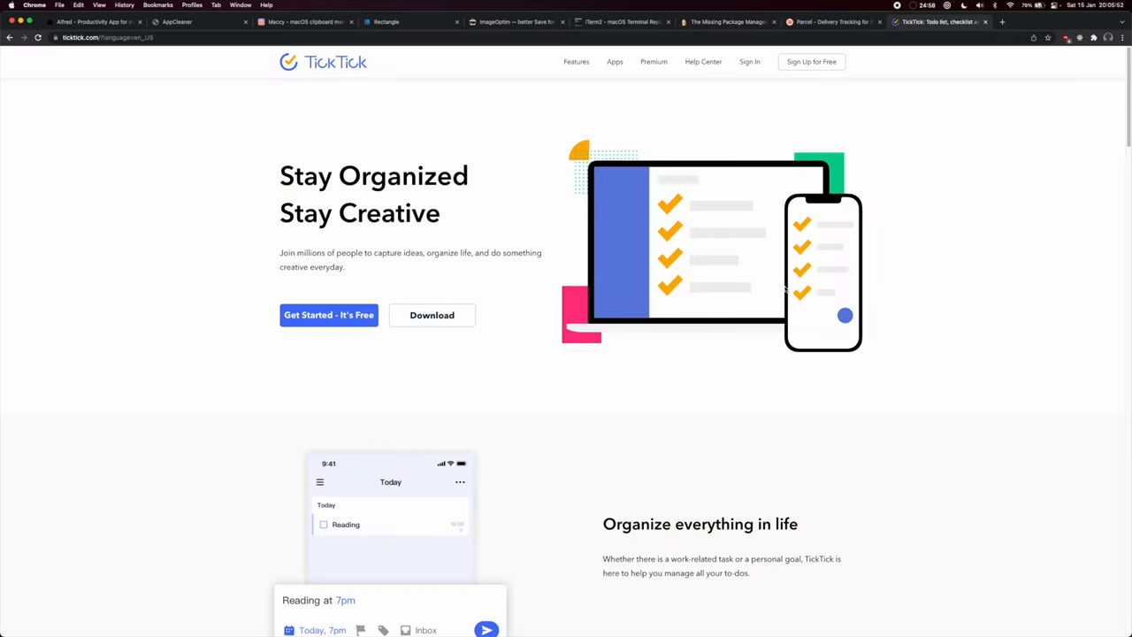